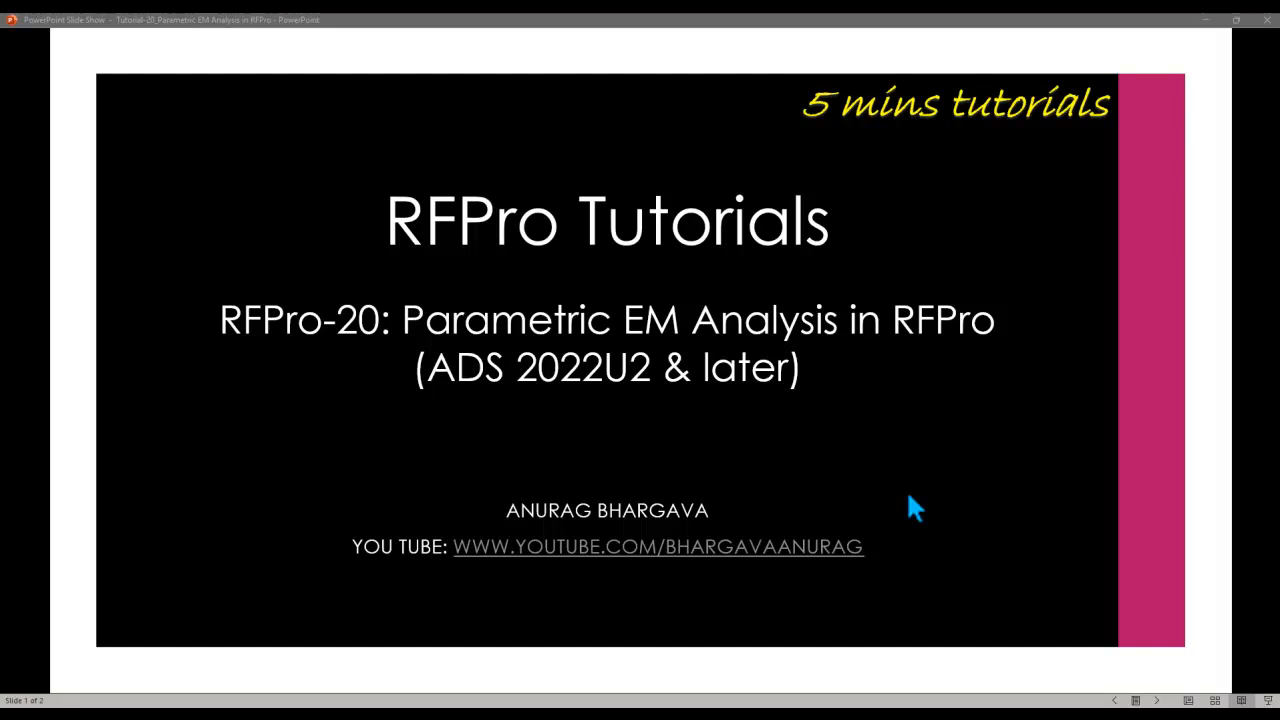
{"action": "mouse_move", "coordinate": [858, 512]}
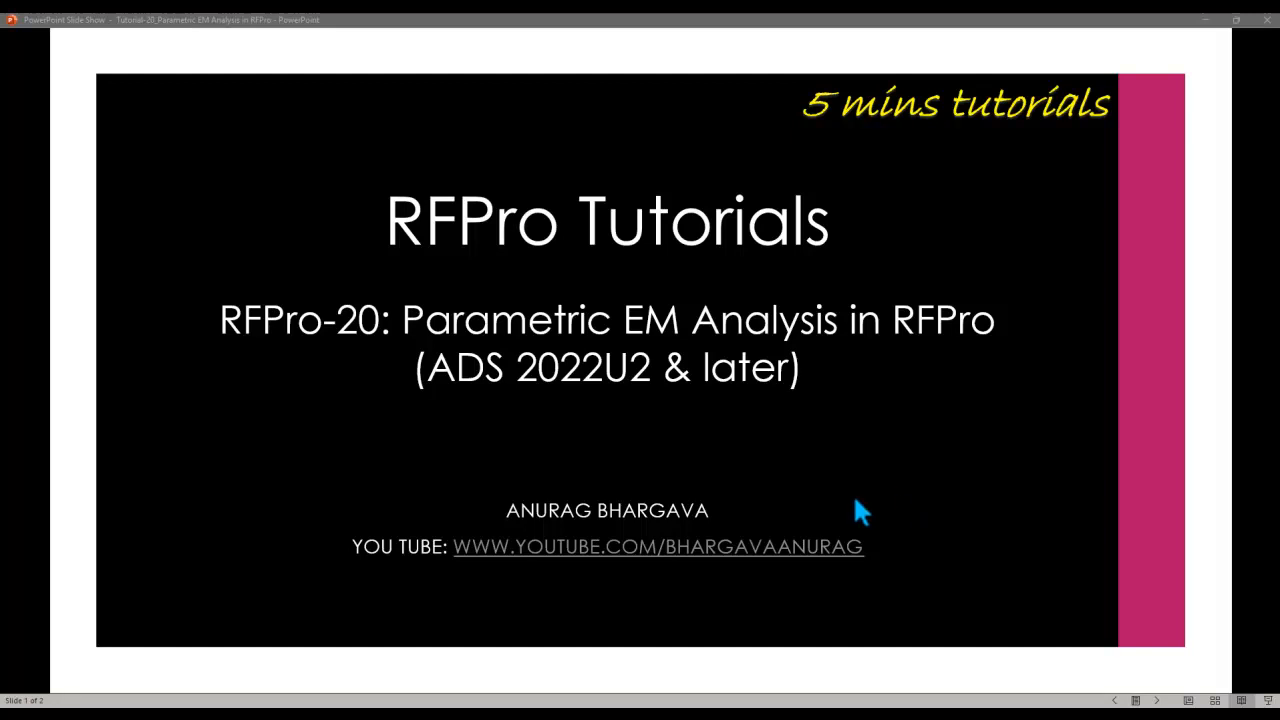
{"action": "mouse_move", "coordinate": [753, 445]}
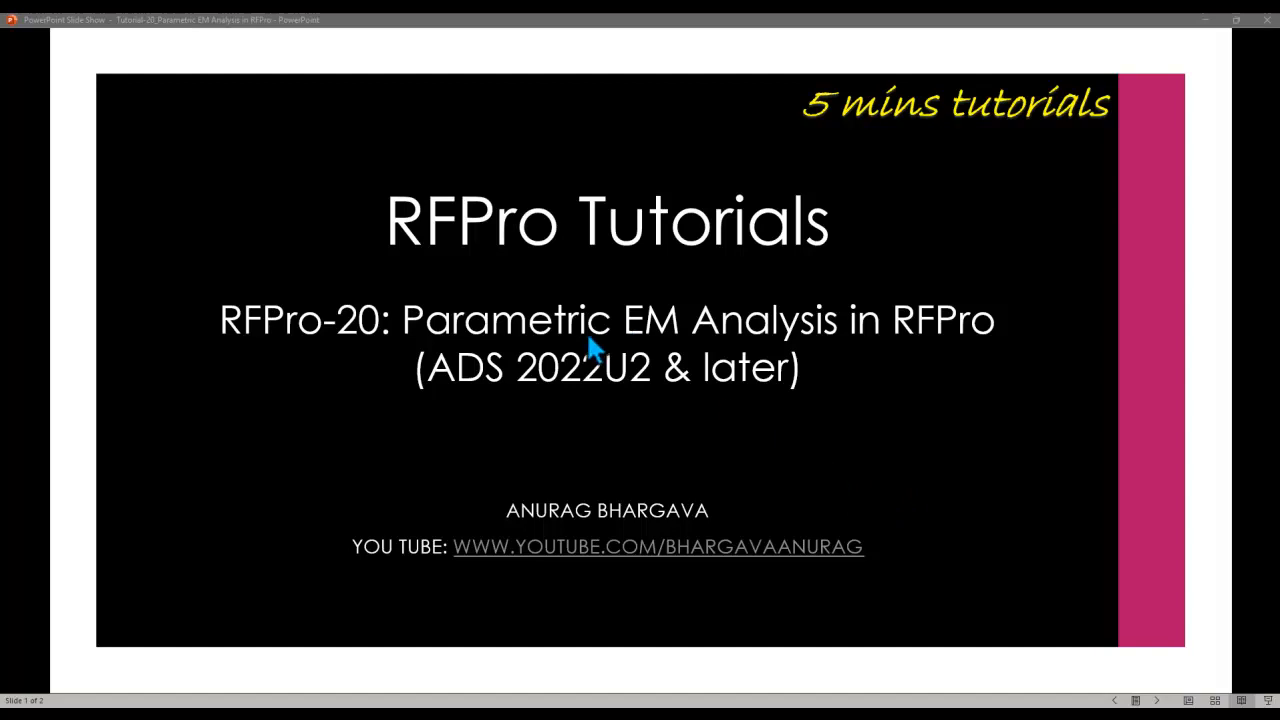
{"action": "mouse_move", "coordinate": [882, 347]}
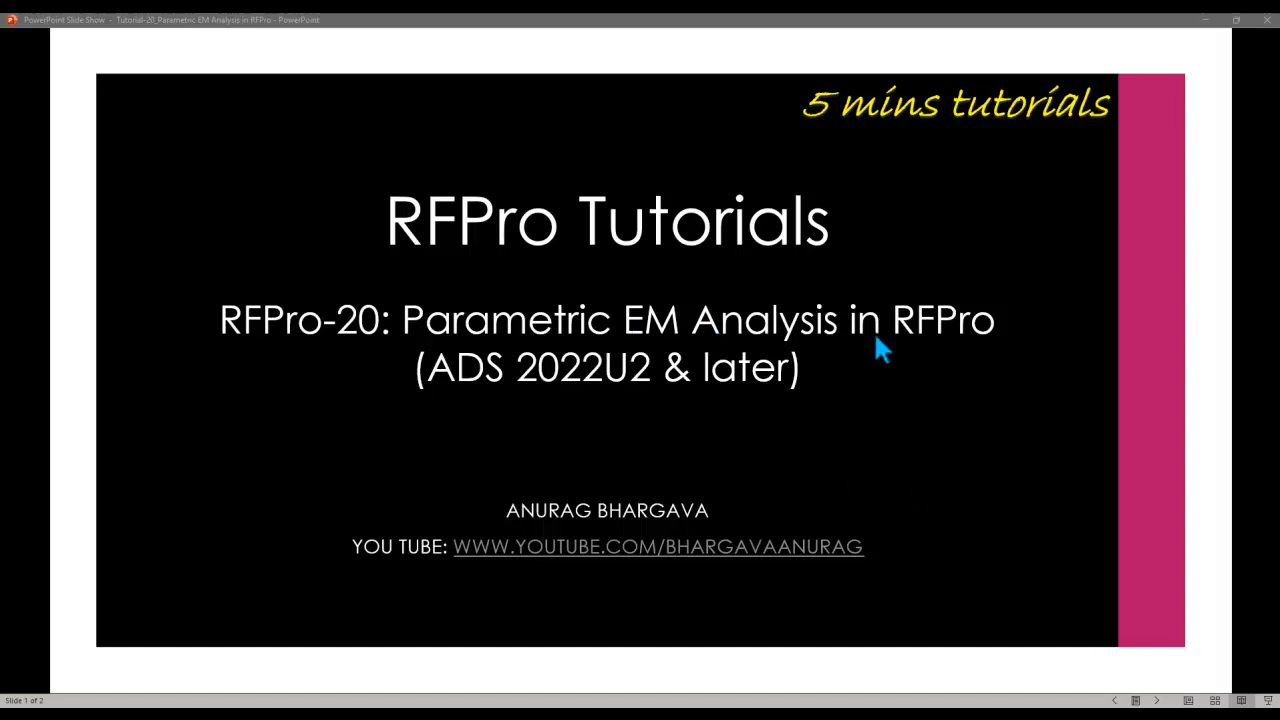
{"action": "mouse_move", "coordinate": [553, 418]}
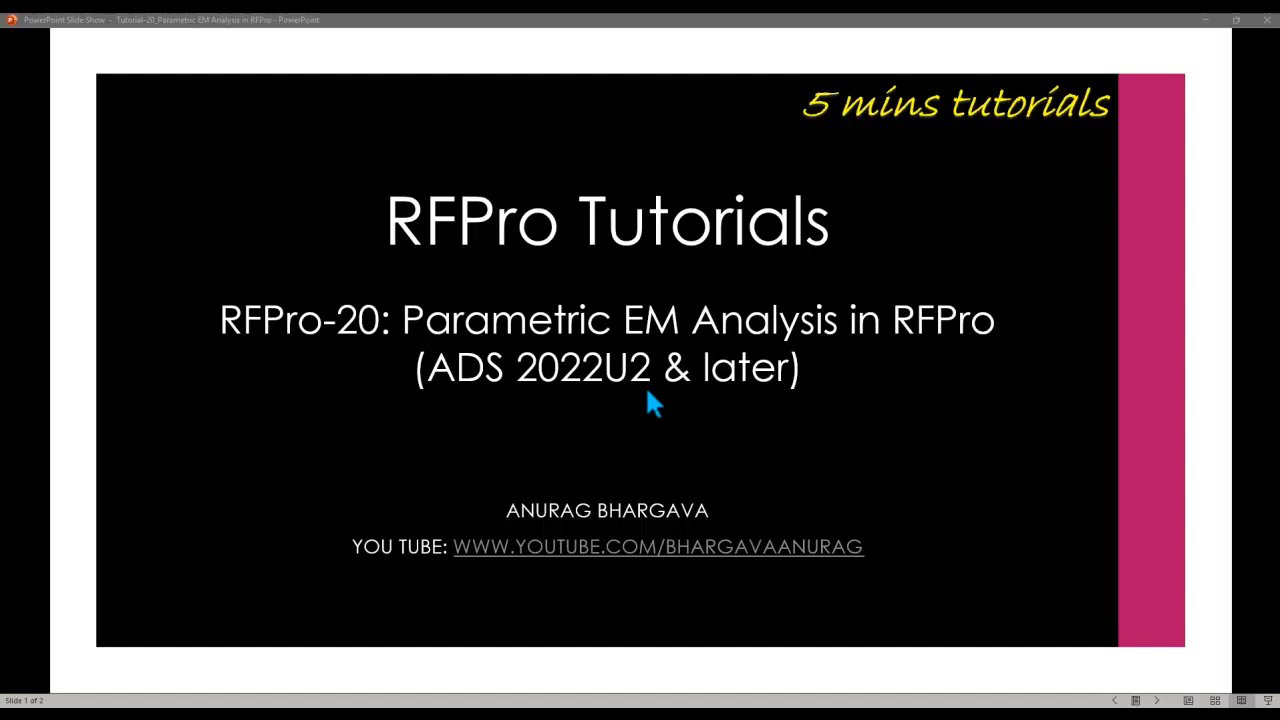
{"action": "mouse_move", "coordinate": [640, 415]}
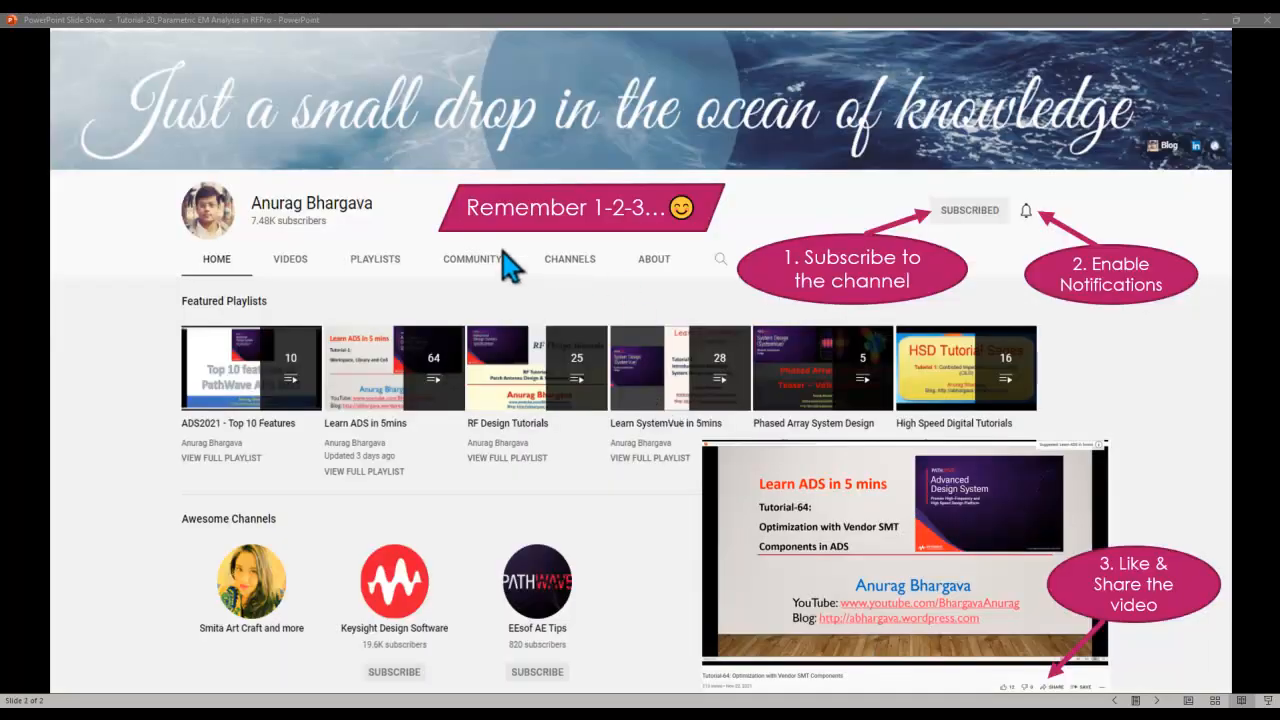
{"action": "mouse_move", "coordinate": [830, 305]}
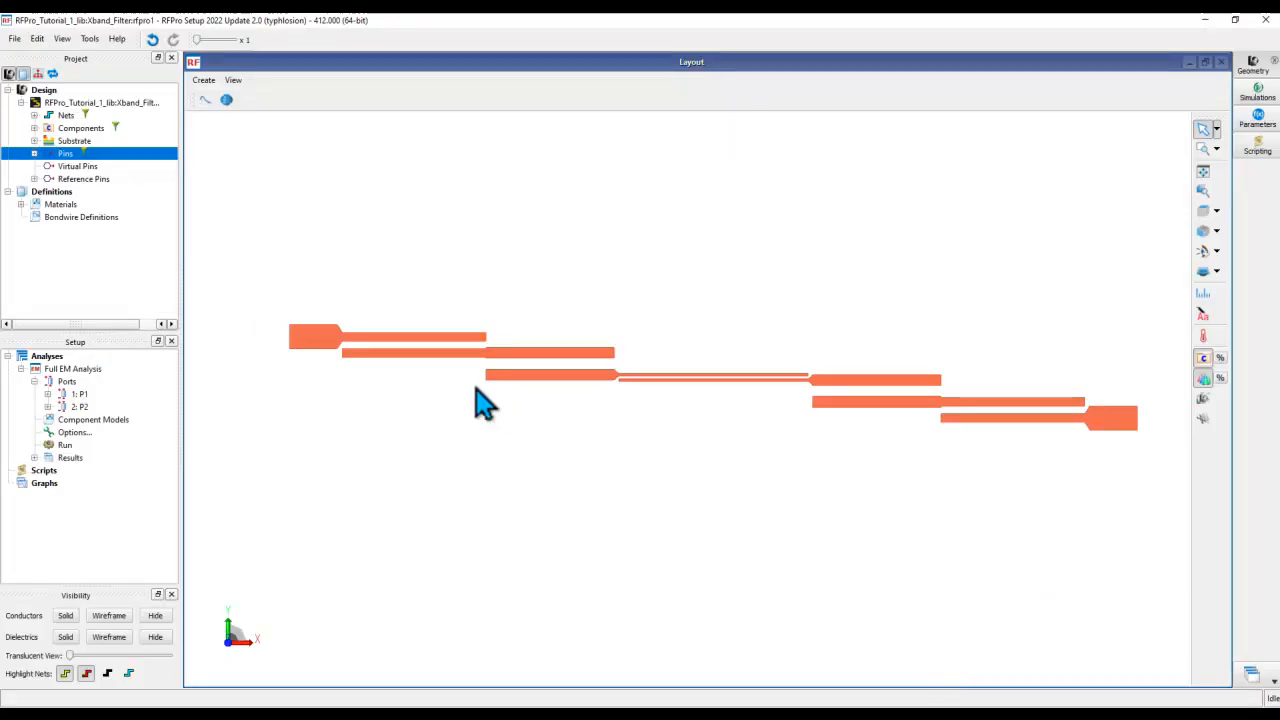
{"action": "mouse_move", "coordinate": [635, 438]}
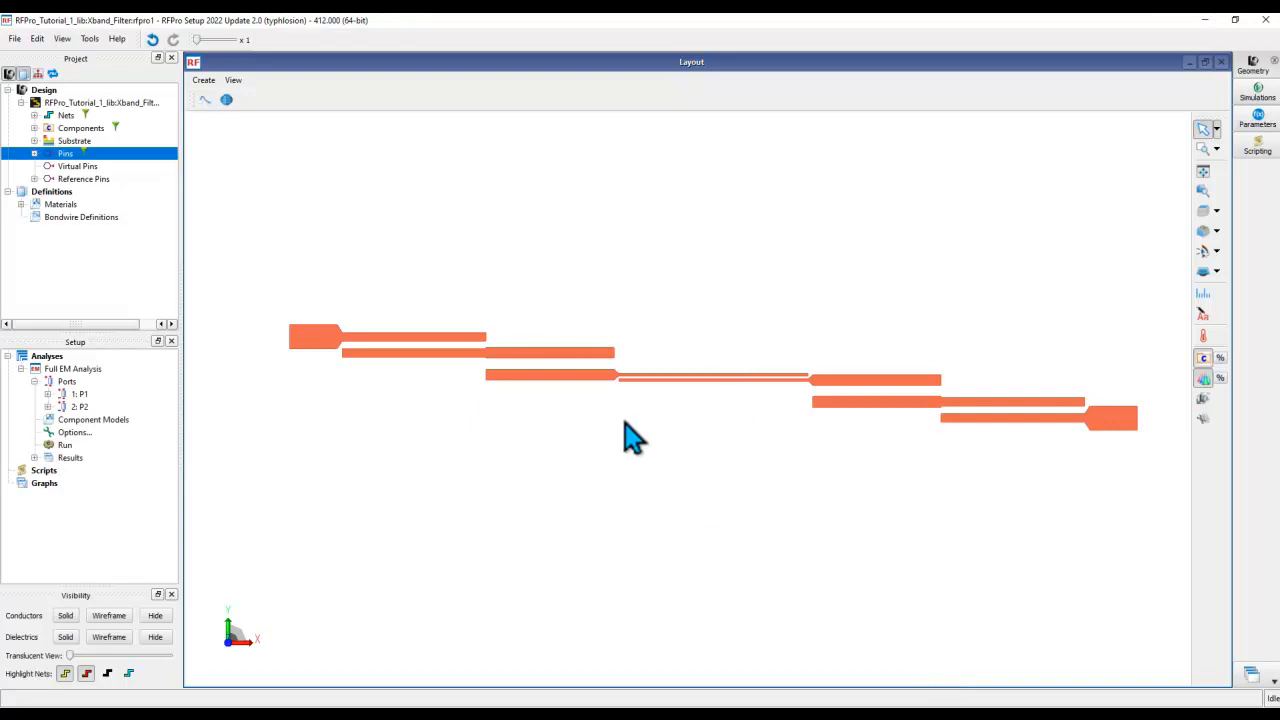
{"action": "mouse_move", "coordinate": [585, 295]}
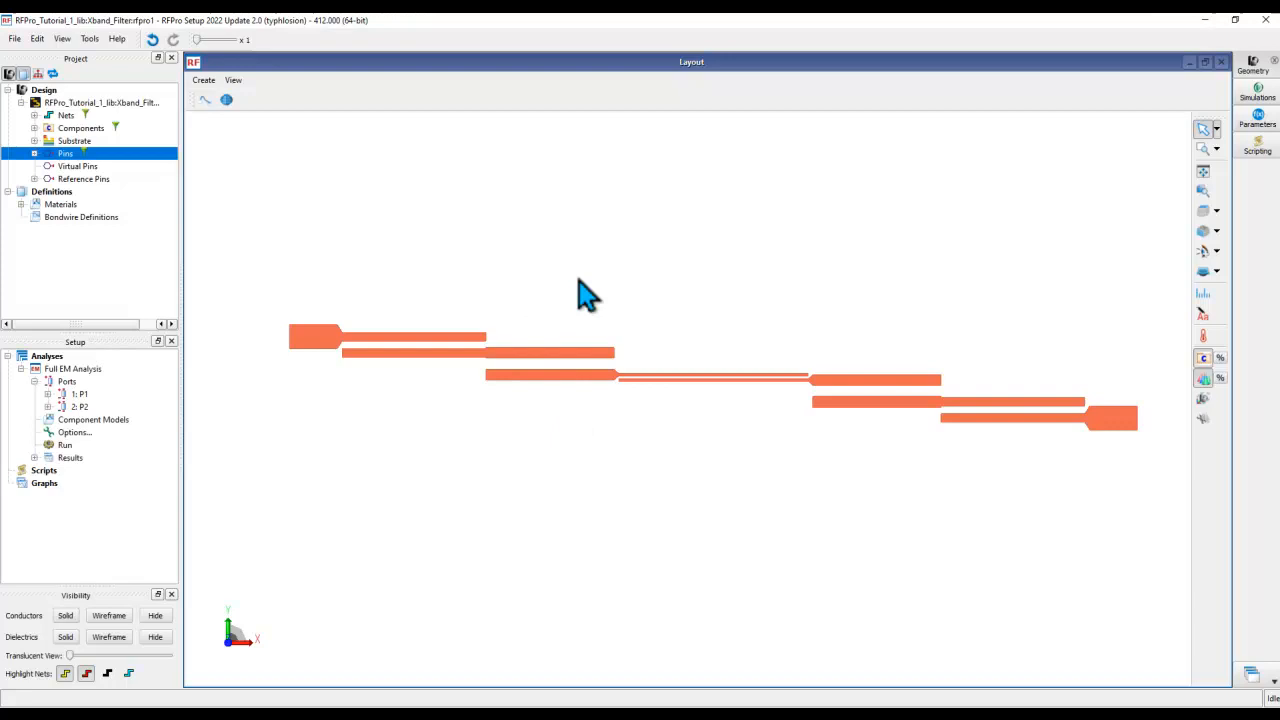
{"action": "mouse_move", "coordinate": [658, 438]}
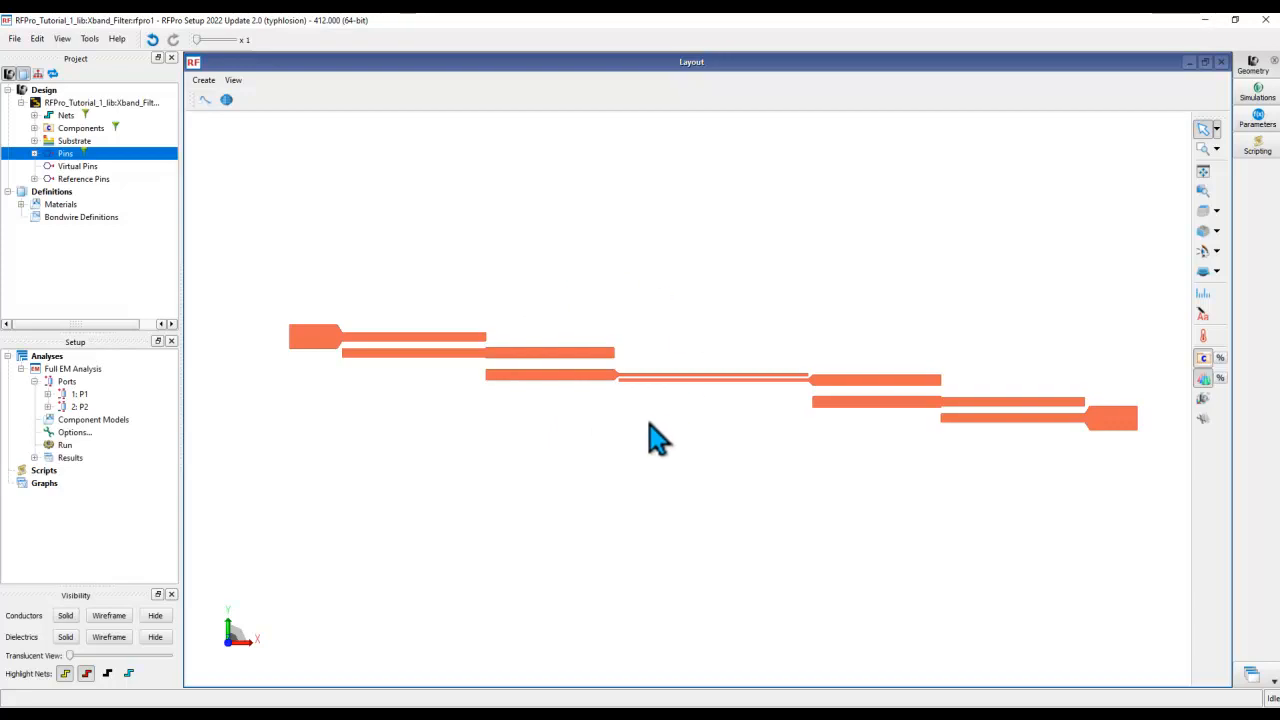
{"action": "mouse_move", "coordinate": [597, 432]}
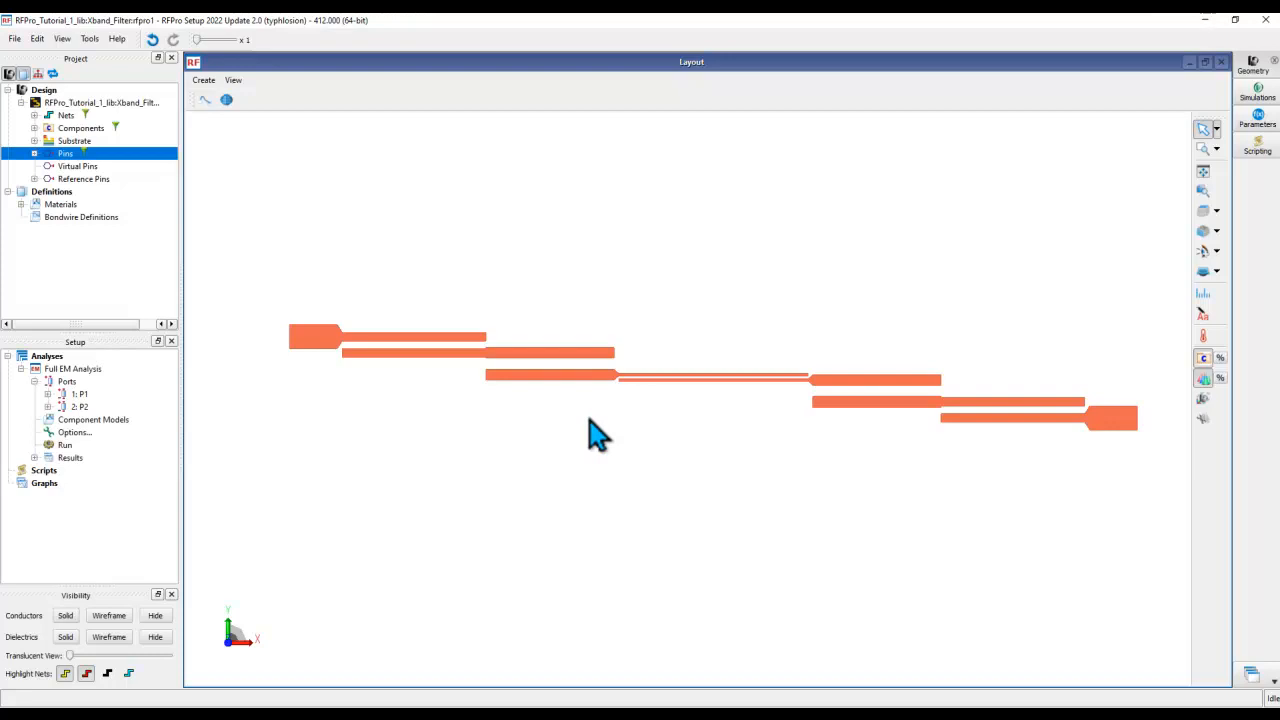
{"action": "mouse_move", "coordinate": [783, 410]}
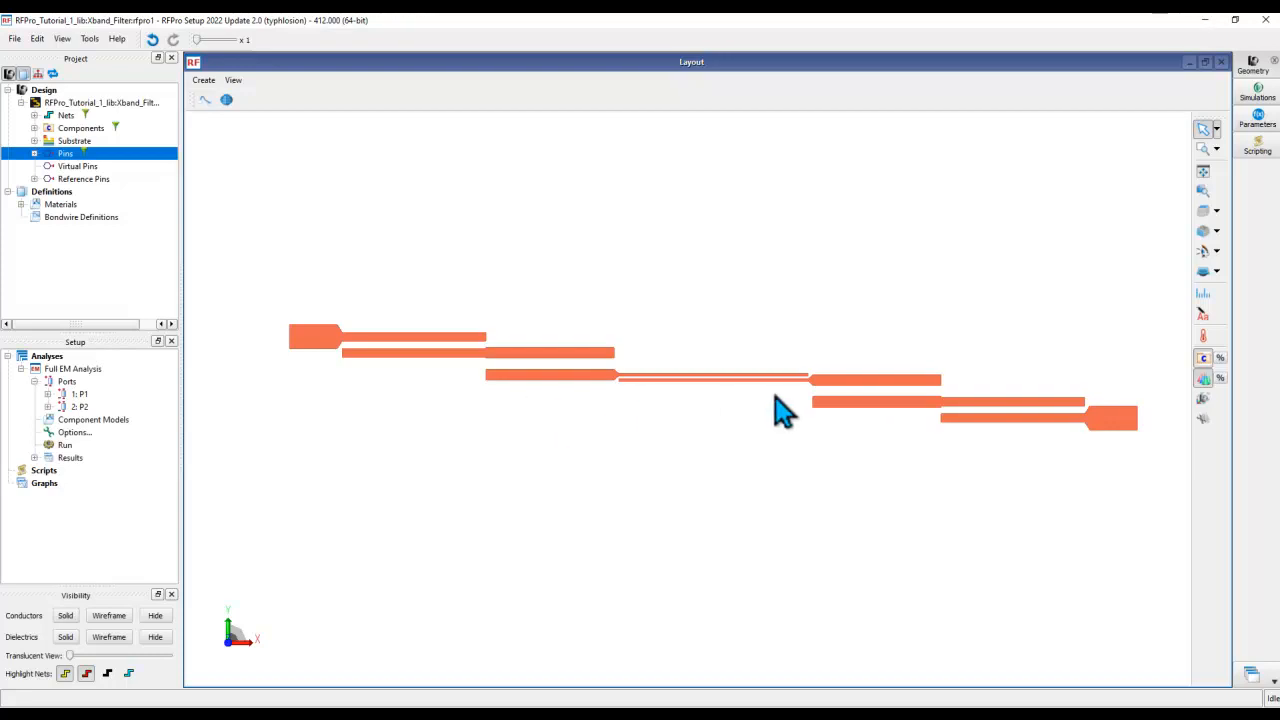
{"action": "mouse_move", "coordinate": [771, 458]}
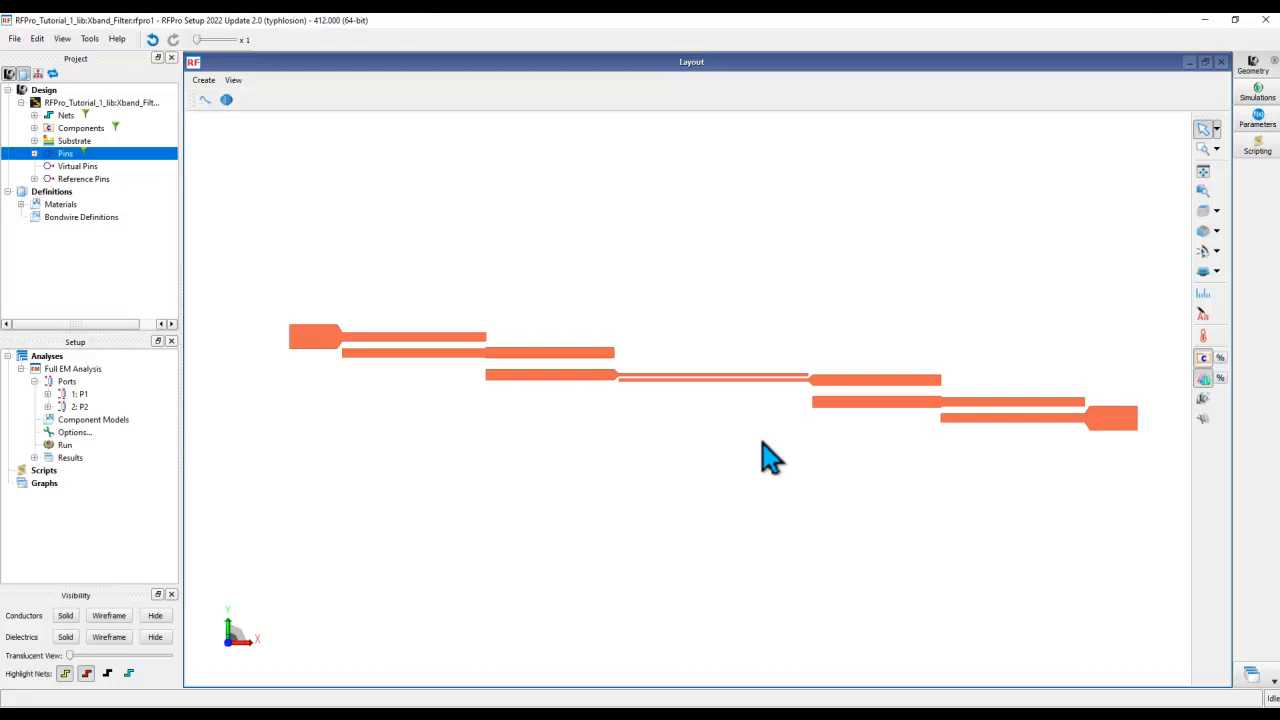
{"action": "mouse_move", "coordinate": [793, 398]}
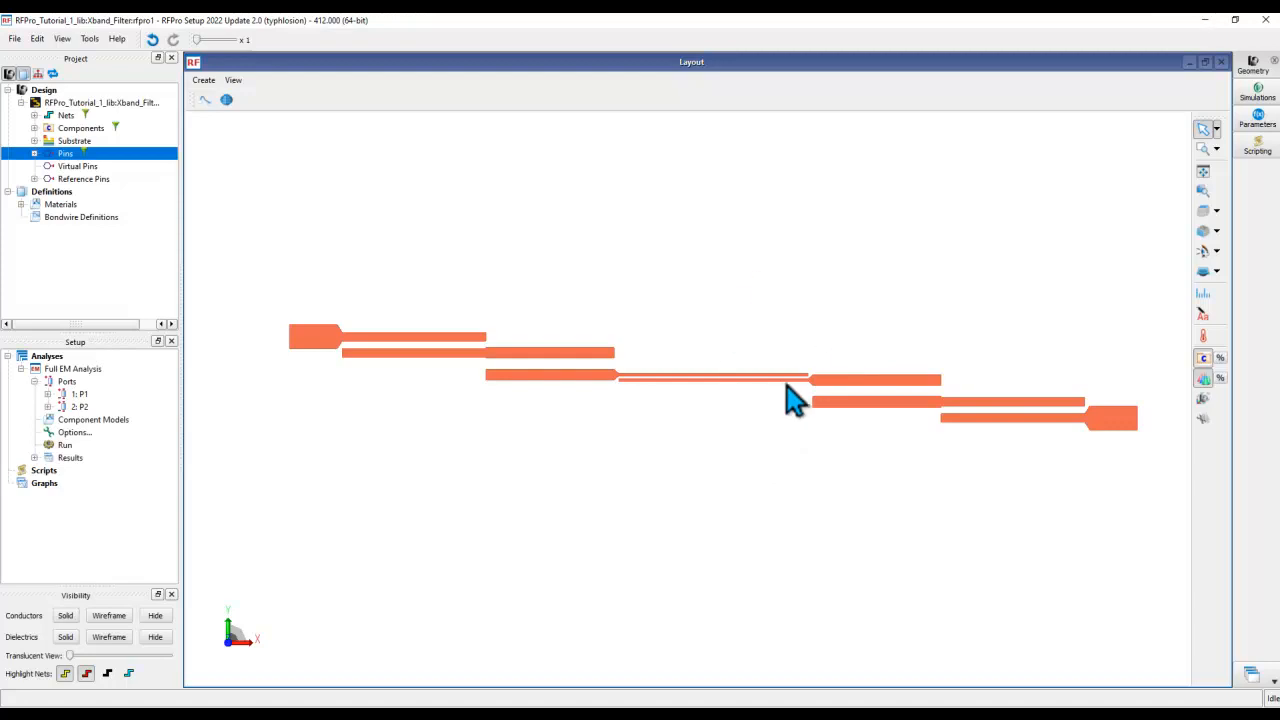
{"action": "mouse_move", "coordinate": [775, 425]}
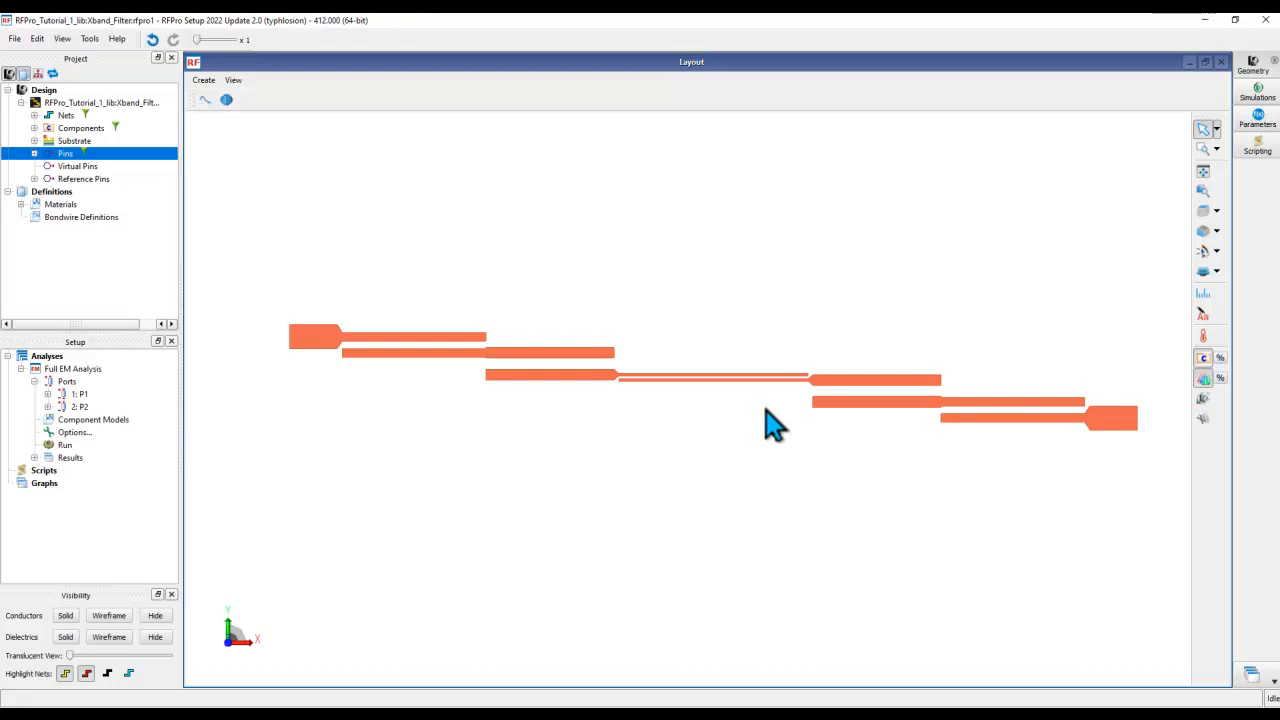
Add a new project parameter EB with value 0, then close the Parameters window.
{"action": "left_click", "coordinate": [1251, 120]}
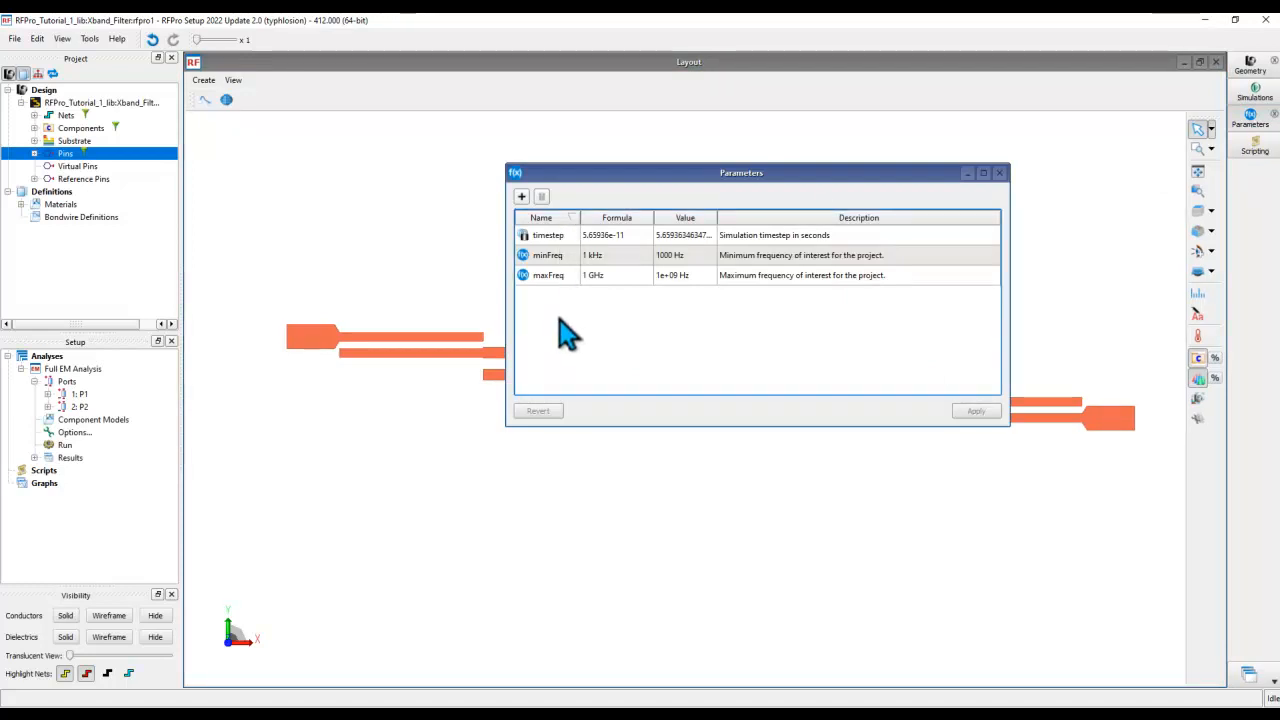
{"action": "left_click", "coordinate": [521, 196]}
{"action": "type", "text": "EB"}
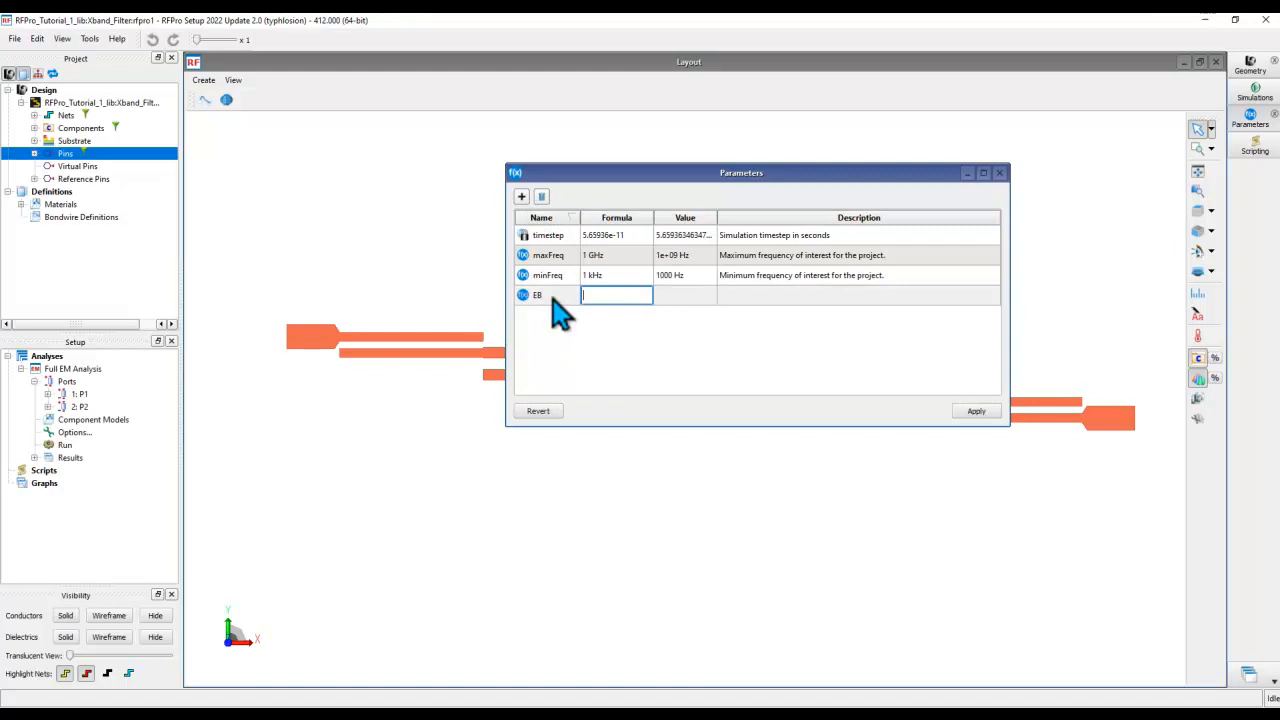
{"action": "type", "text": "1"}
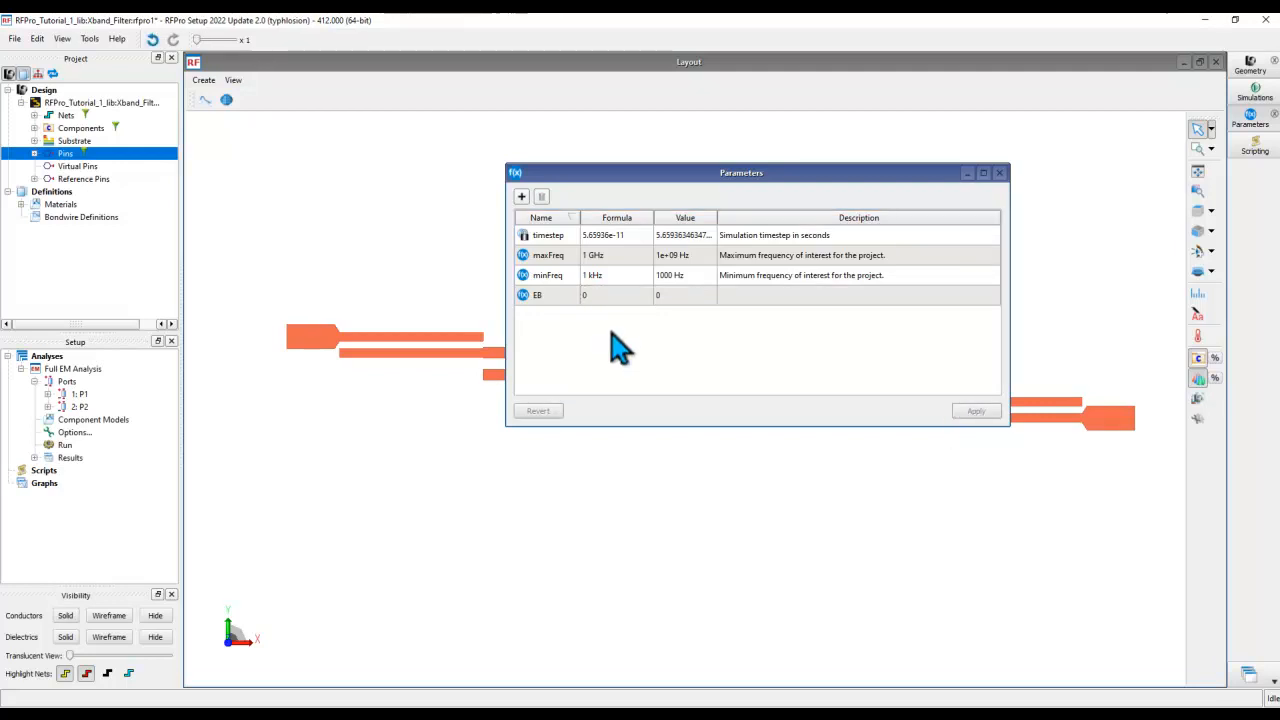
{"action": "mouse_move", "coordinate": [550, 310]}
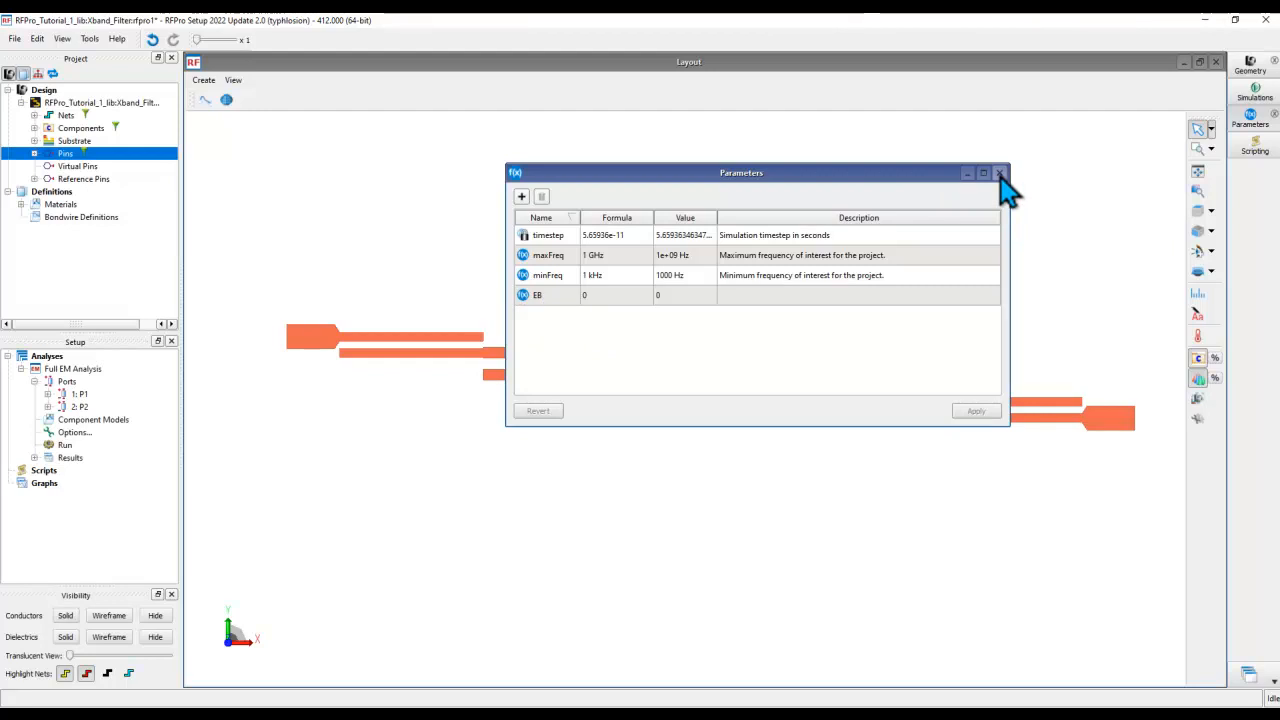
{"action": "left_click", "coordinate": [1000, 172]}
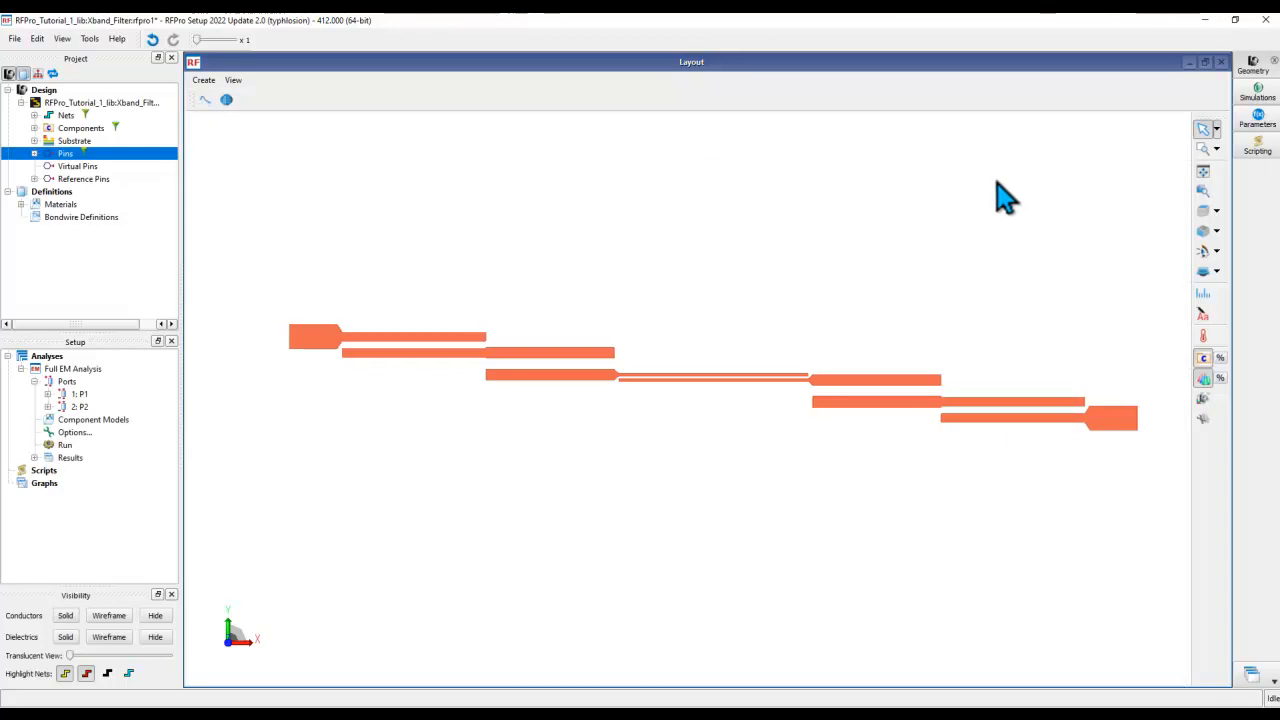
{"action": "mouse_move", "coordinate": [448, 425]}
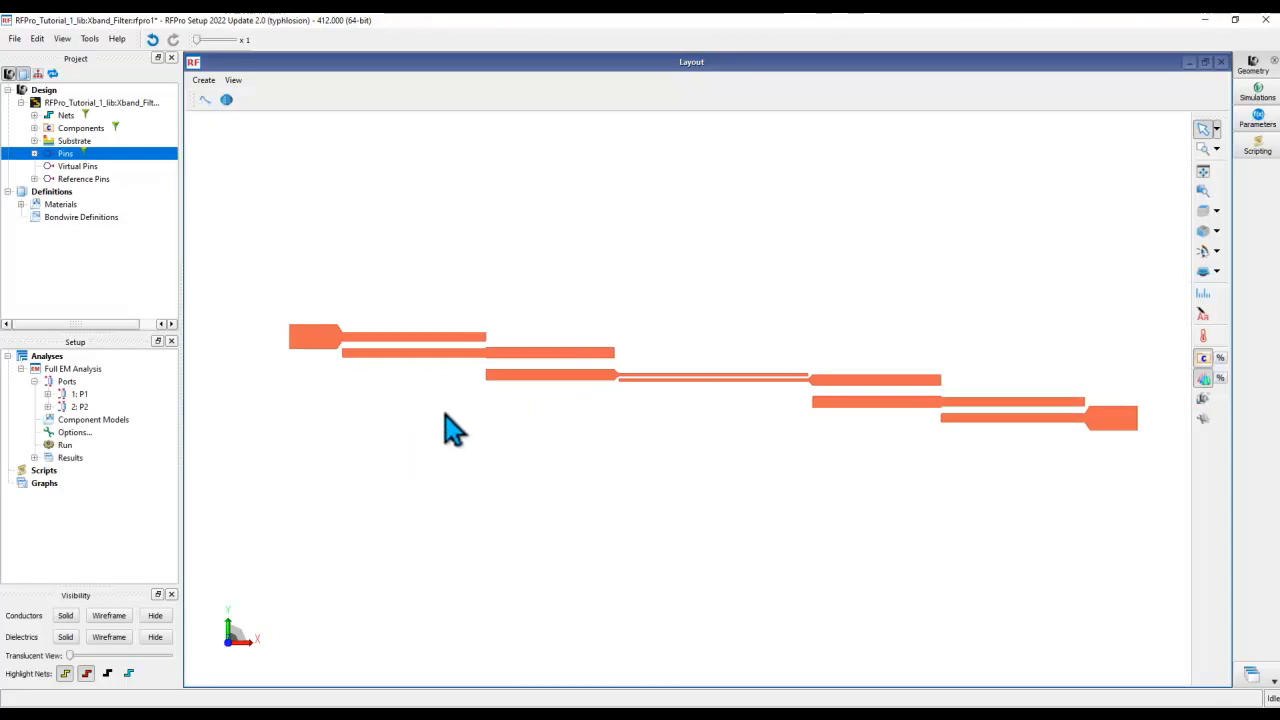
{"action": "mouse_move", "coordinate": [85, 450]}
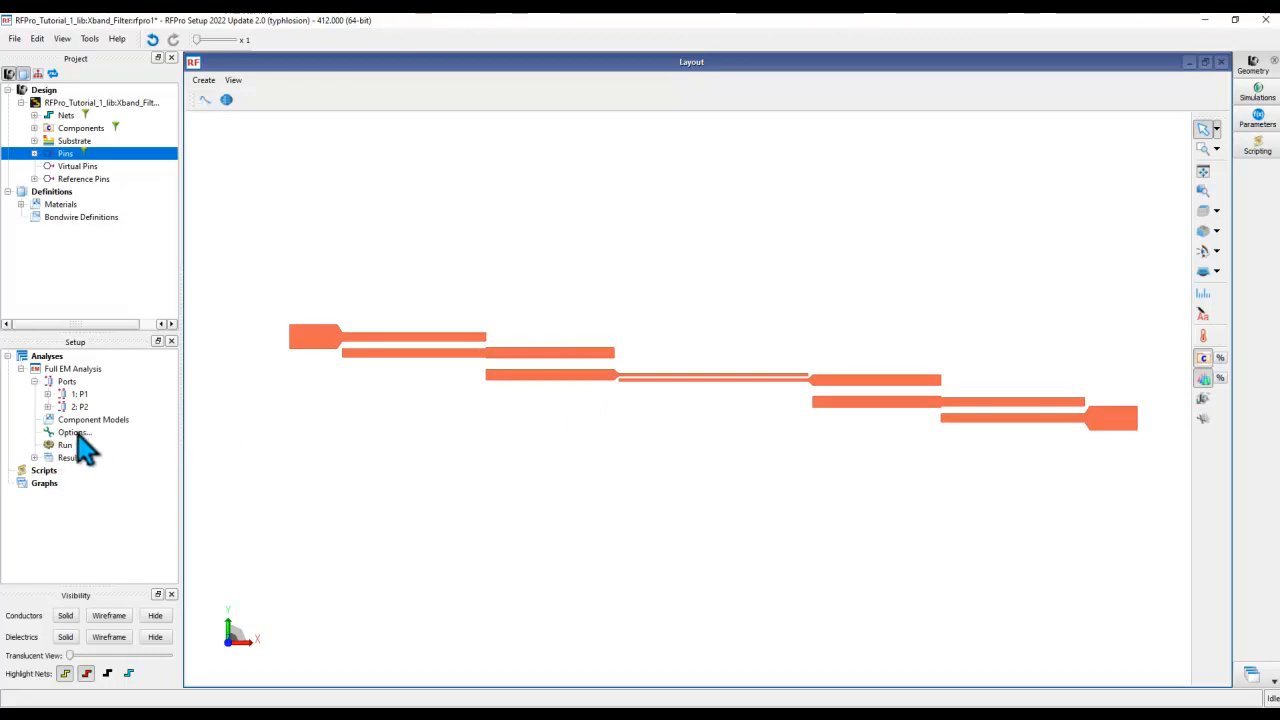
Open the Full EM Analysis options and expand Process Variation, showing all-zero global biases.
{"action": "double_click", "coordinate": [72, 432]}
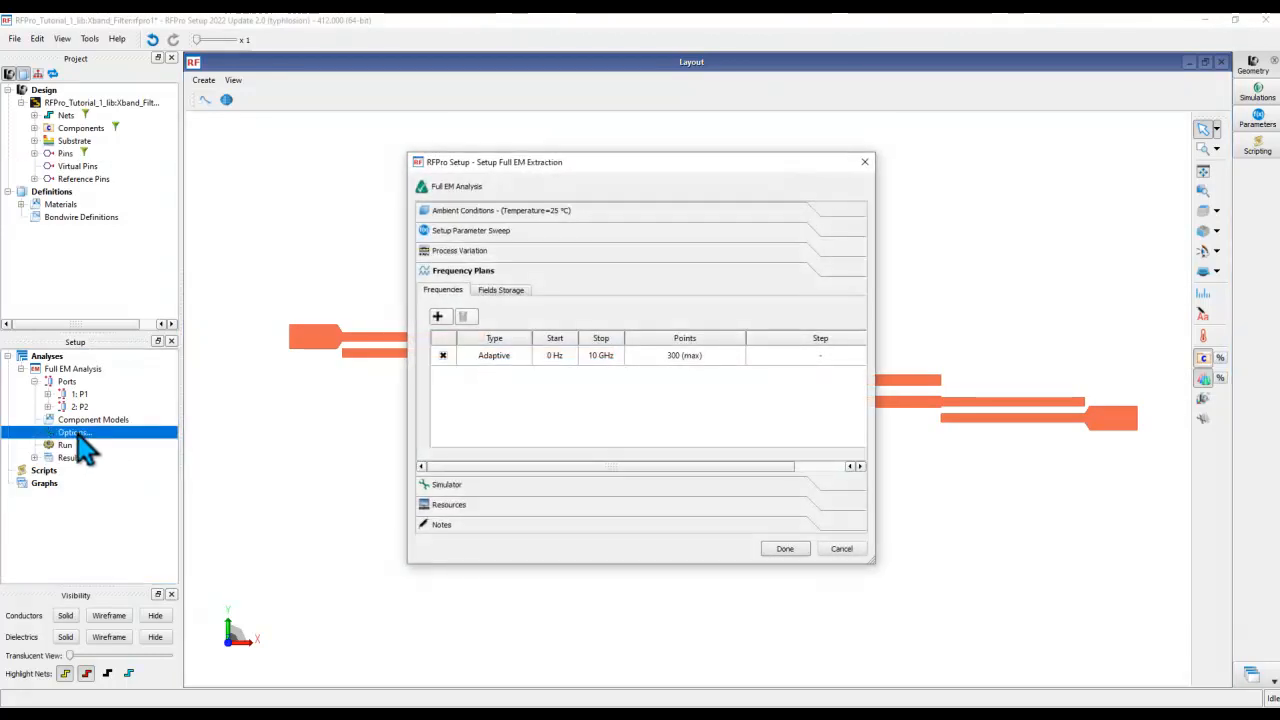
{"action": "left_click", "coordinate": [464, 250]}
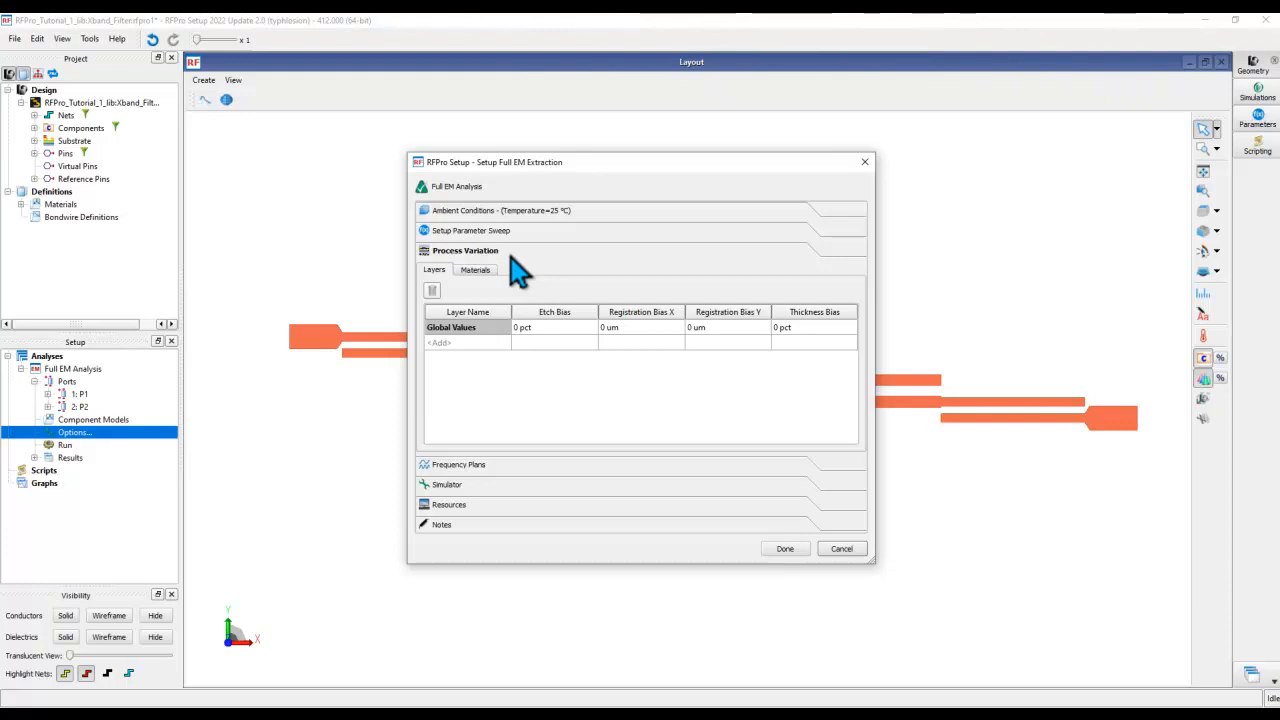
{"action": "mouse_move", "coordinate": [510, 360]}
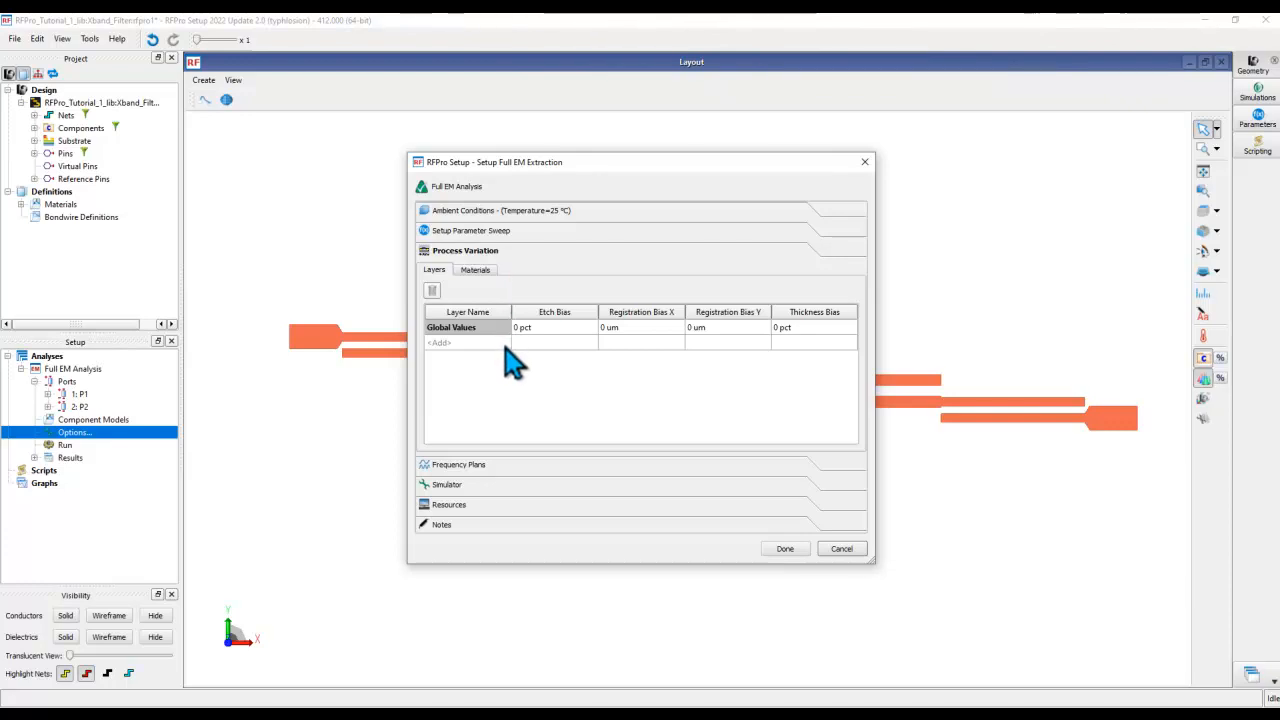
Add Dielectric Layer 1 to the process variation layers table.
{"action": "left_click", "coordinate": [506, 342]}
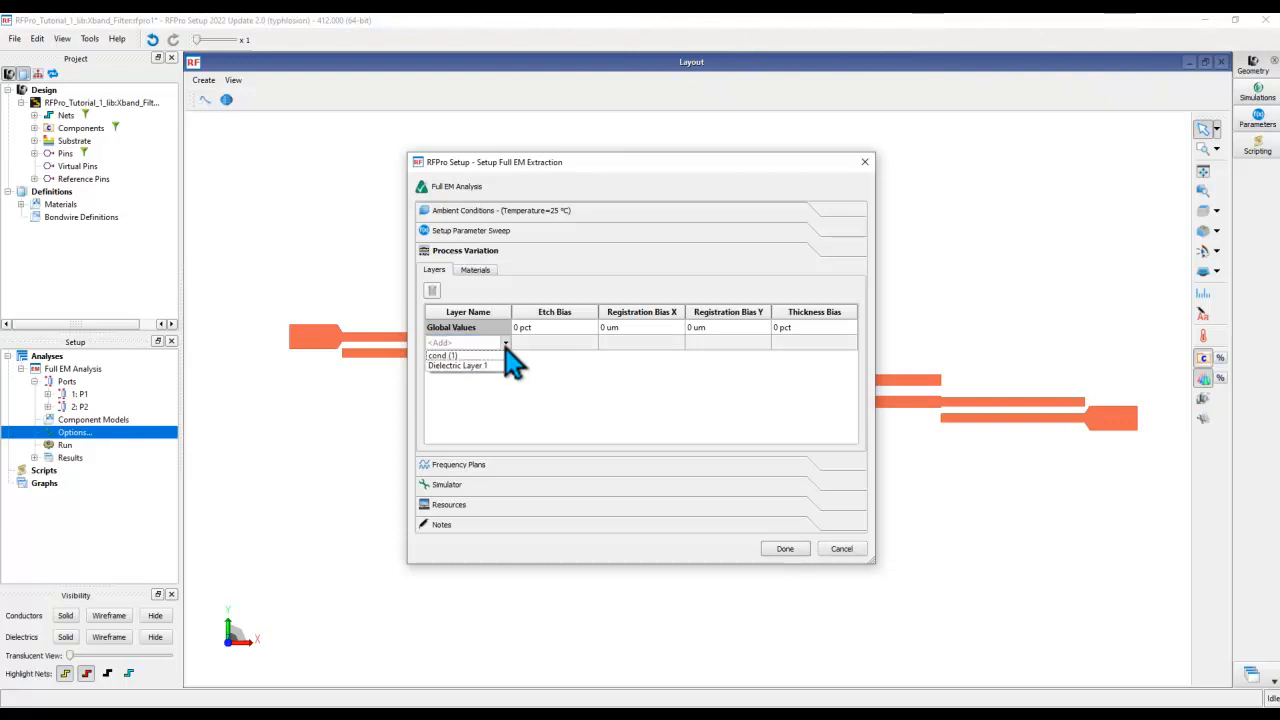
{"action": "left_click", "coordinate": [459, 365]}
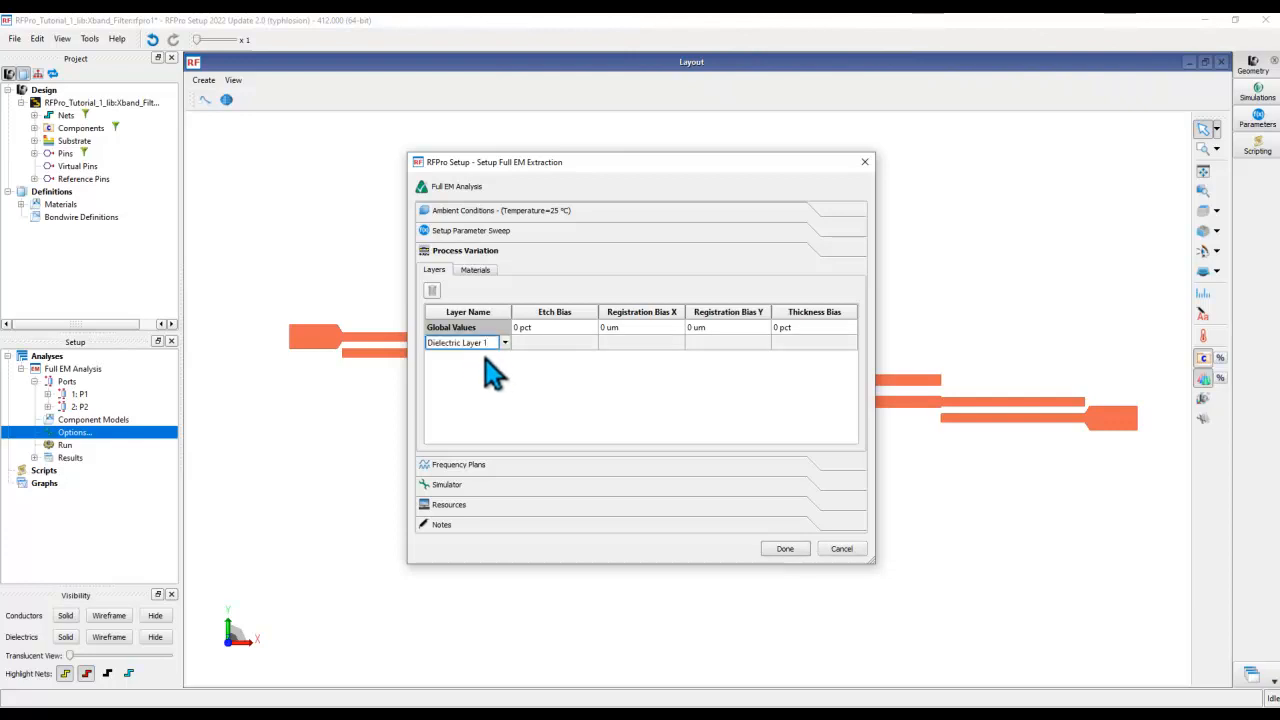
{"action": "left_click", "coordinate": [460, 342]}
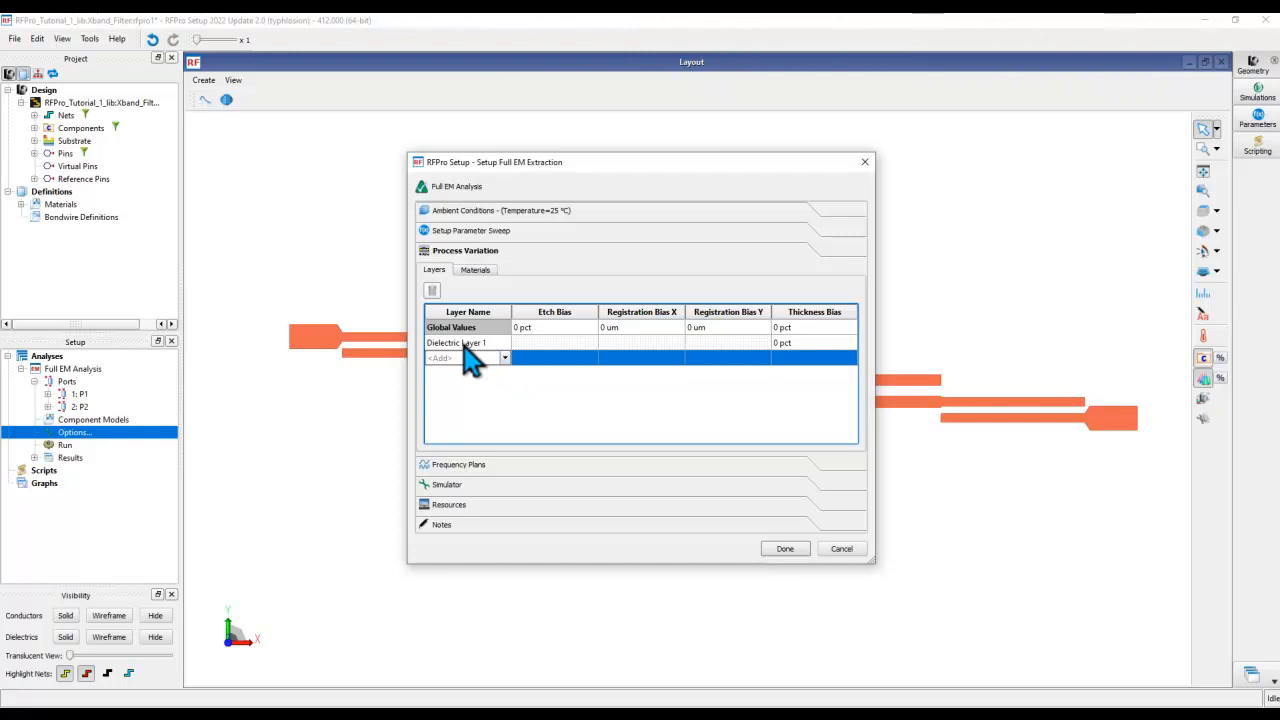
{"action": "mouse_move", "coordinate": [825, 330]}
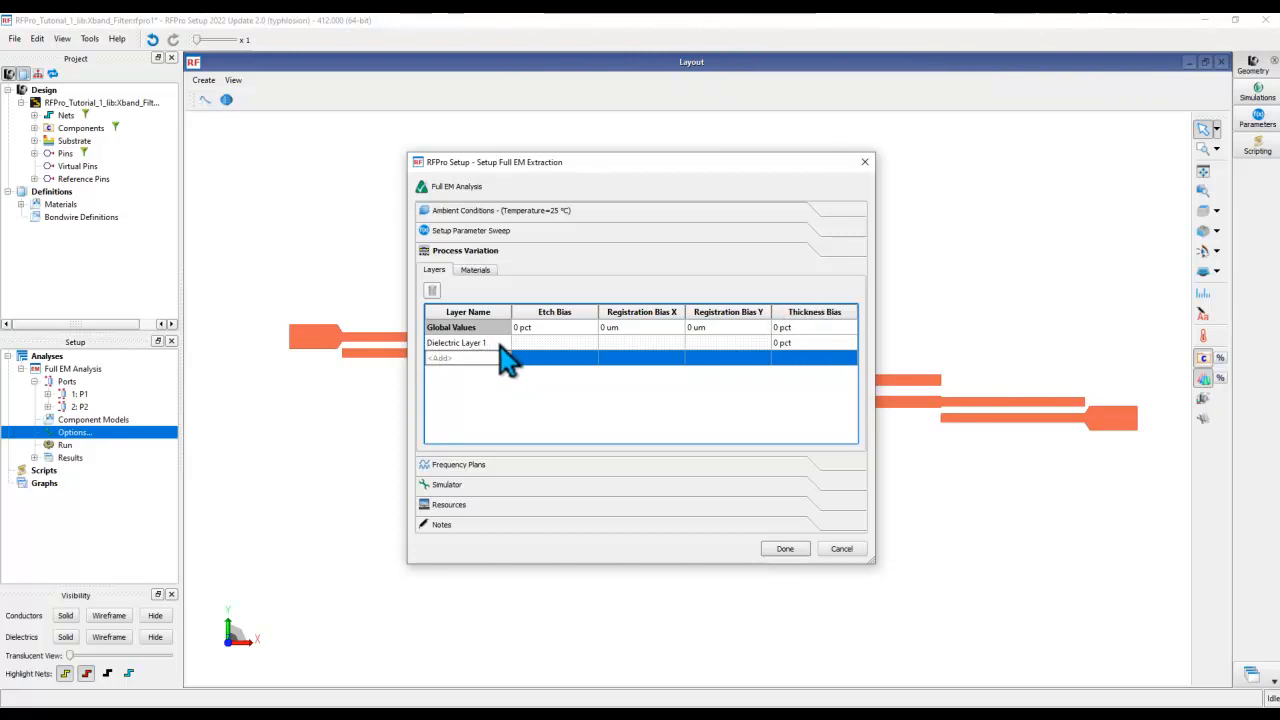
{"action": "left_click", "coordinate": [457, 342]}
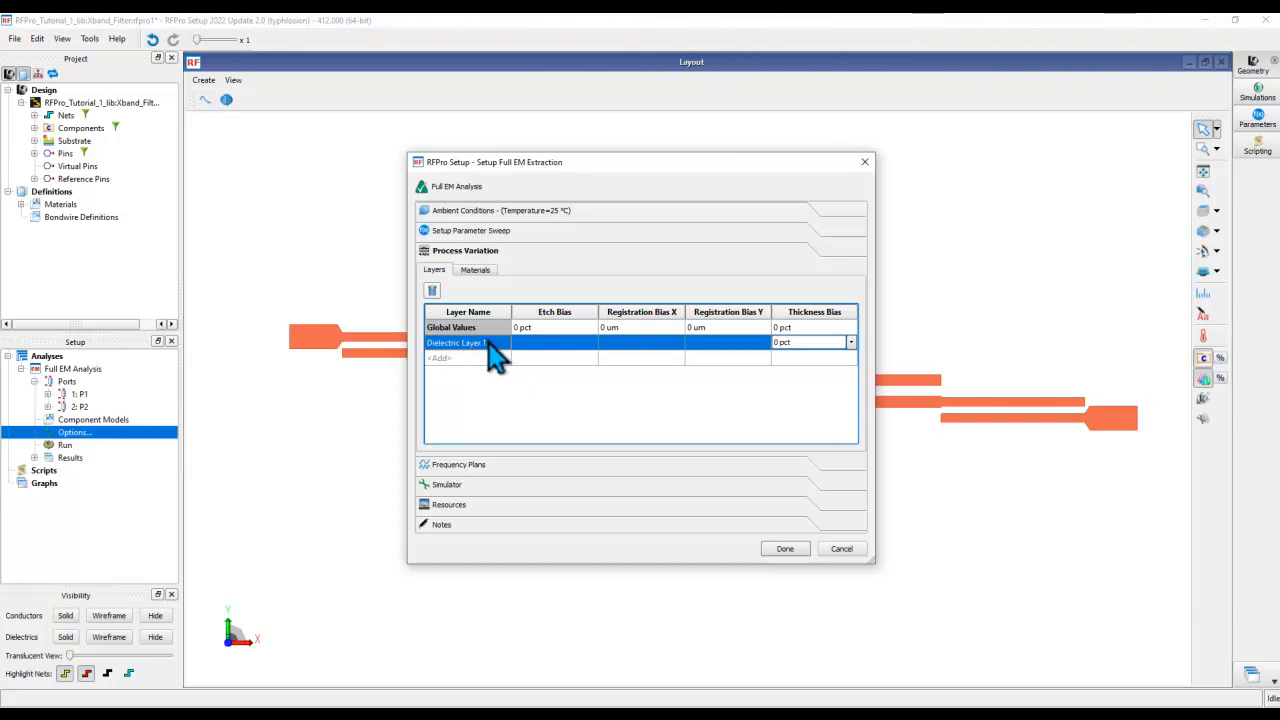
{"action": "mouse_move", "coordinate": [763, 343]}
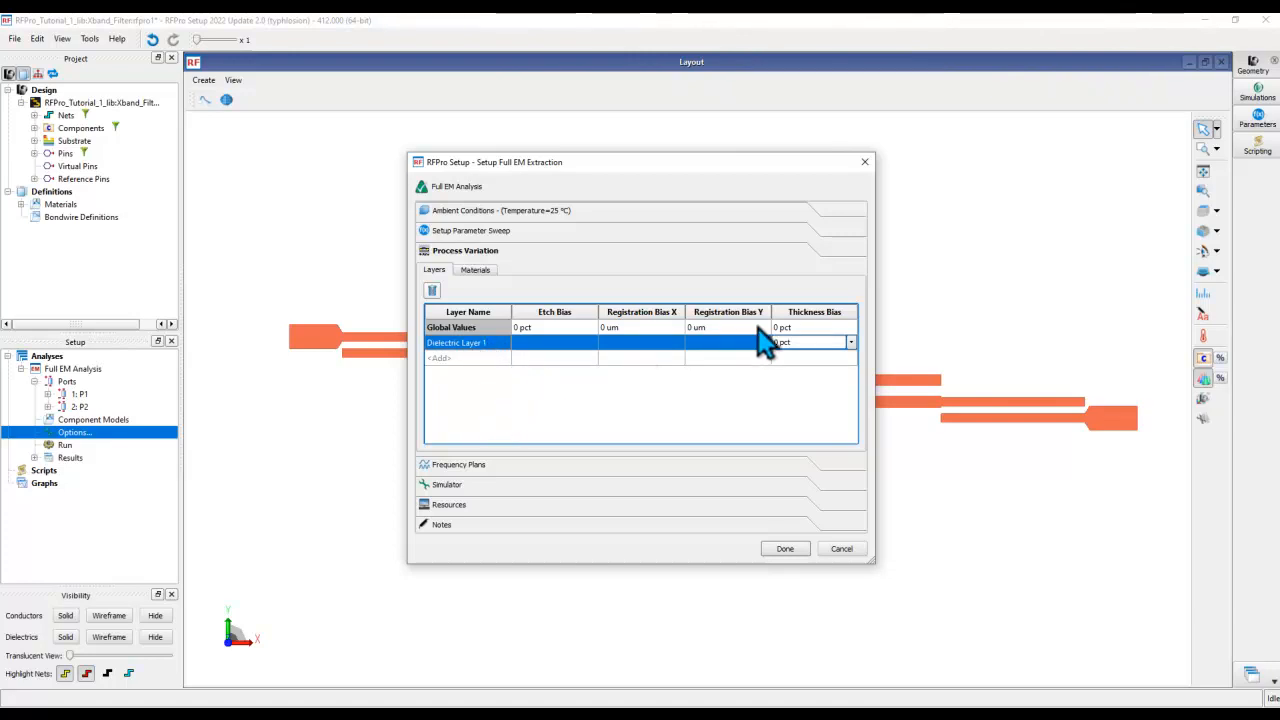
{"action": "left_click", "coordinate": [460, 358]}
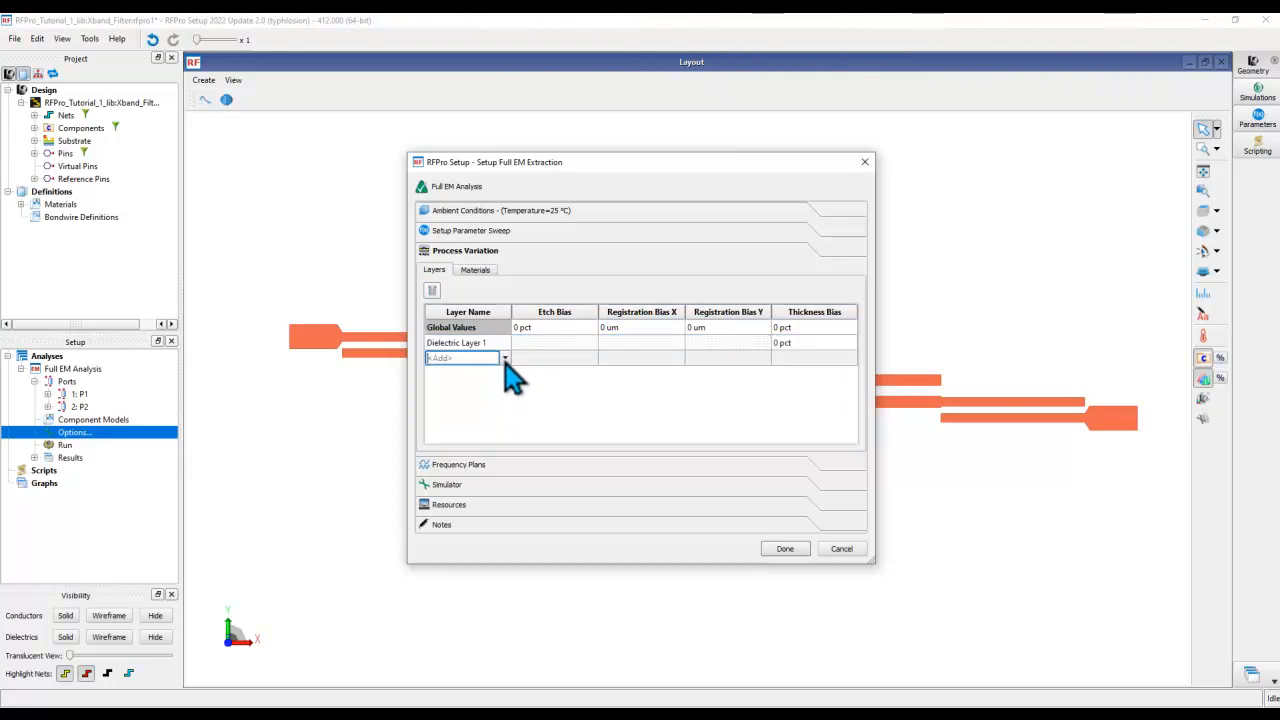
{"action": "left_click", "coordinate": [465, 358]}
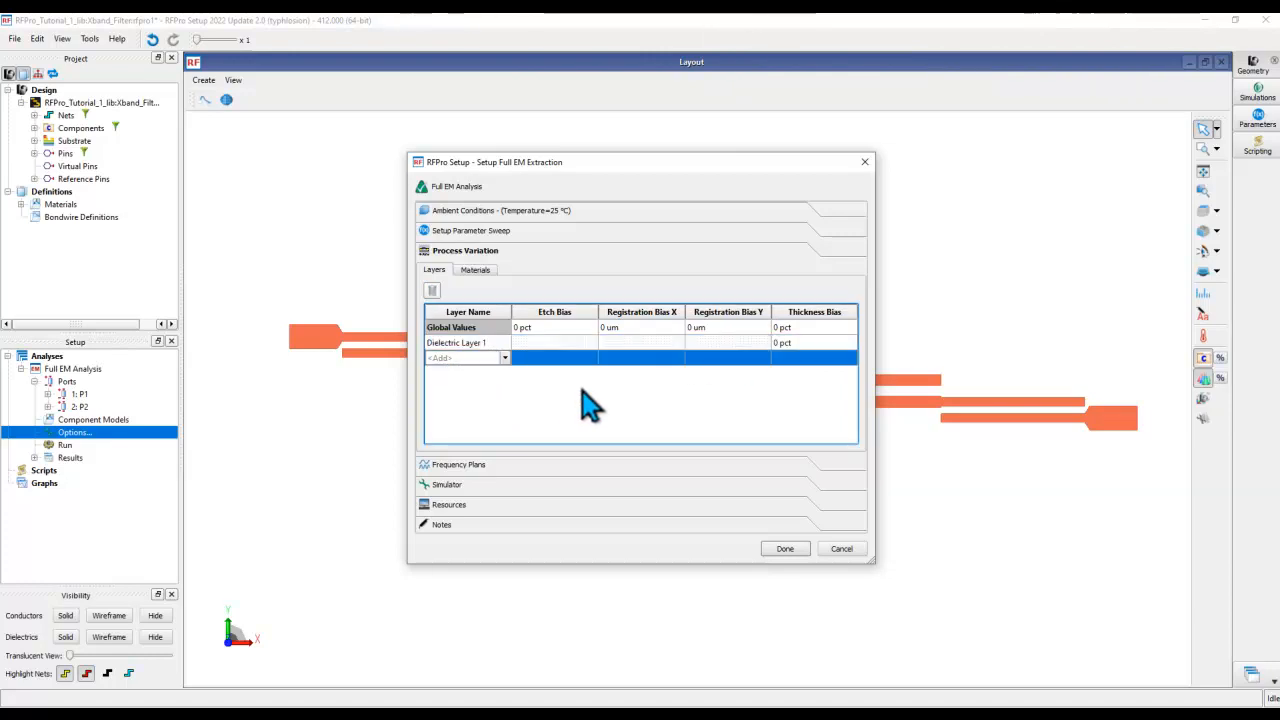
{"action": "mouse_move", "coordinate": [785, 360]}
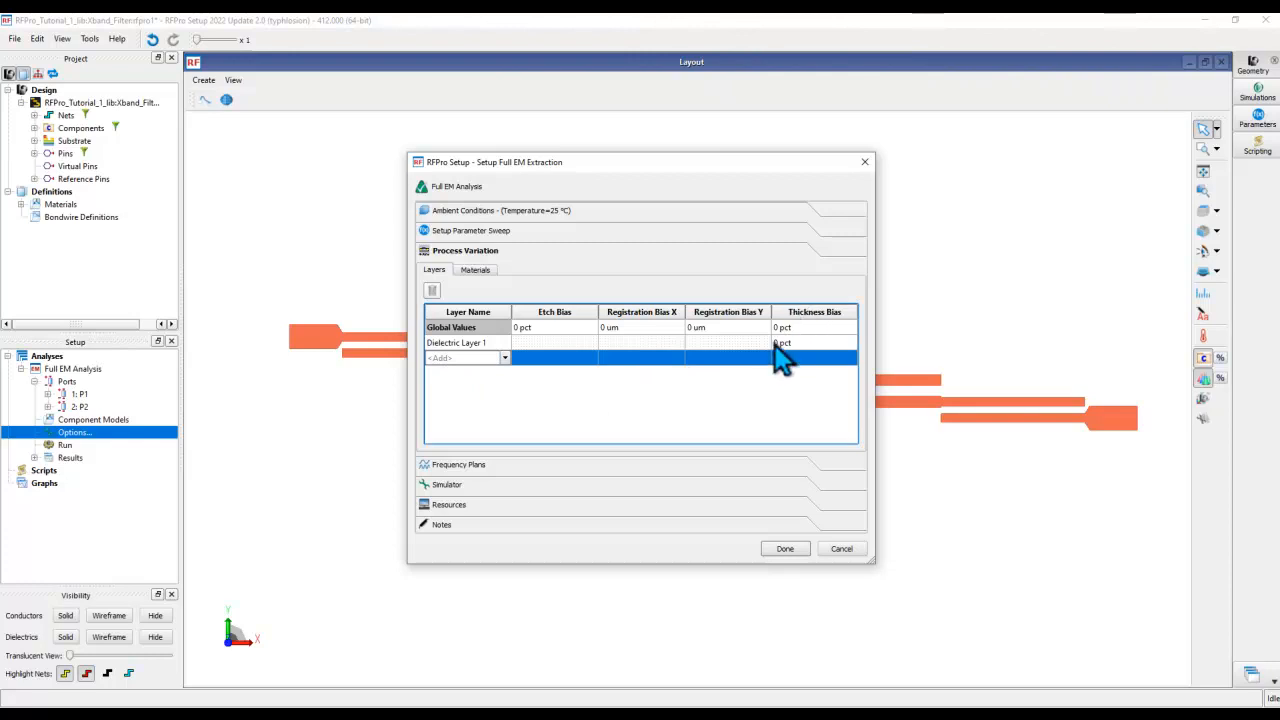
Set Dielectric Layer 1 thickness bias to DH pct, creating parameter DH = 0.
{"action": "left_click", "coordinate": [814, 342]}
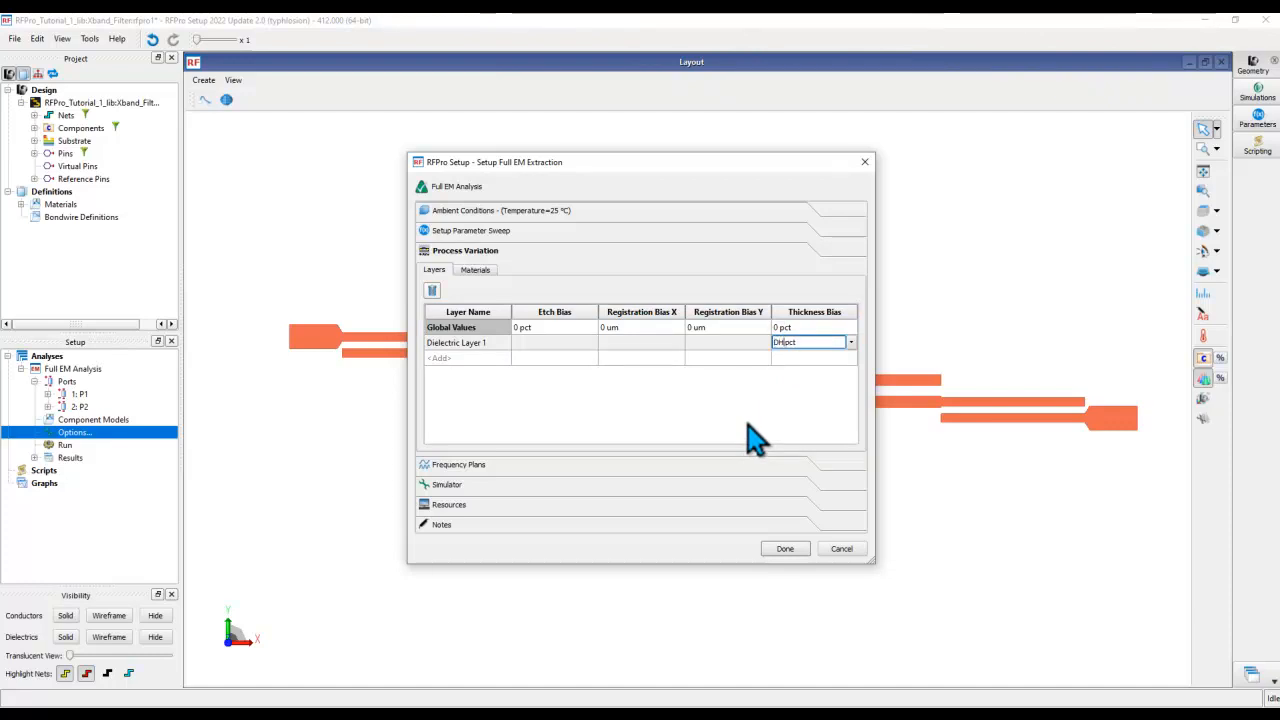
{"action": "left_click", "coordinate": [849, 342]}
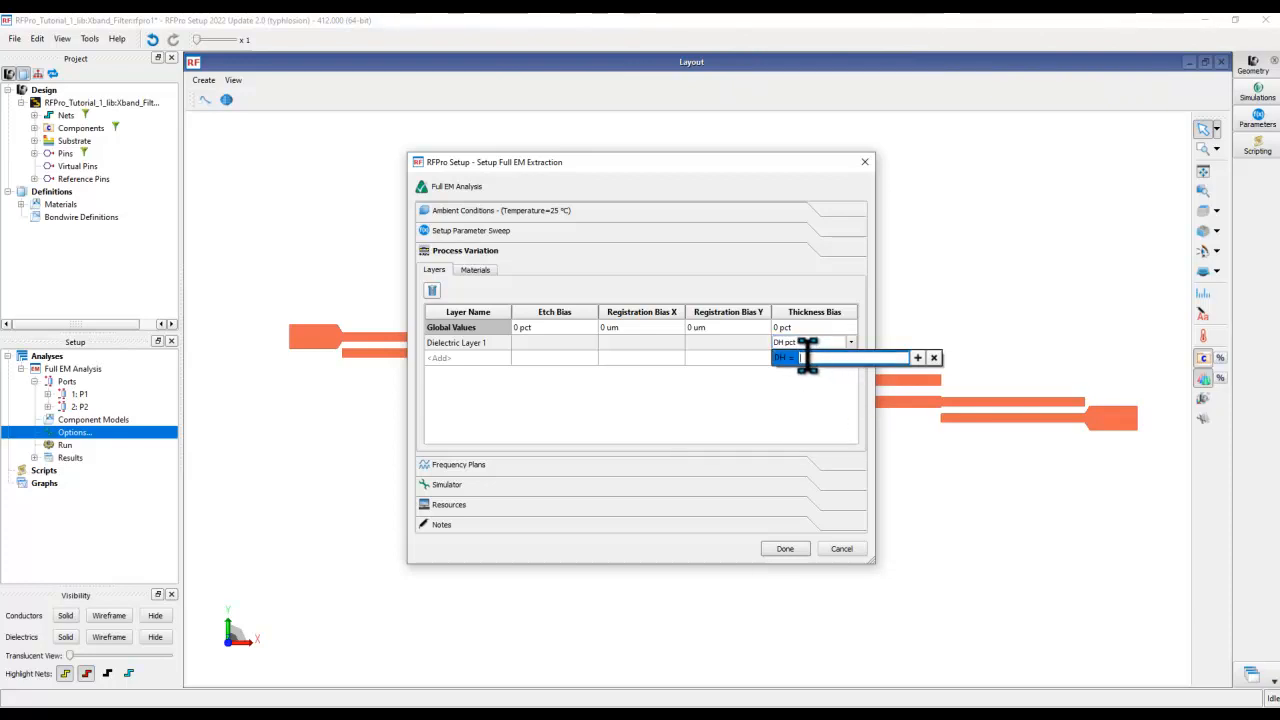
{"action": "type", "text": "0"}
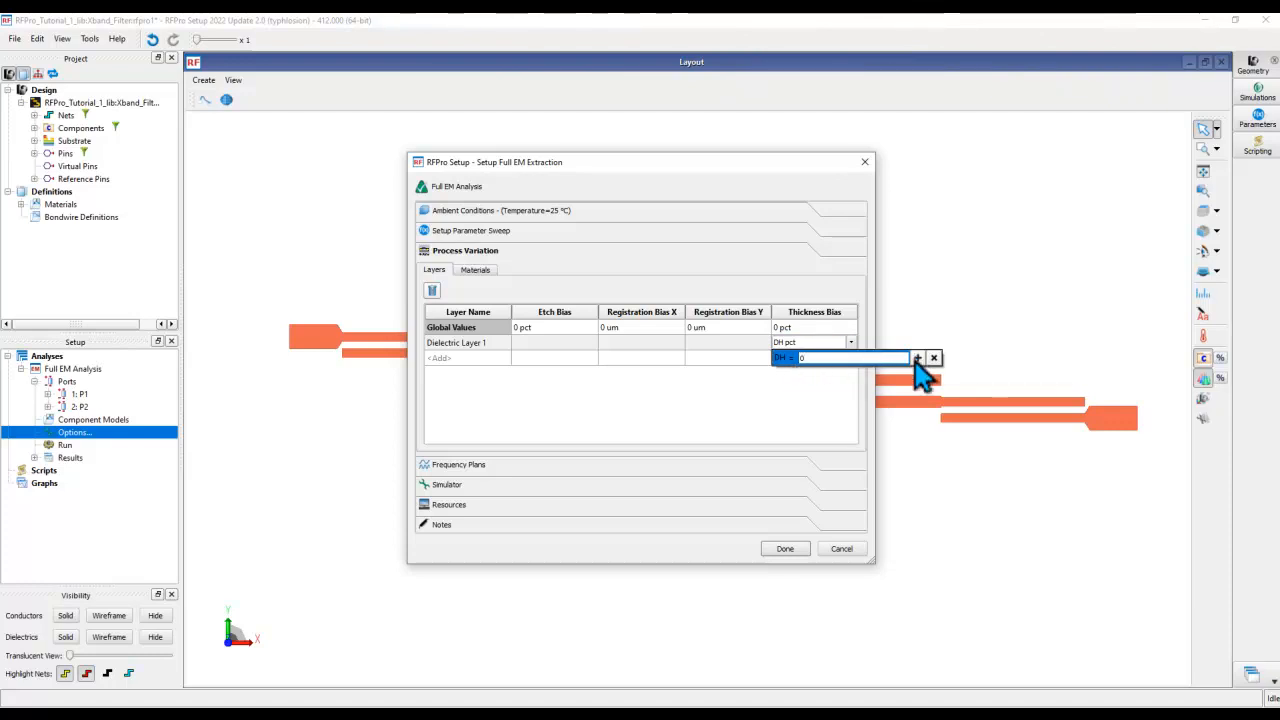
{"action": "left_click", "coordinate": [917, 358]}
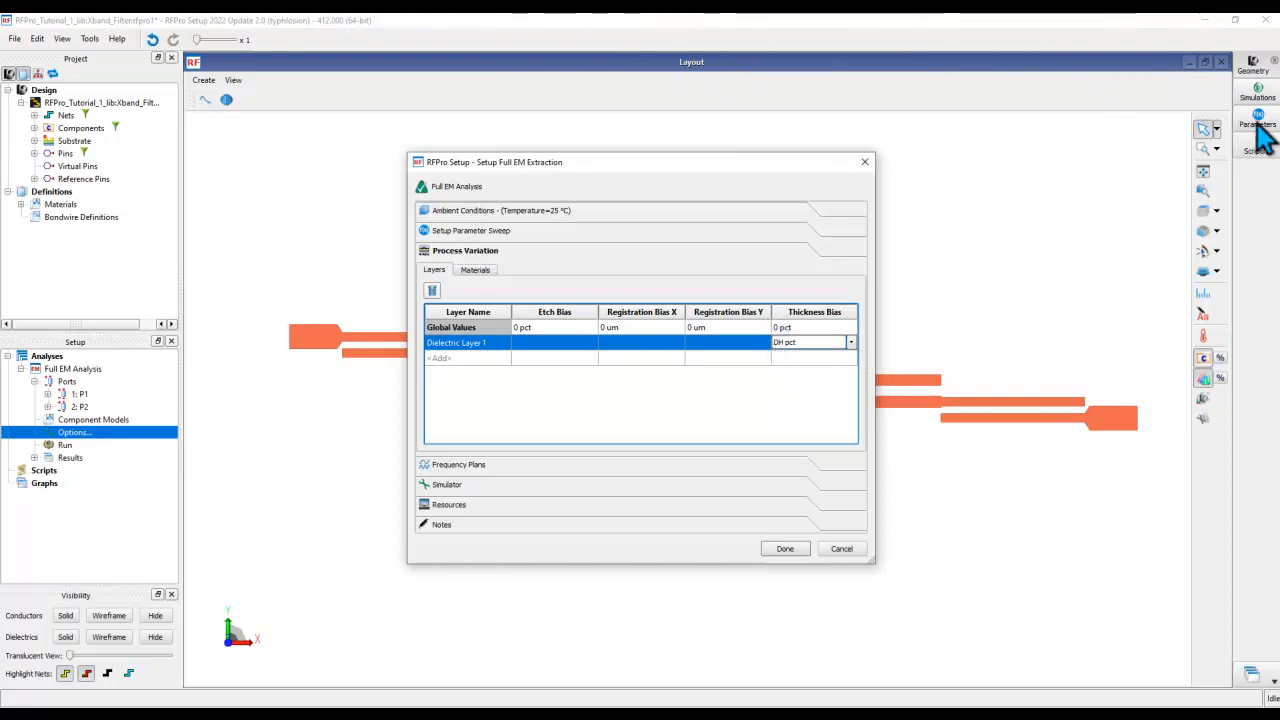
{"action": "mouse_move", "coordinate": [715, 370]}
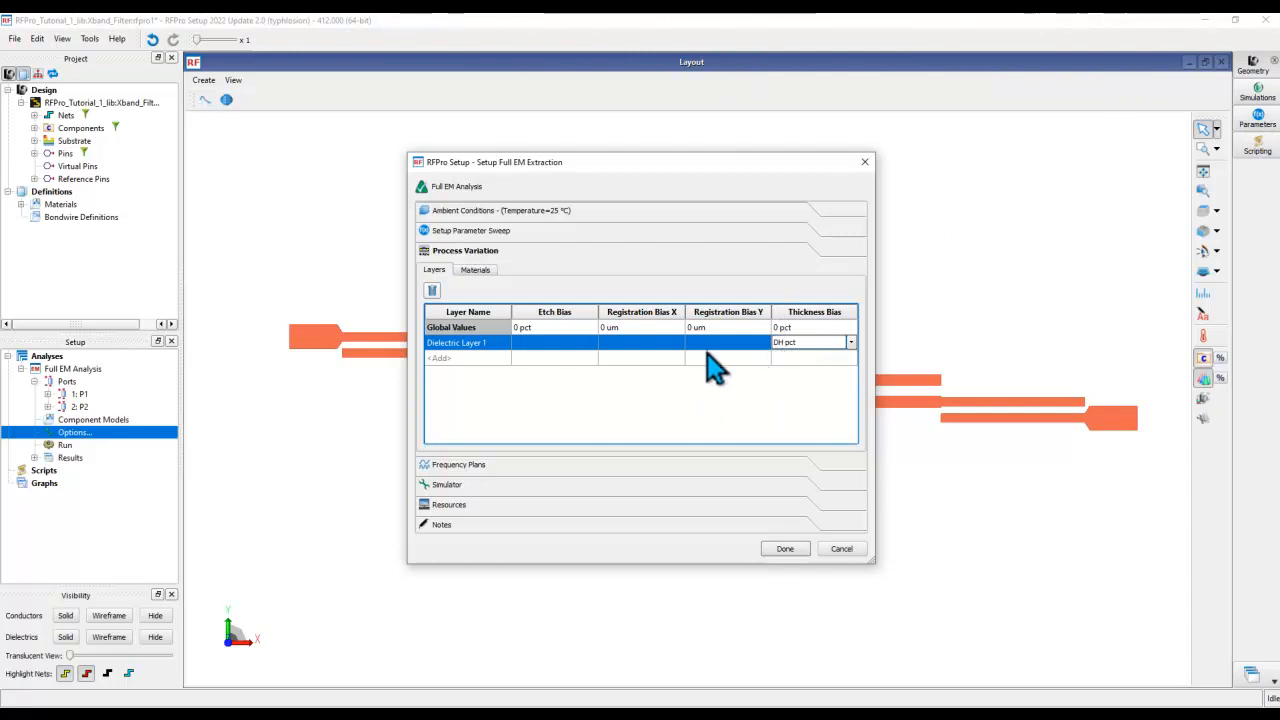
{"action": "mouse_move", "coordinate": [718, 393]}
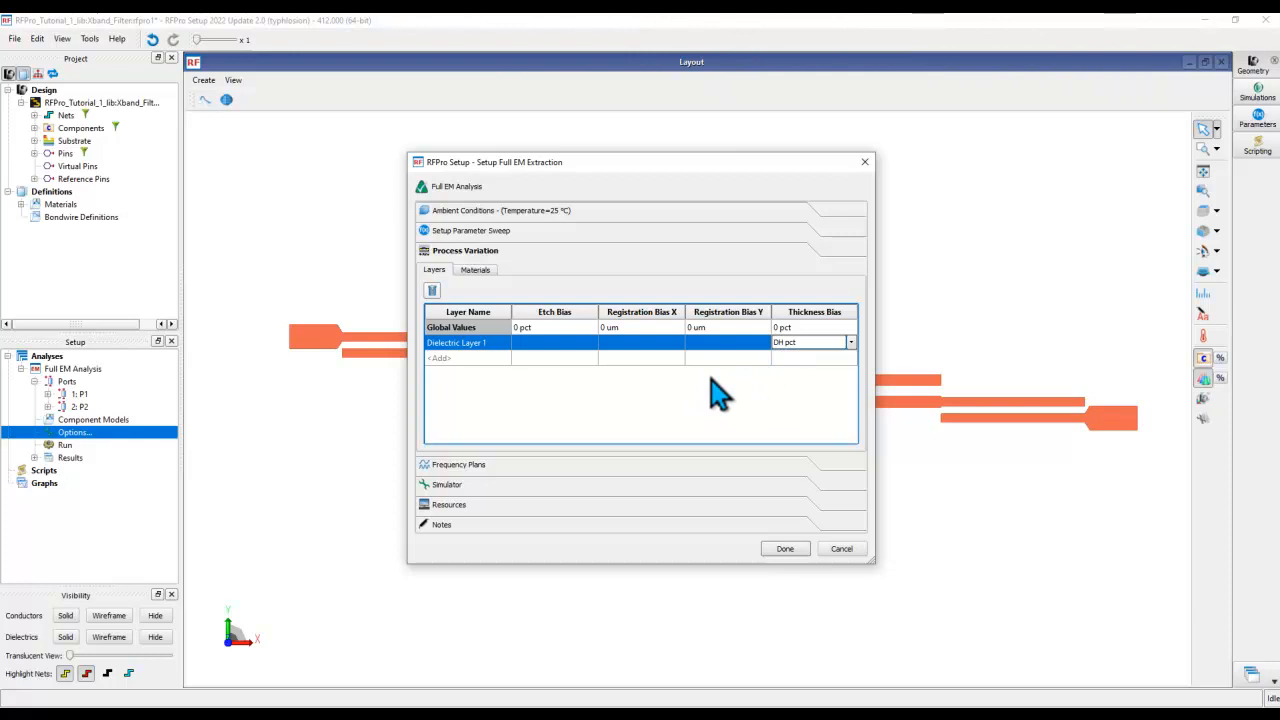
{"action": "mouse_move", "coordinate": [665, 415]}
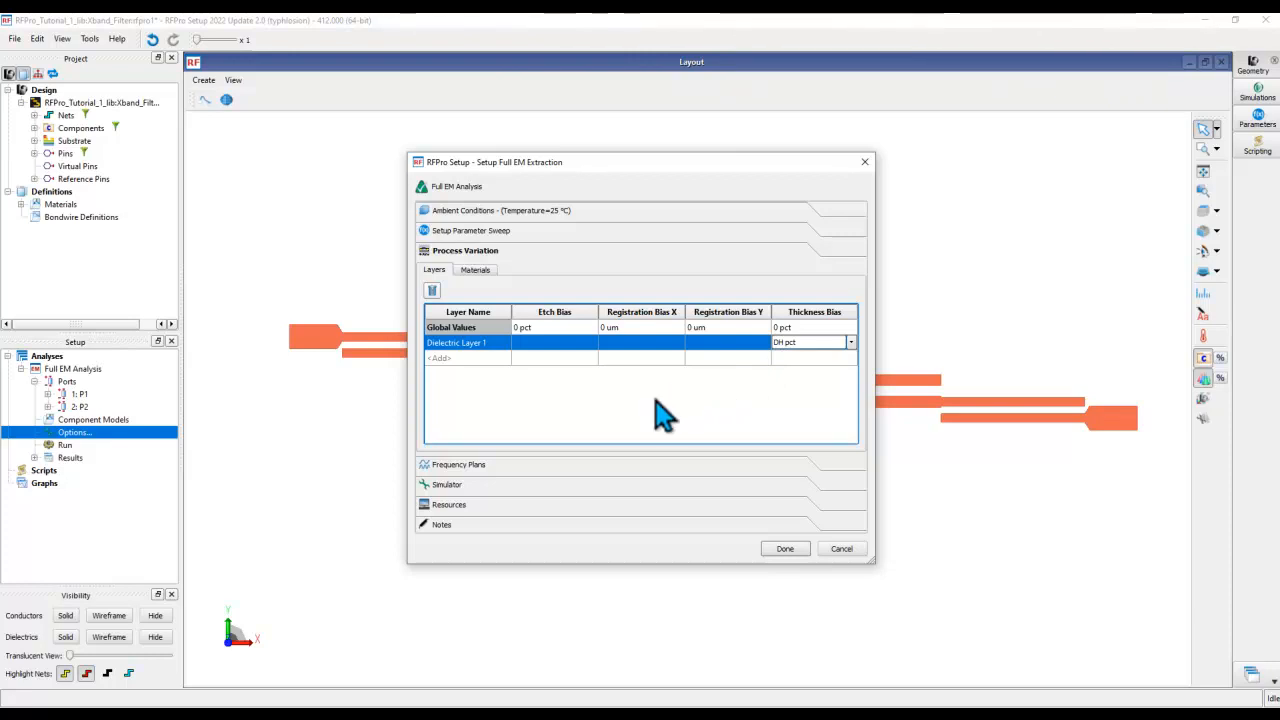
{"action": "mouse_move", "coordinate": [568, 410]}
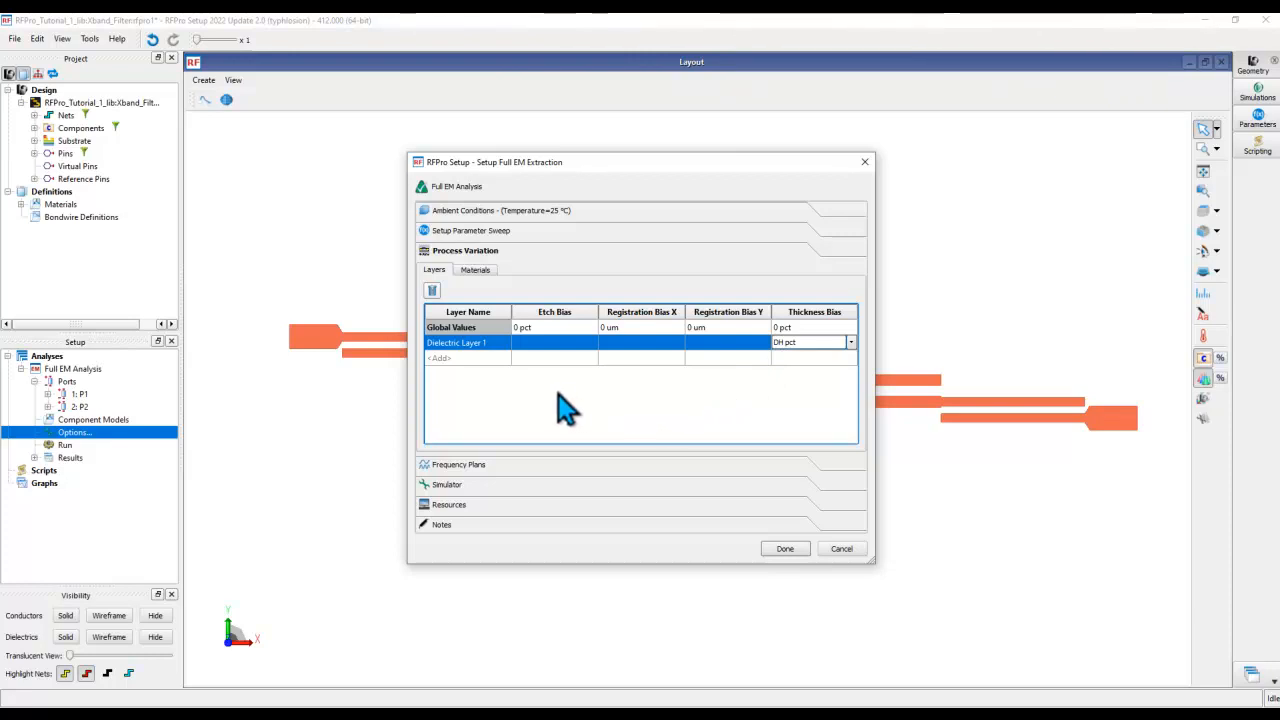
Add Subst_1 to the material variations with permittivity bias Er pct.
{"action": "left_click", "coordinate": [475, 270]}
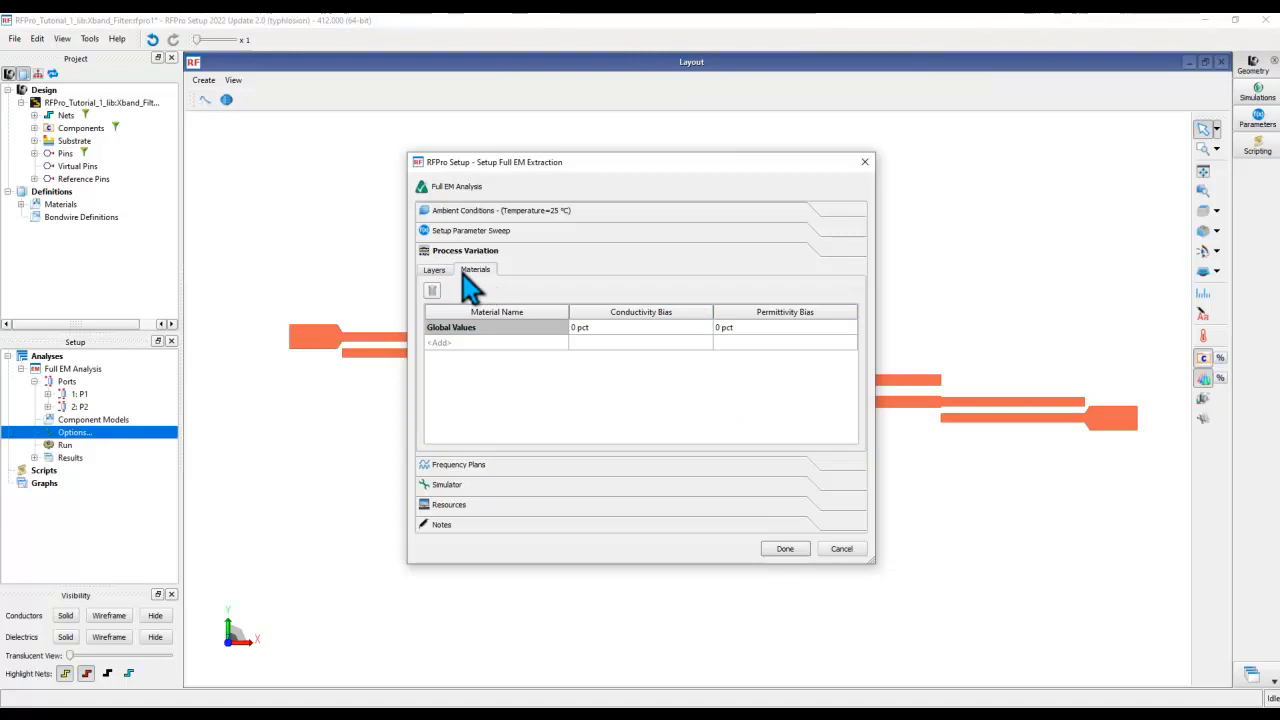
{"action": "mouse_move", "coordinate": [495, 310]}
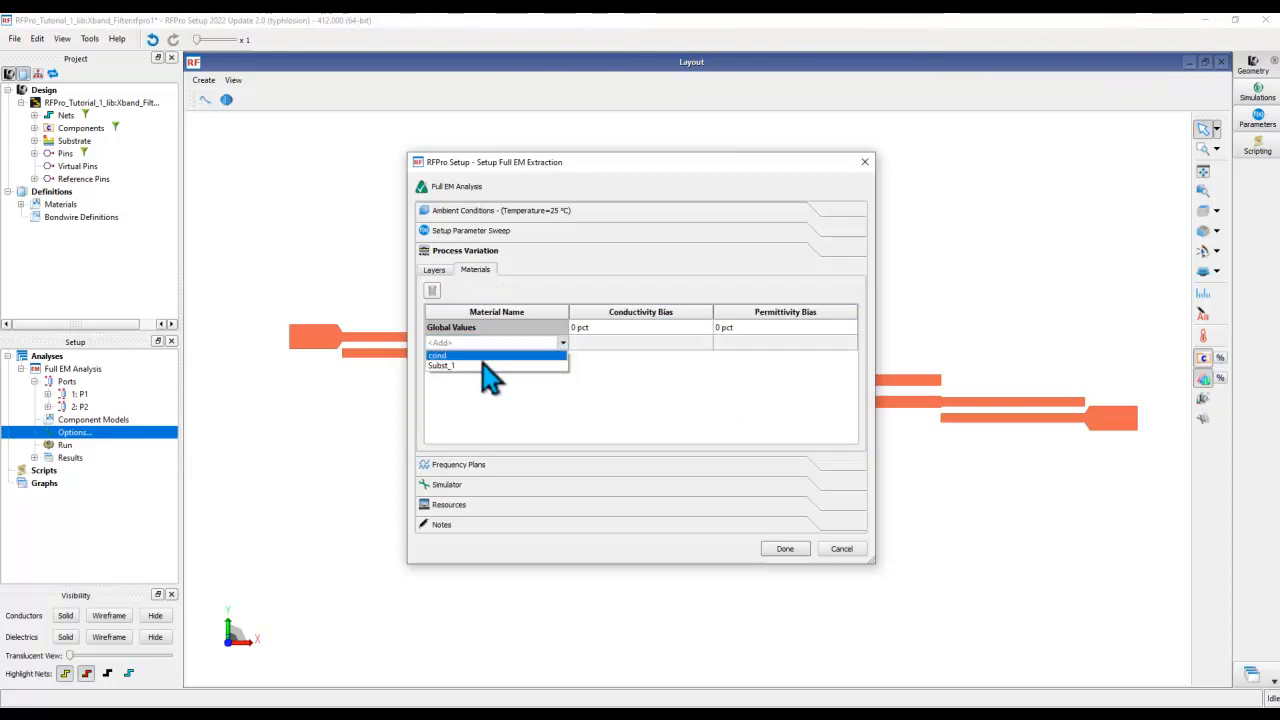
{"action": "left_click", "coordinate": [441, 365]}
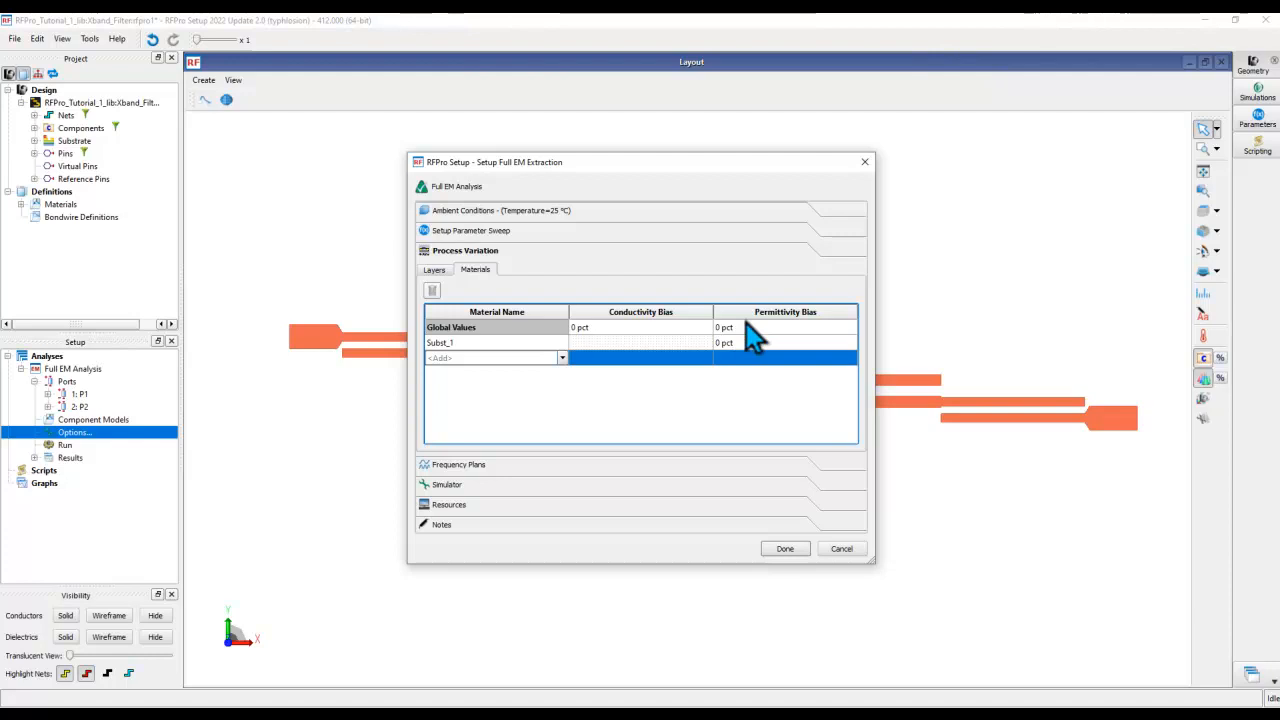
{"action": "left_click", "coordinate": [785, 342]}
{"action": "type", "text": "Er"}
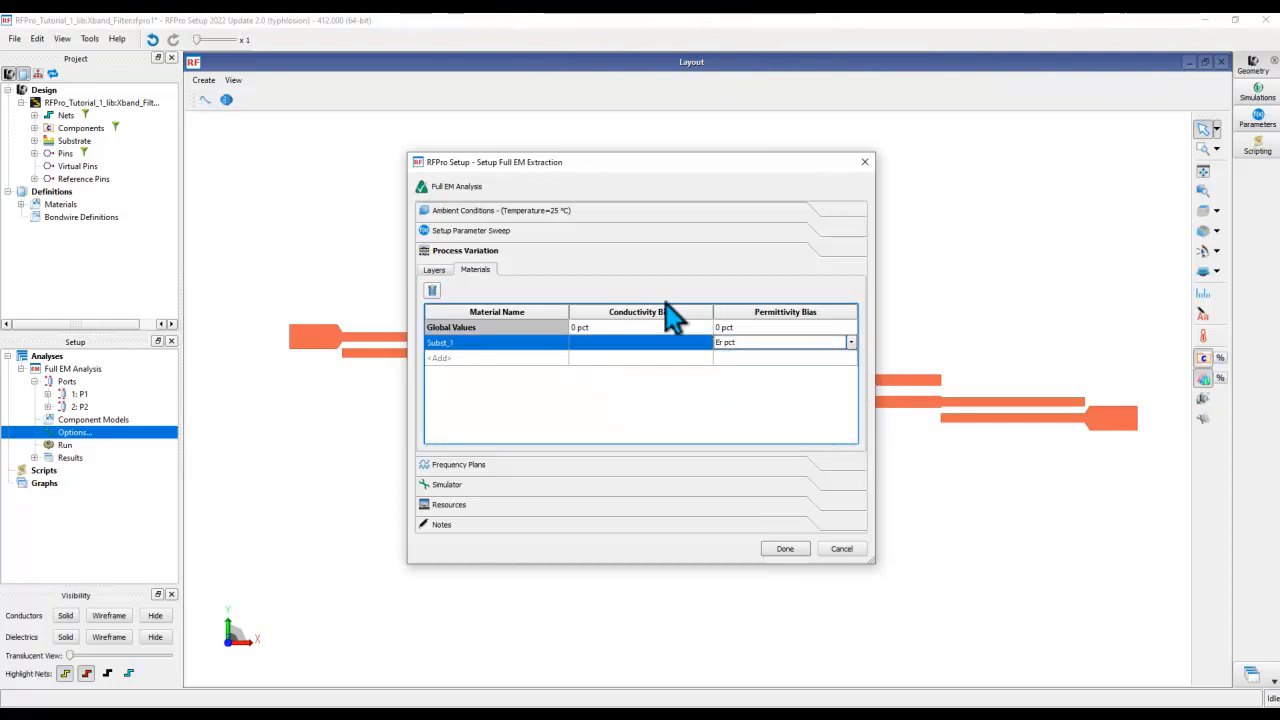
{"action": "mouse_move", "coordinate": [693, 398]}
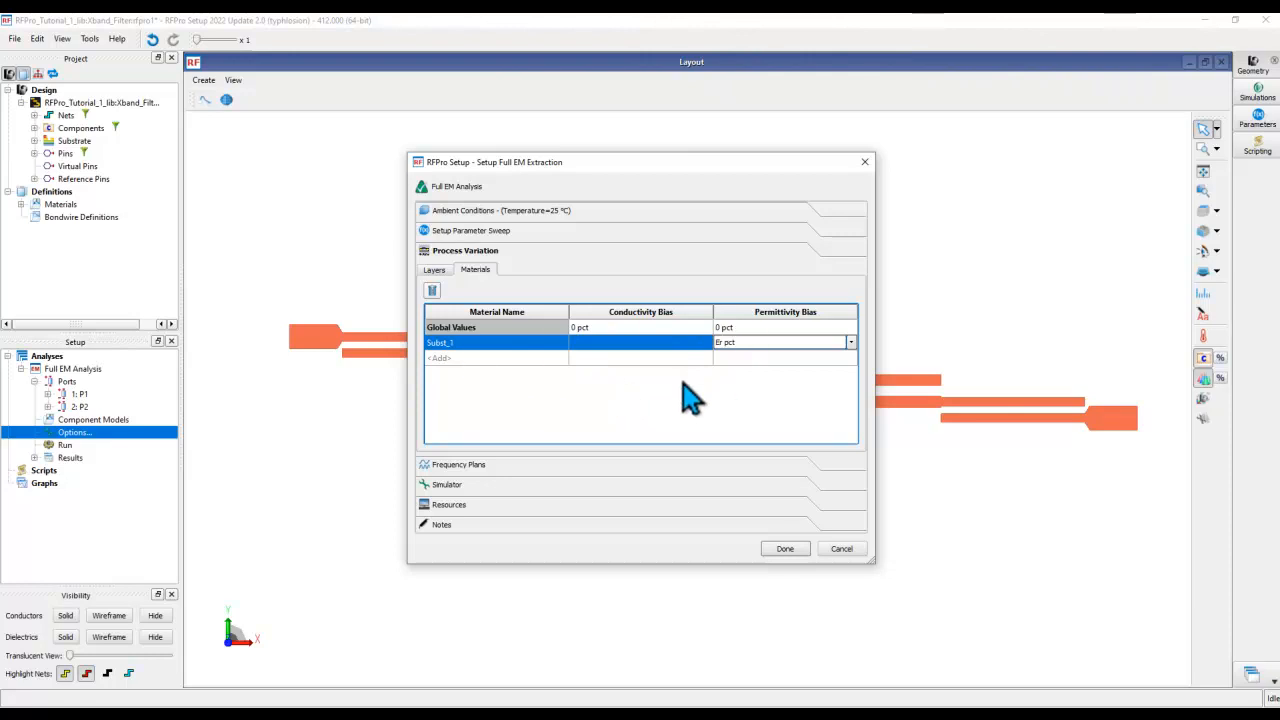
{"action": "mouse_move", "coordinate": [540, 280]}
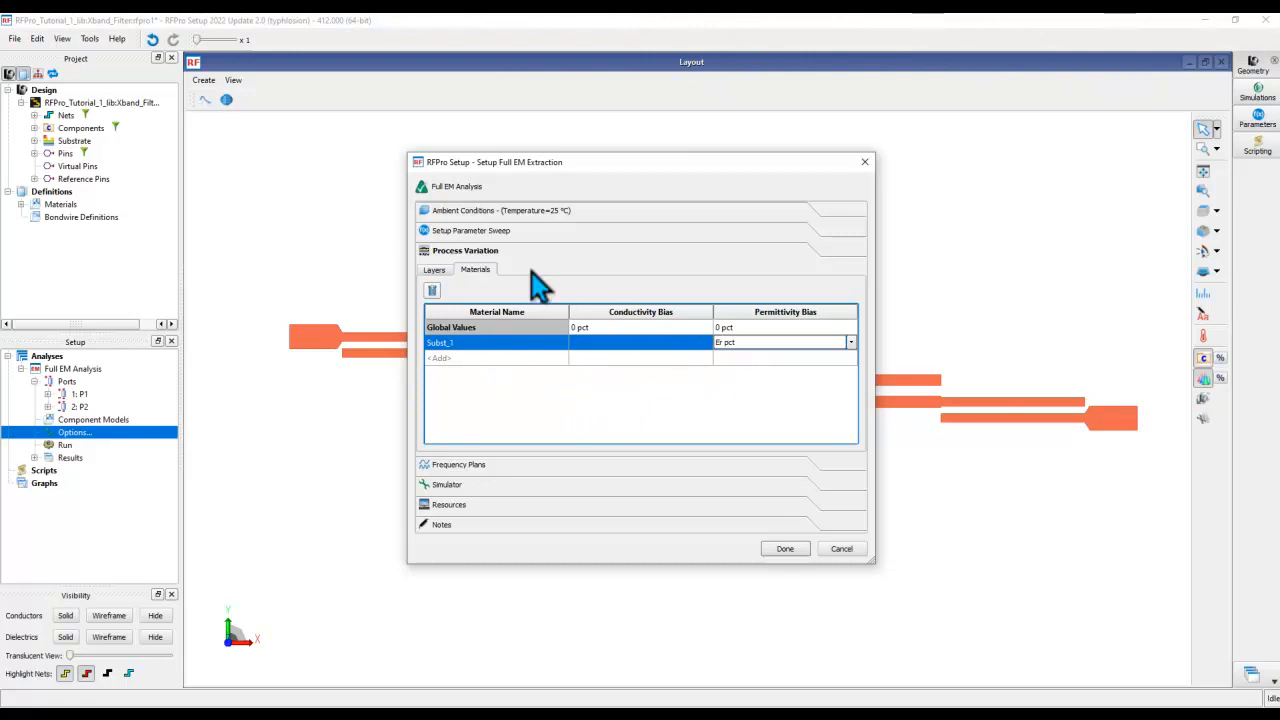
Enable the parameter sweep with DH over comma-separated values -5, 0, 5.
{"action": "left_click", "coordinate": [470, 230]}
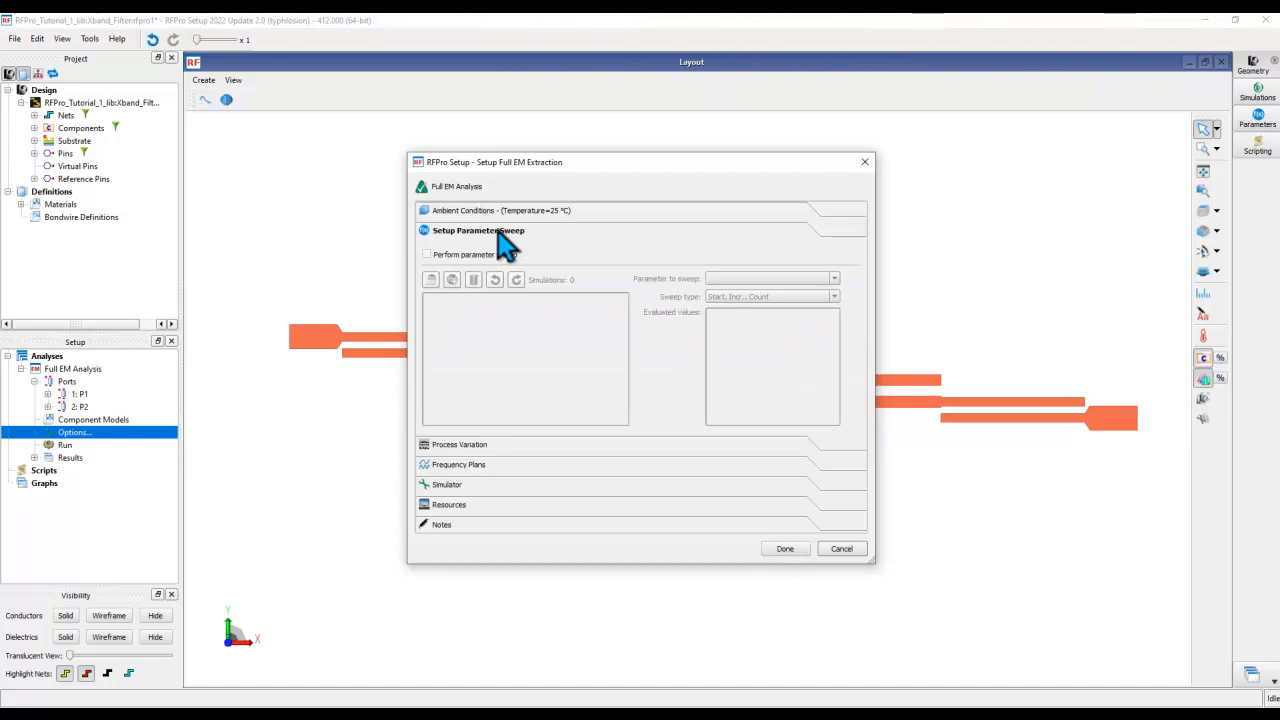
{"action": "left_click", "coordinate": [427, 254]}
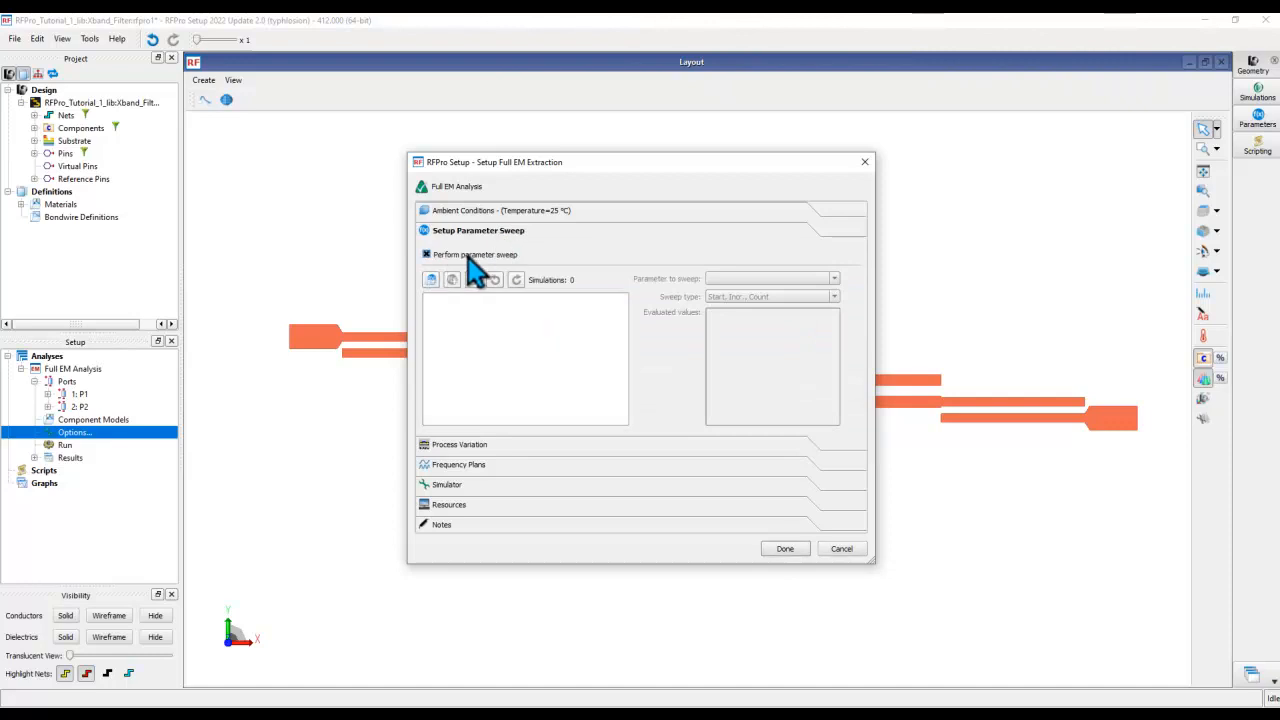
{"action": "left_click", "coordinate": [430, 279]}
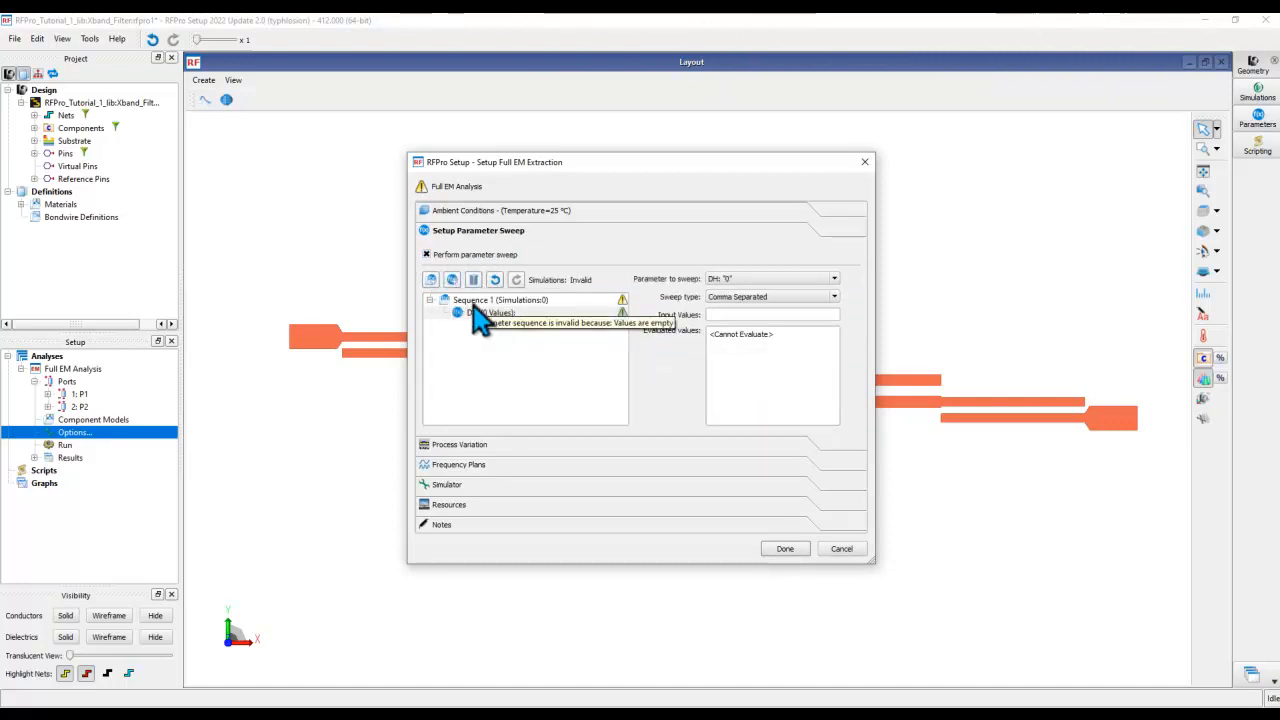
{"action": "left_click", "coordinate": [834, 278]}
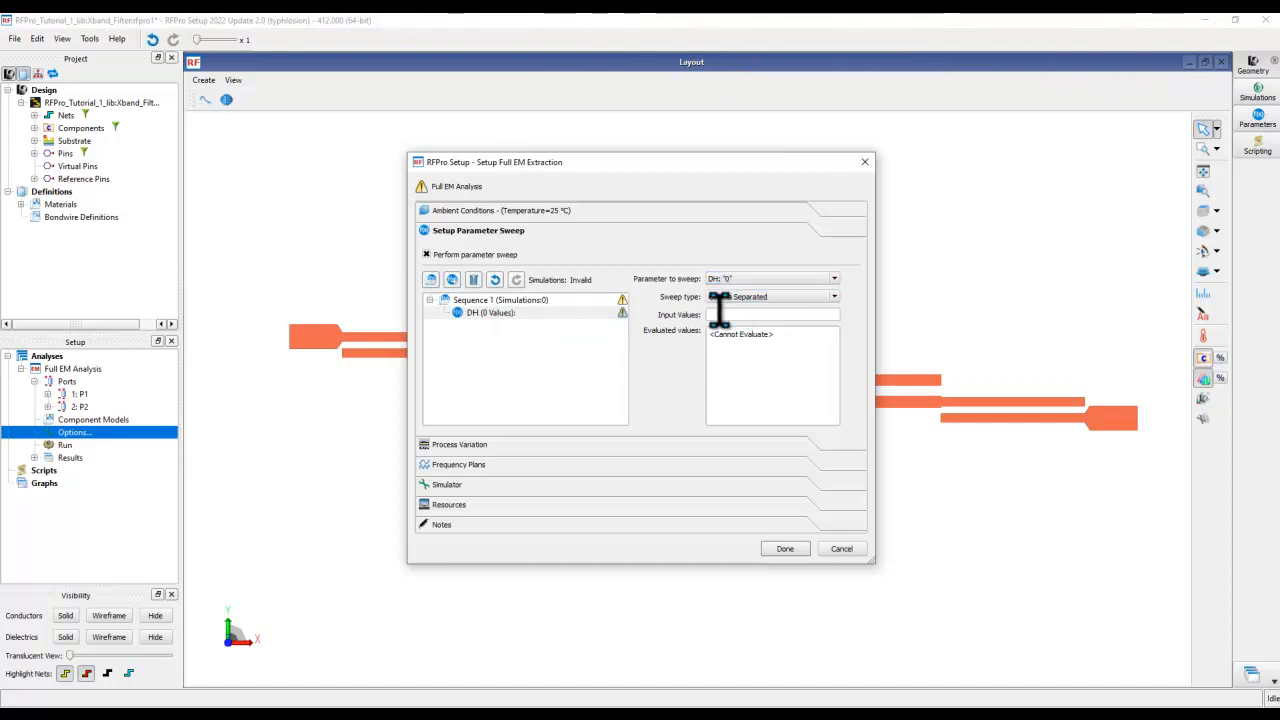
{"action": "left_click", "coordinate": [772, 314]}
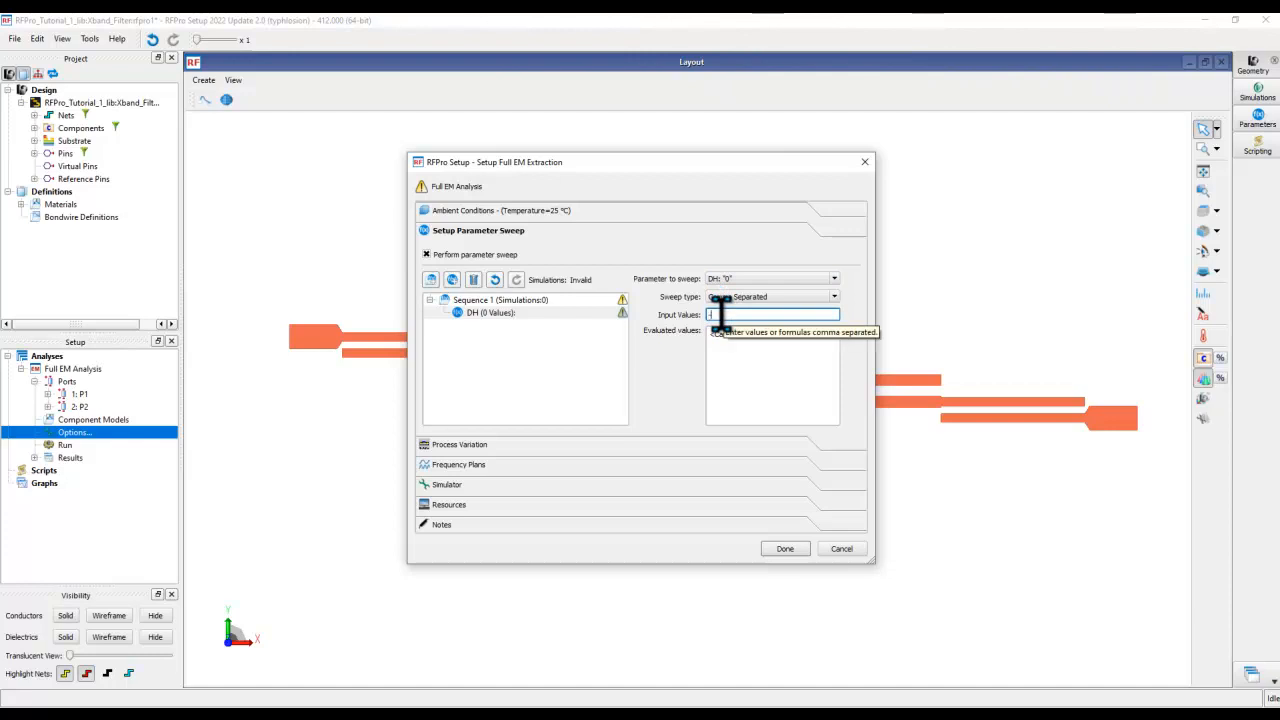
{"action": "type", "text": "-5,0,5"}
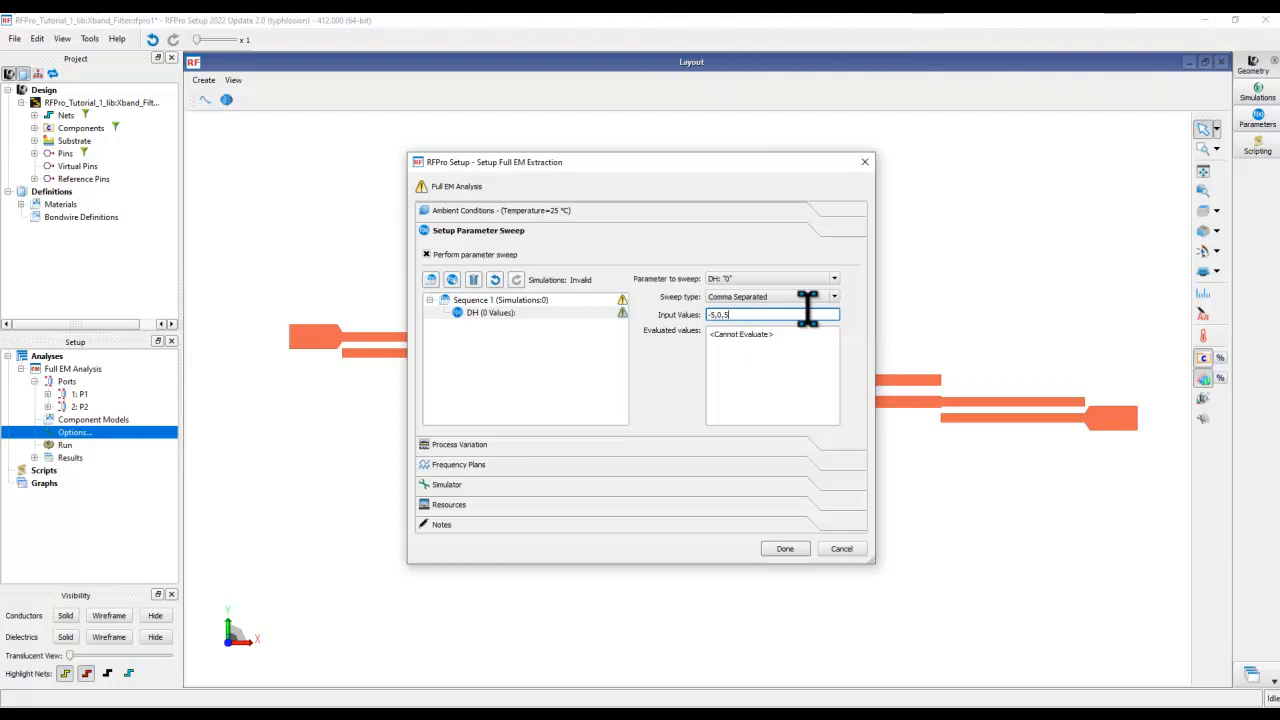
{"action": "left_click", "coordinate": [833, 297]}
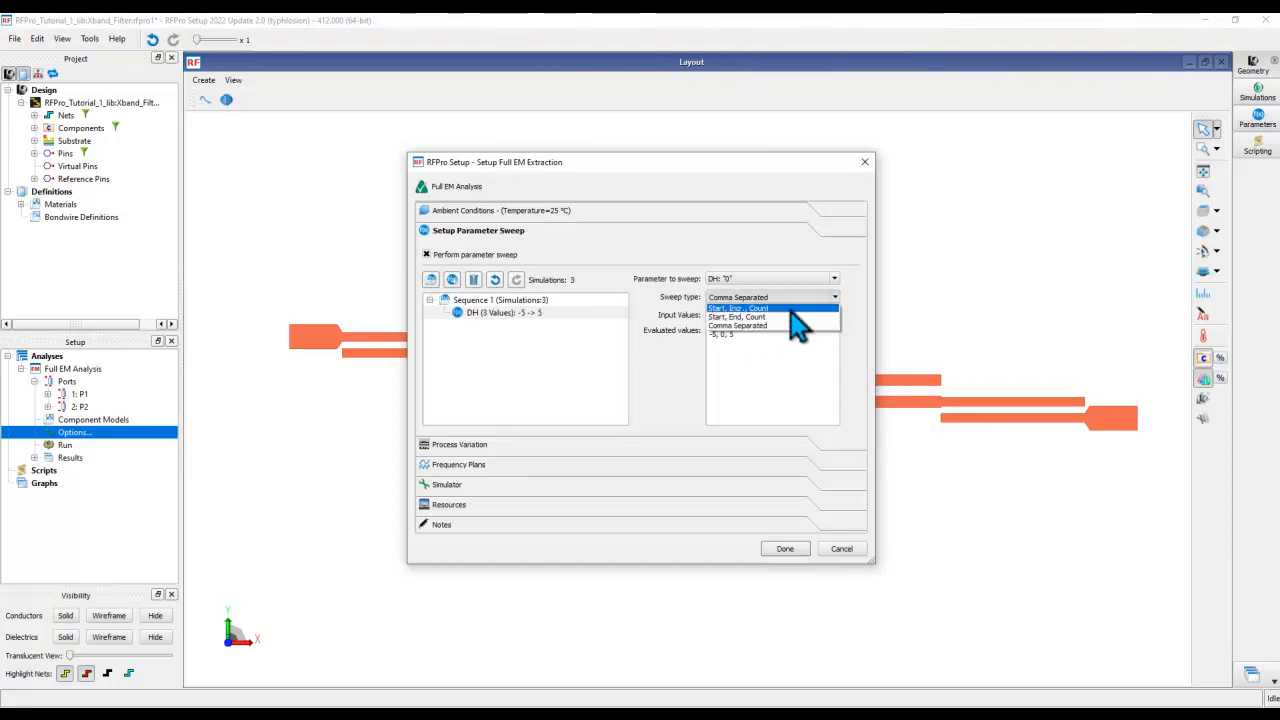
{"action": "left_click", "coordinate": [737, 326]}
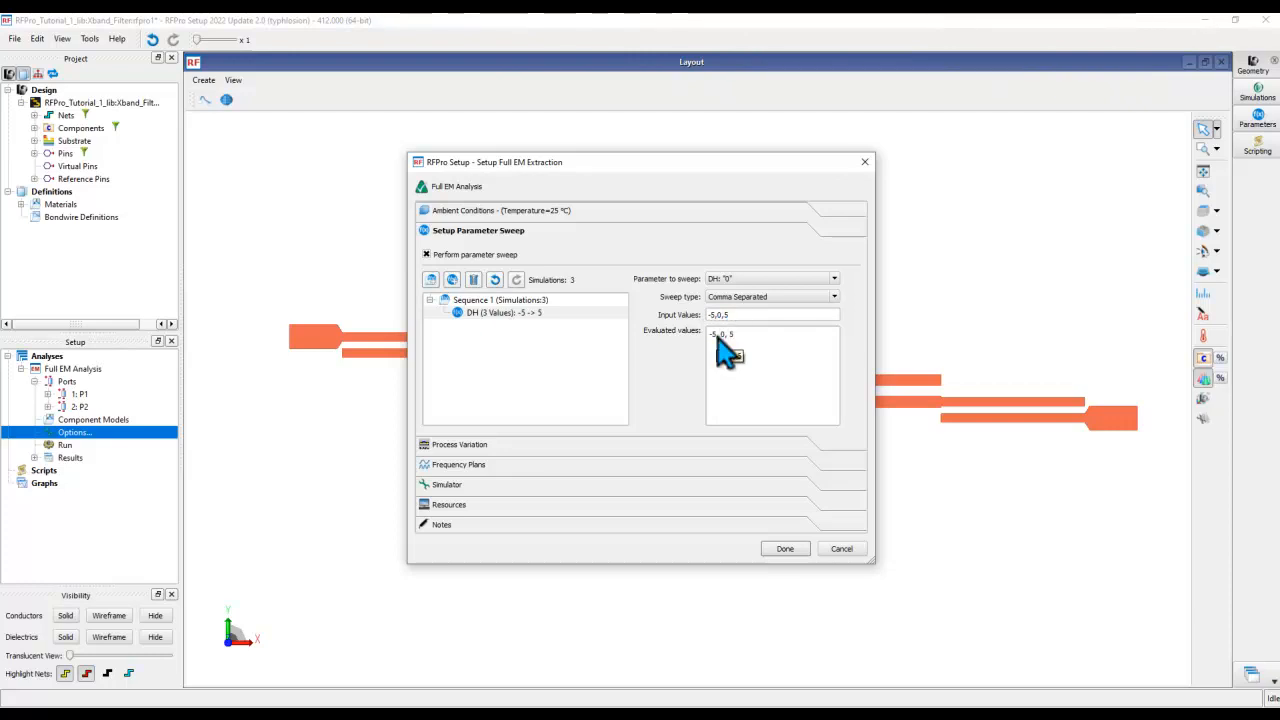
{"action": "mouse_move", "coordinate": [485, 355]}
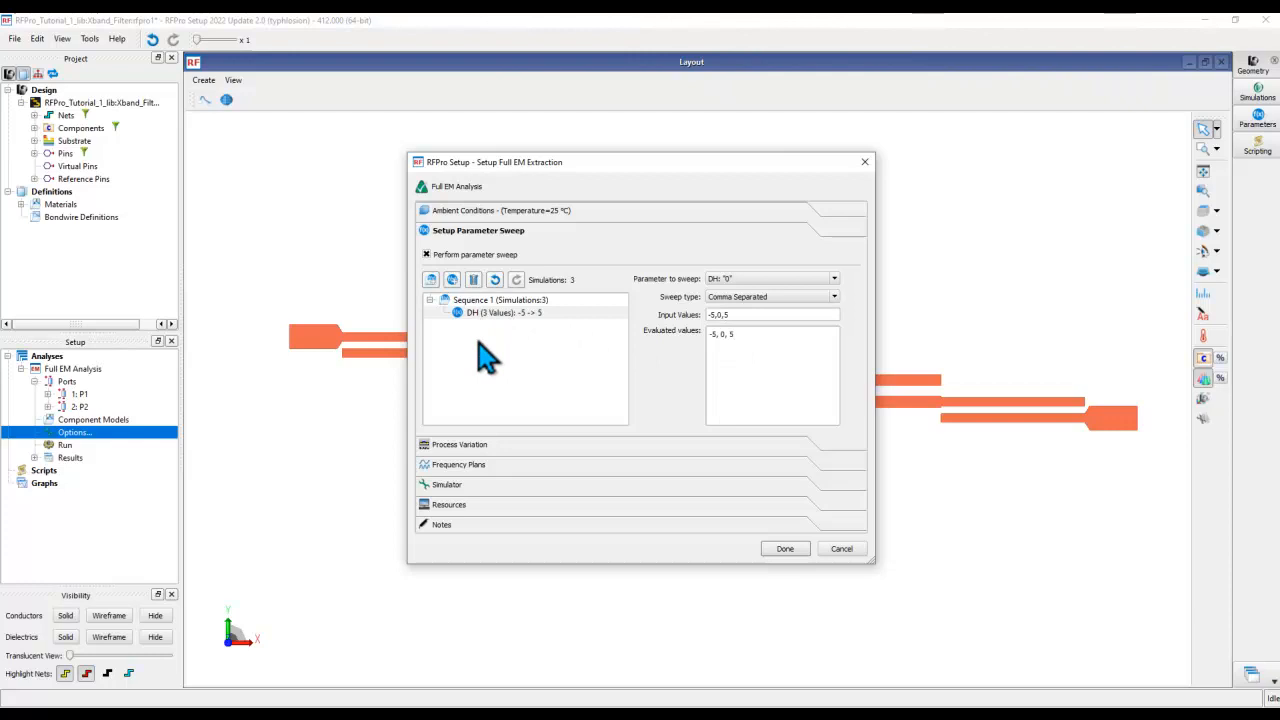
{"action": "mouse_move", "coordinate": [485, 315]}
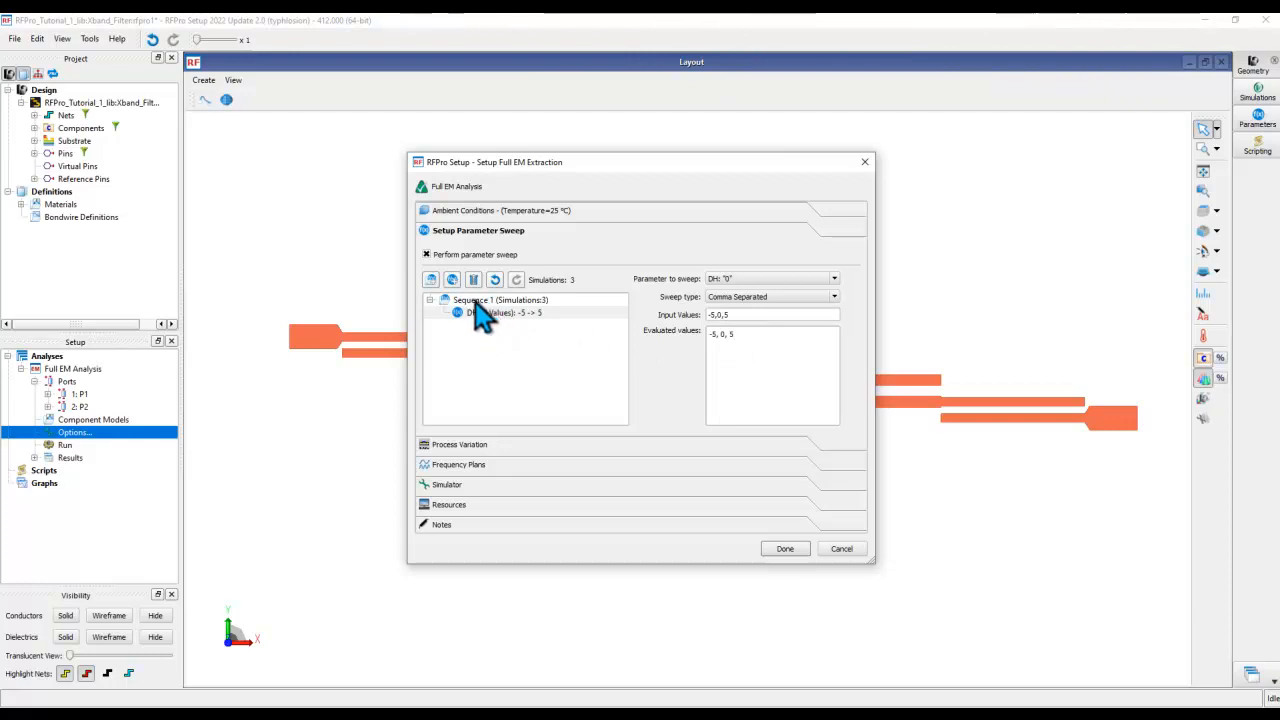
Add Er to Sequence 1, sweeping -5, 0, 5 for nine total simulations.
{"action": "left_click", "coordinate": [452, 279]}
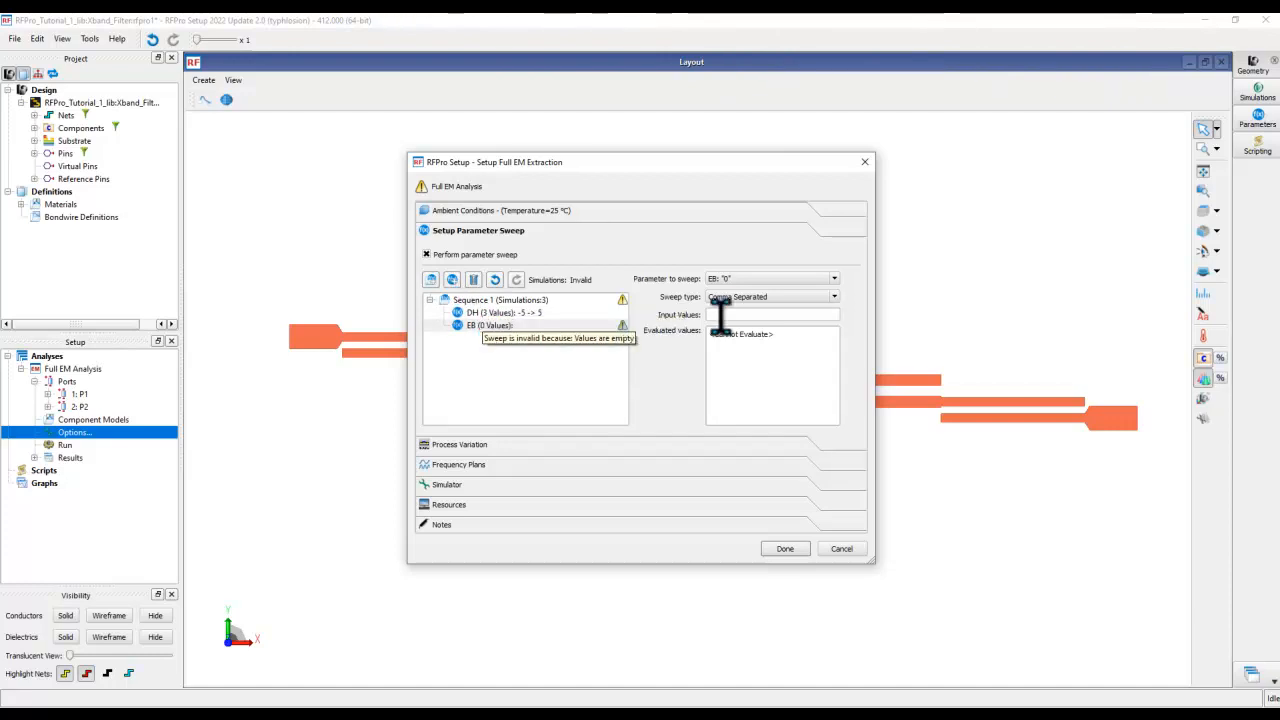
{"action": "left_click", "coordinate": [833, 278]}
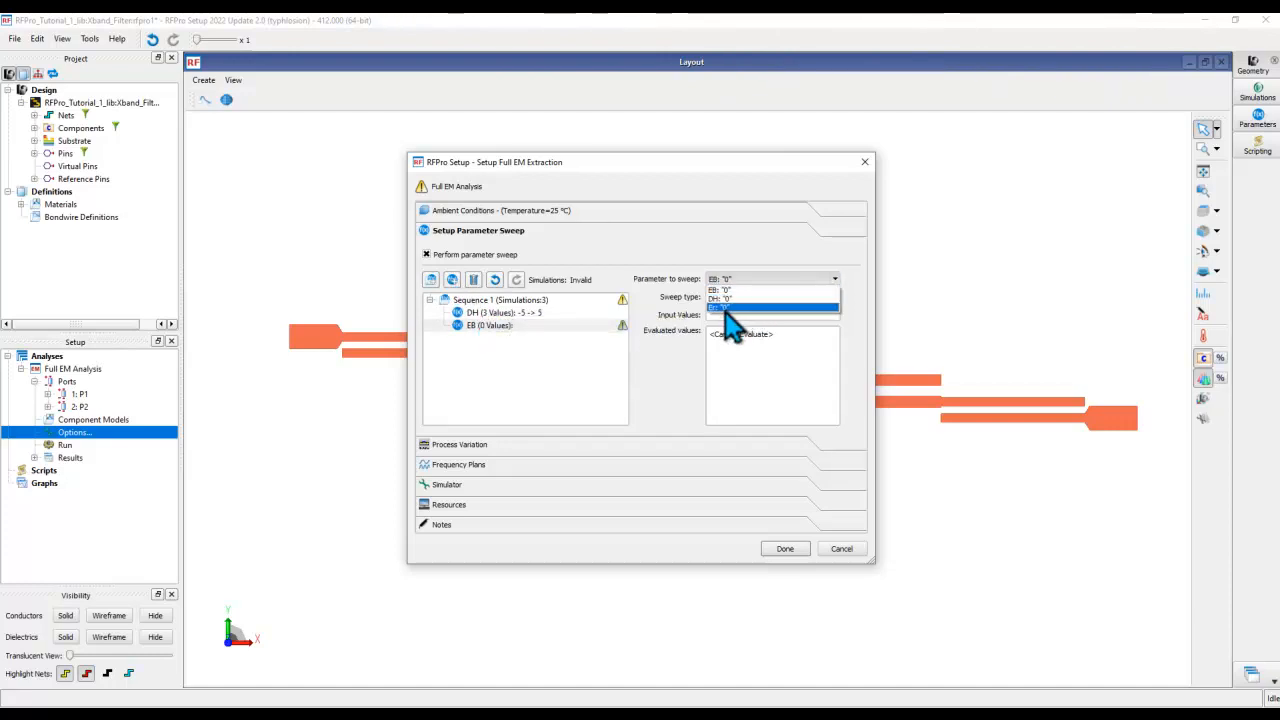
{"action": "left_click", "coordinate": [722, 308]}
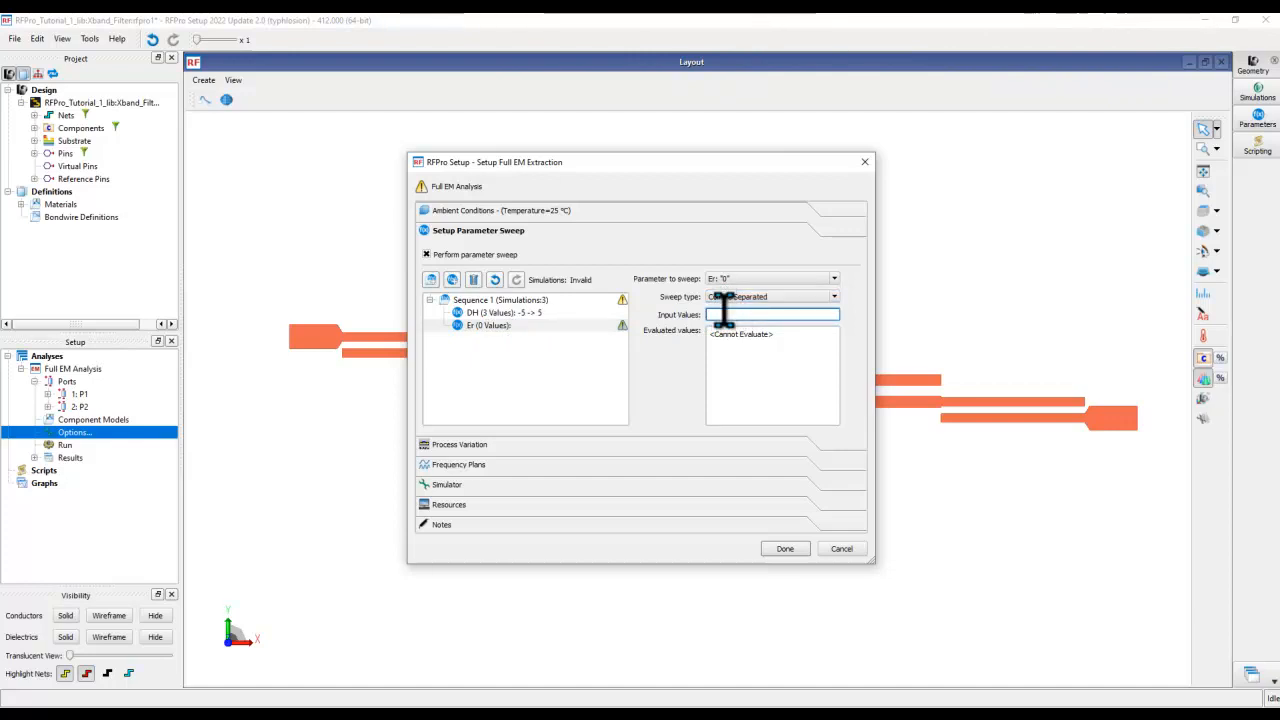
{"action": "type", "text": "-5,0,5"}
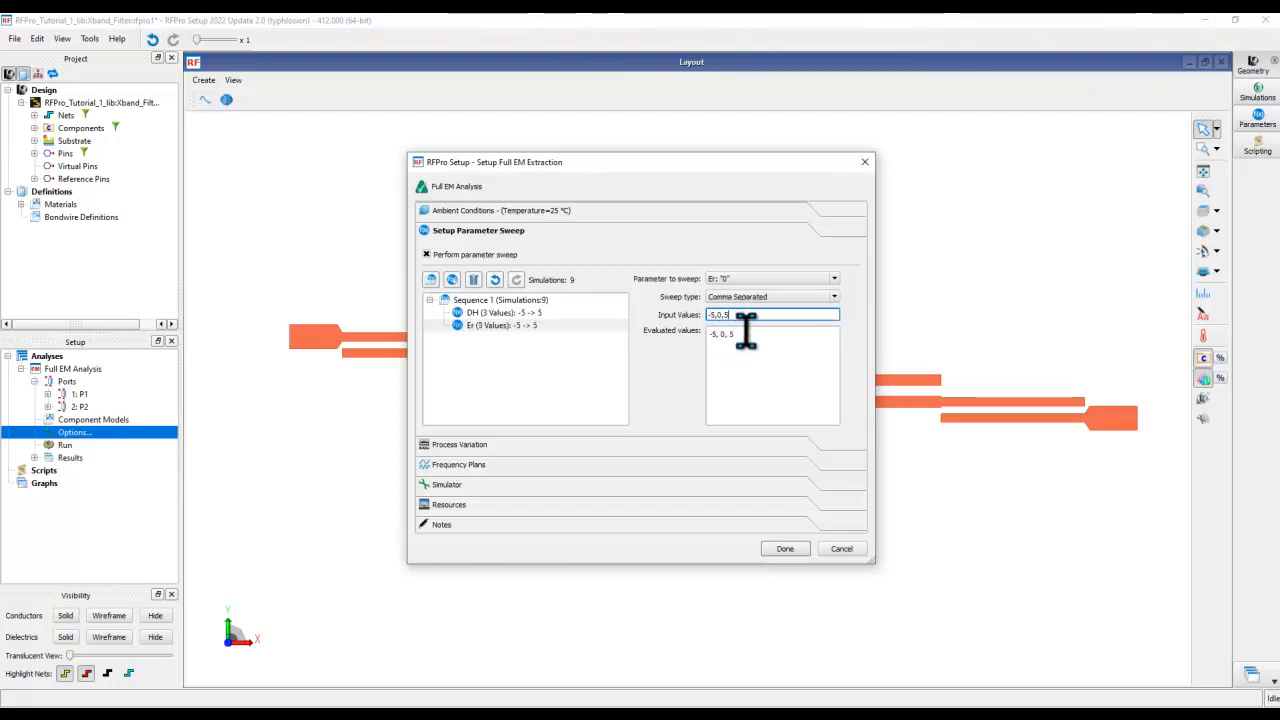
{"action": "left_click", "coordinate": [503, 312]}
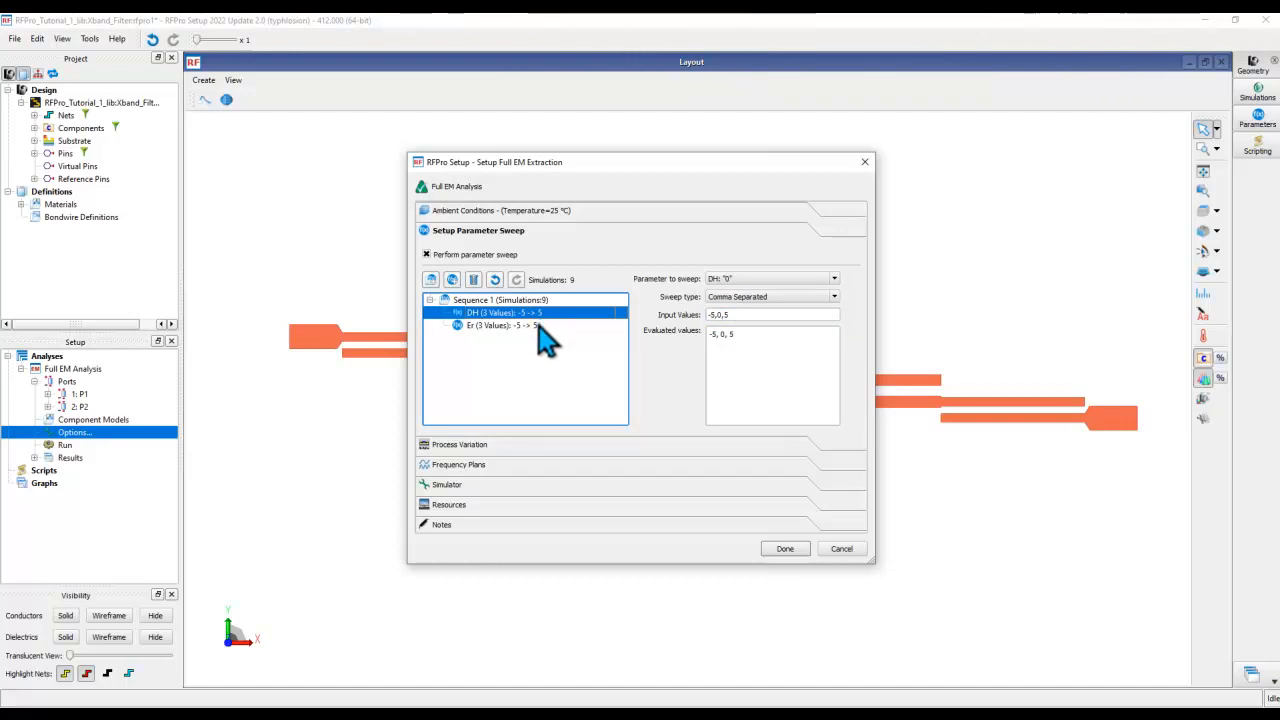
{"action": "left_click", "coordinate": [500, 325]}
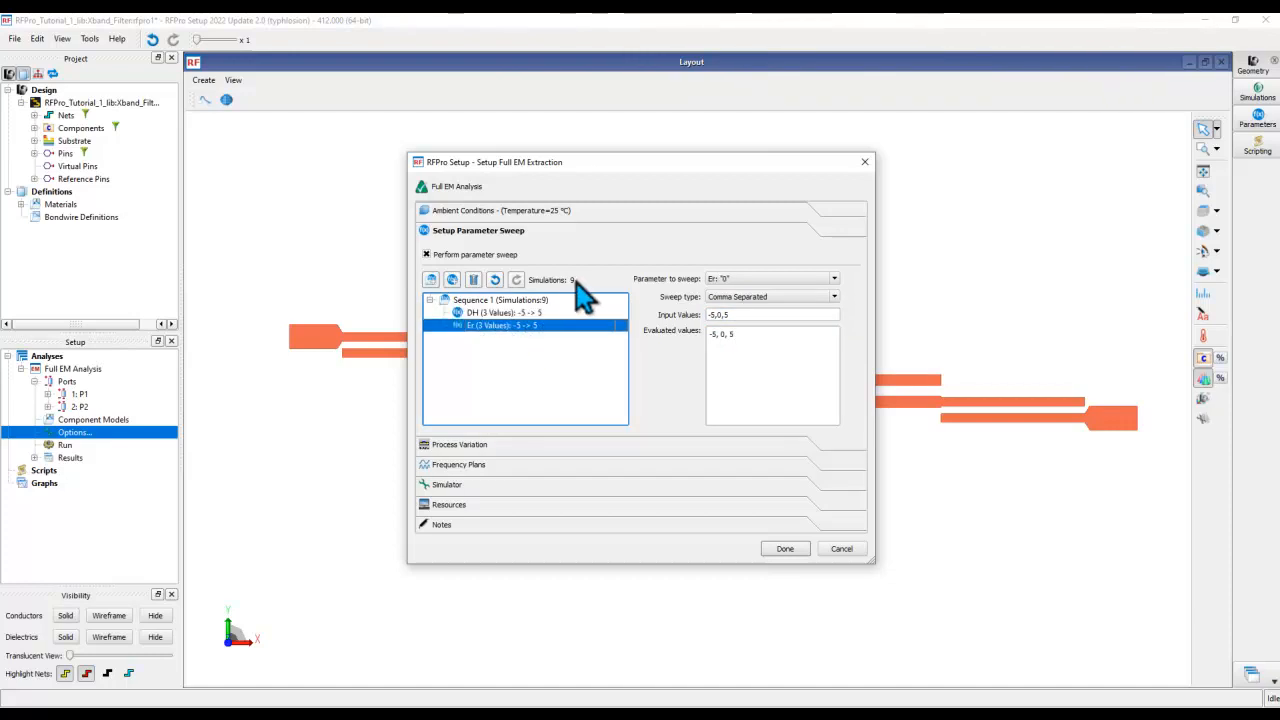
{"action": "mouse_move", "coordinate": [575, 300]}
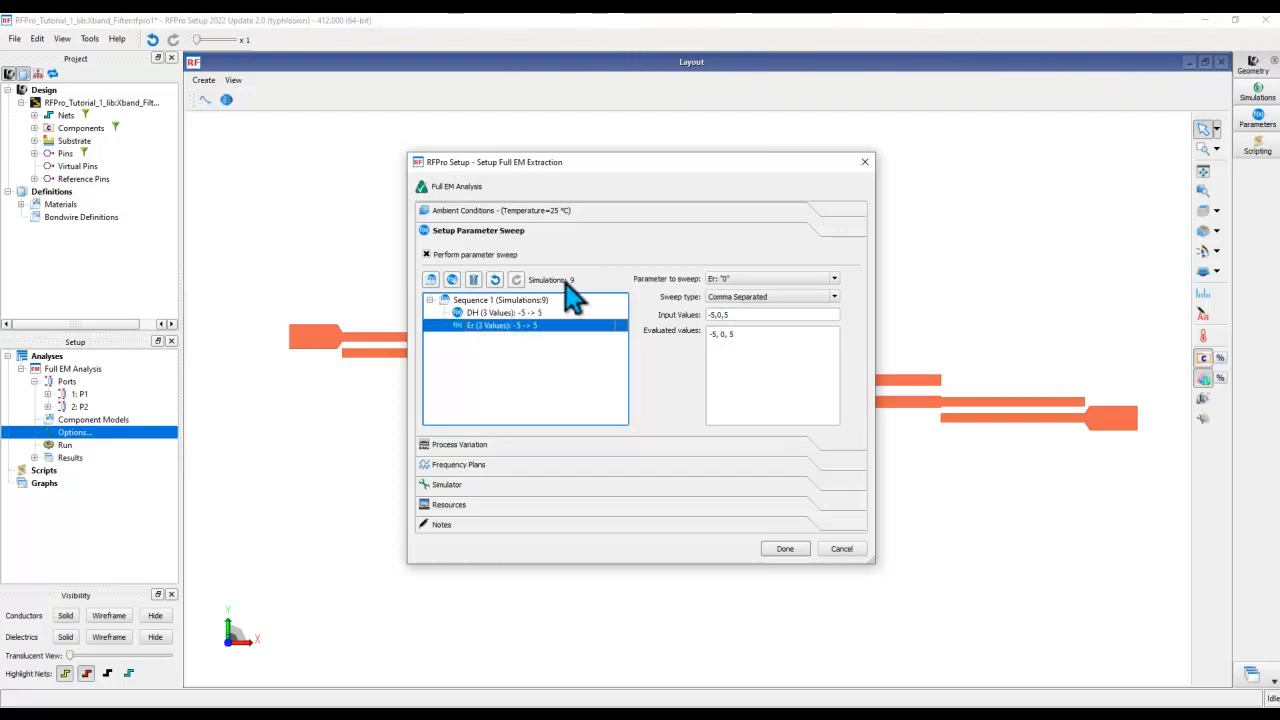
{"action": "mouse_move", "coordinate": [425, 320]}
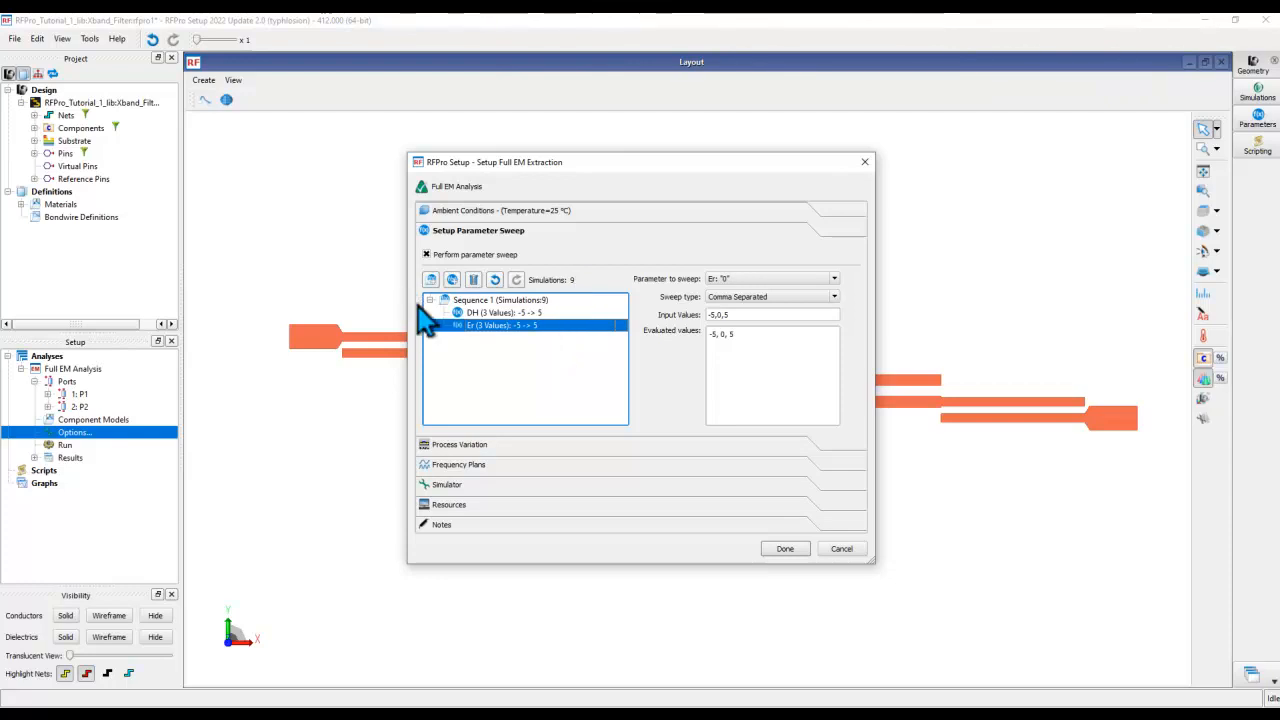
Collapse the sweep sequence and set the adaptive frequency plan to 6.5–10 GHz.
{"action": "left_click", "coordinate": [430, 300]}
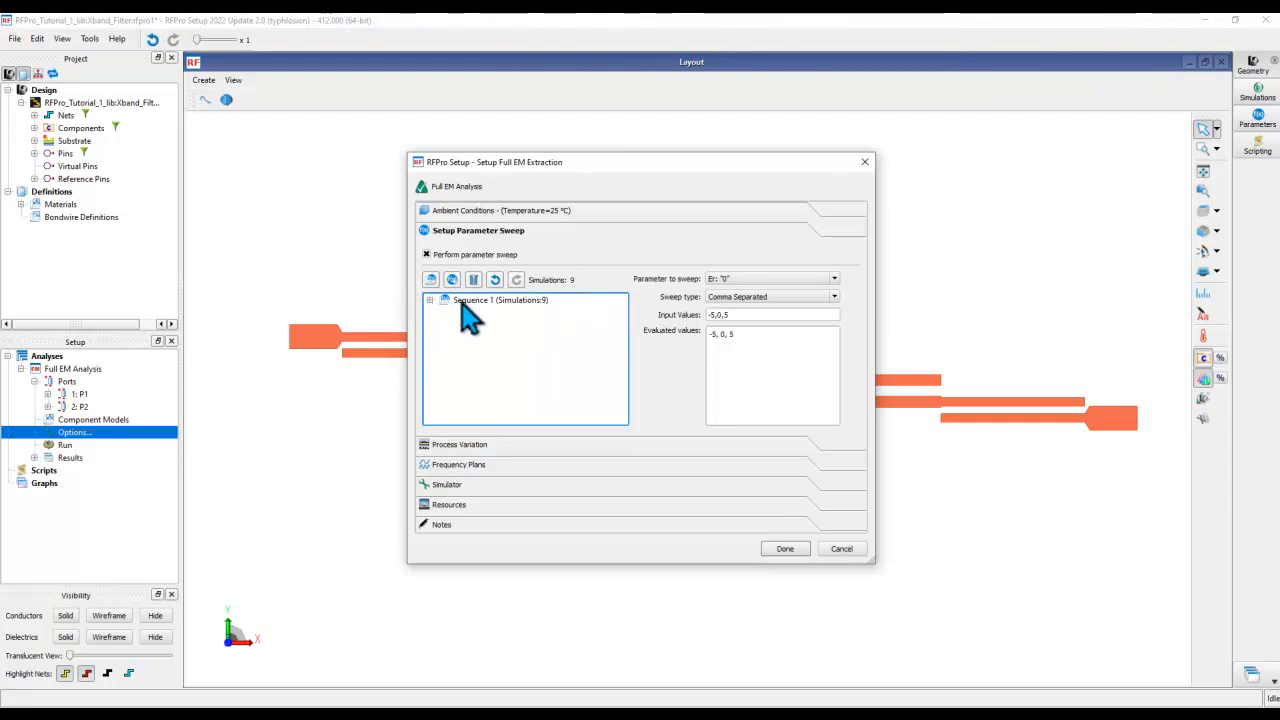
{"action": "mouse_move", "coordinate": [472, 330]}
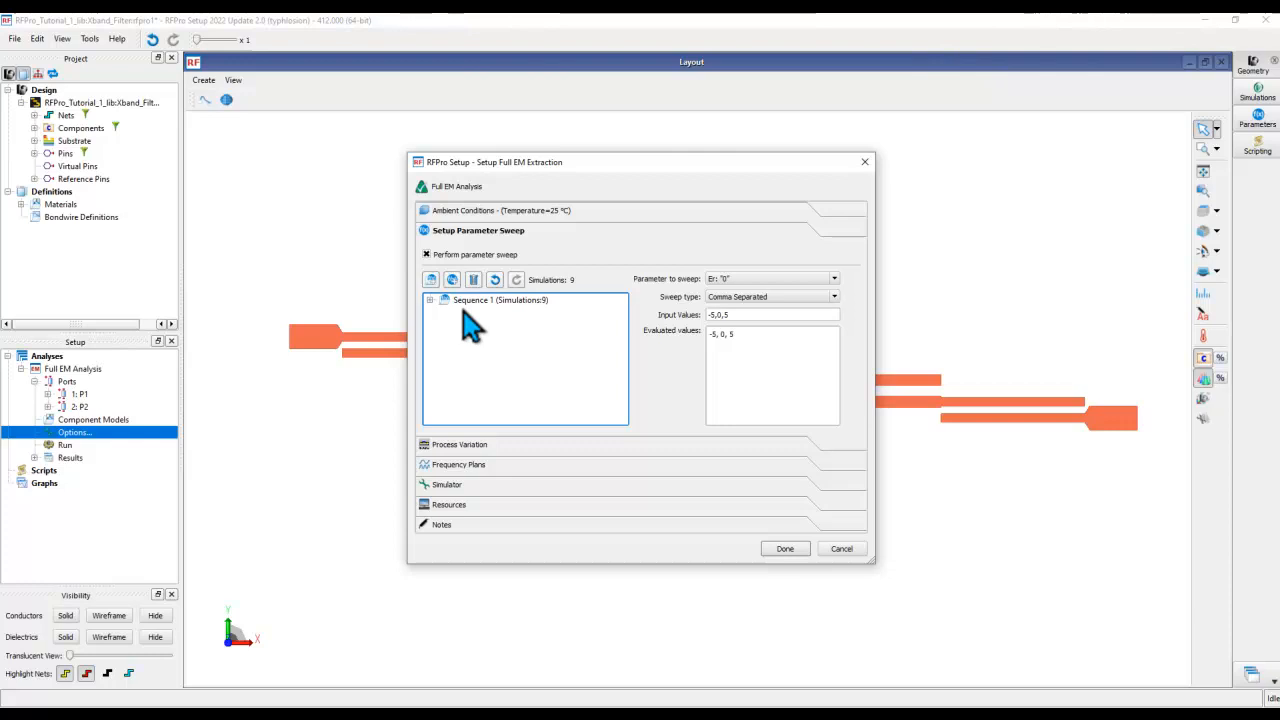
{"action": "mouse_move", "coordinate": [485, 335]}
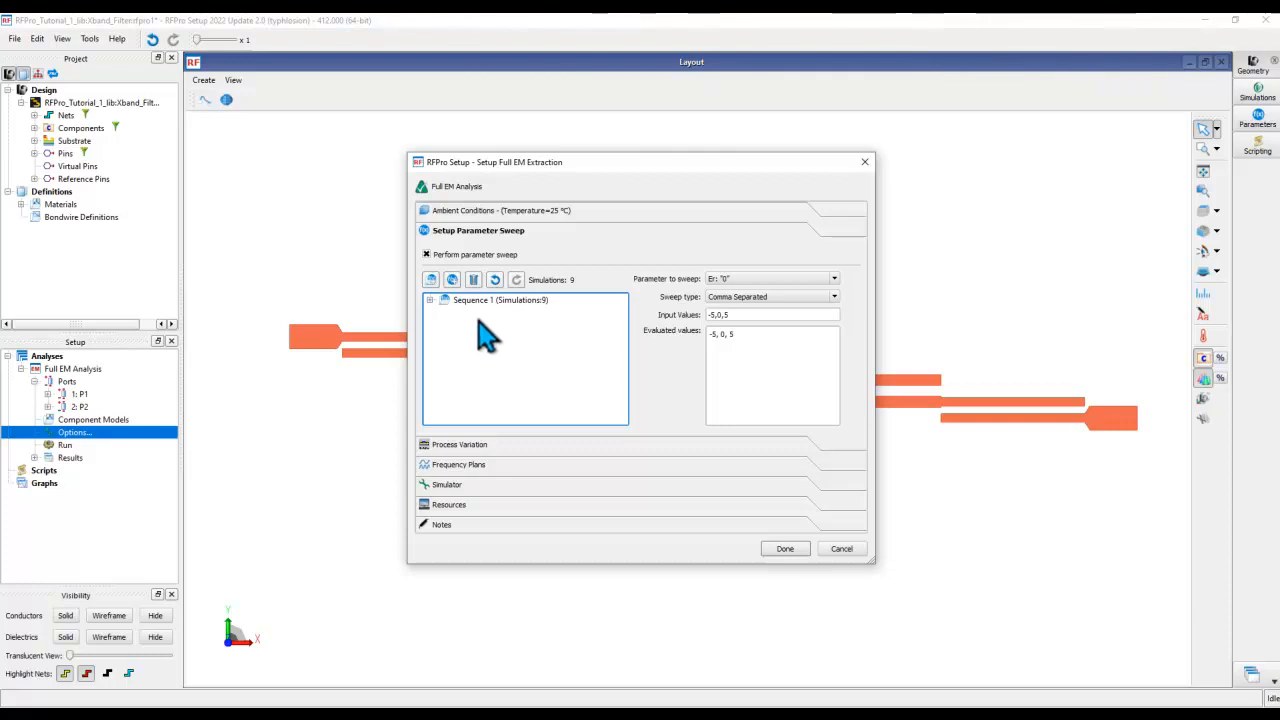
{"action": "mouse_move", "coordinate": [430, 290]}
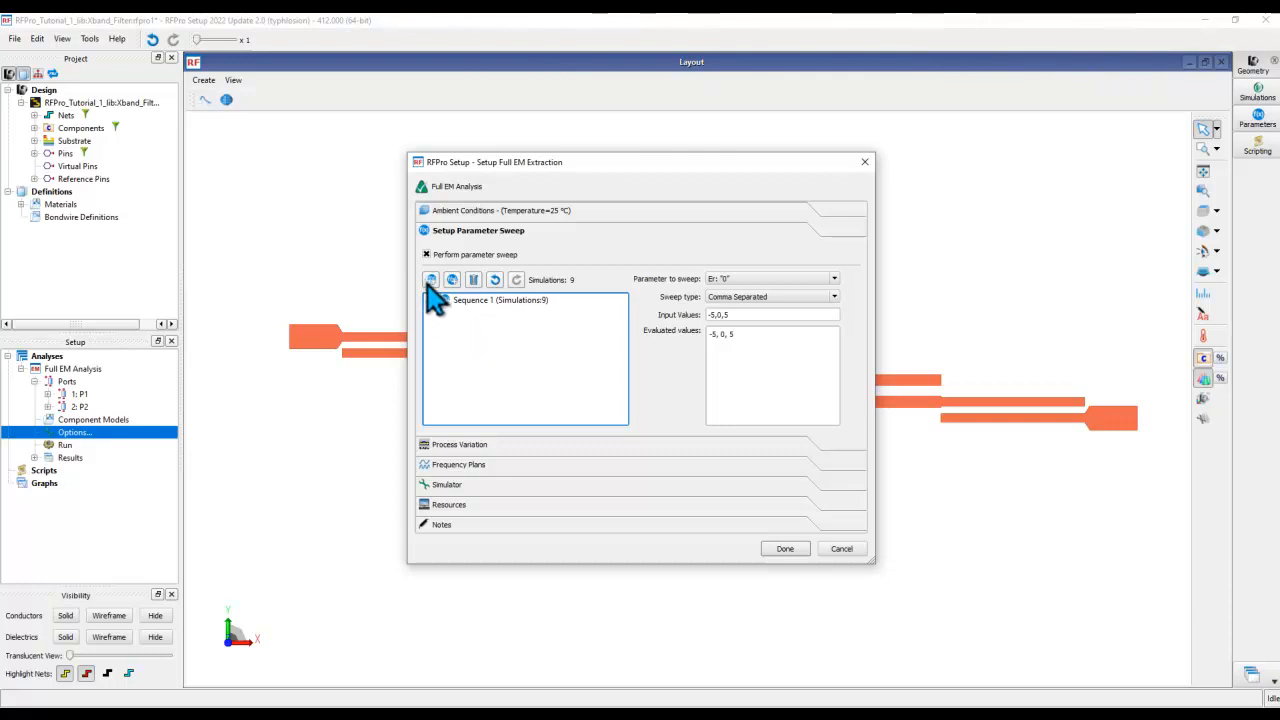
{"action": "left_click", "coordinate": [430, 279]}
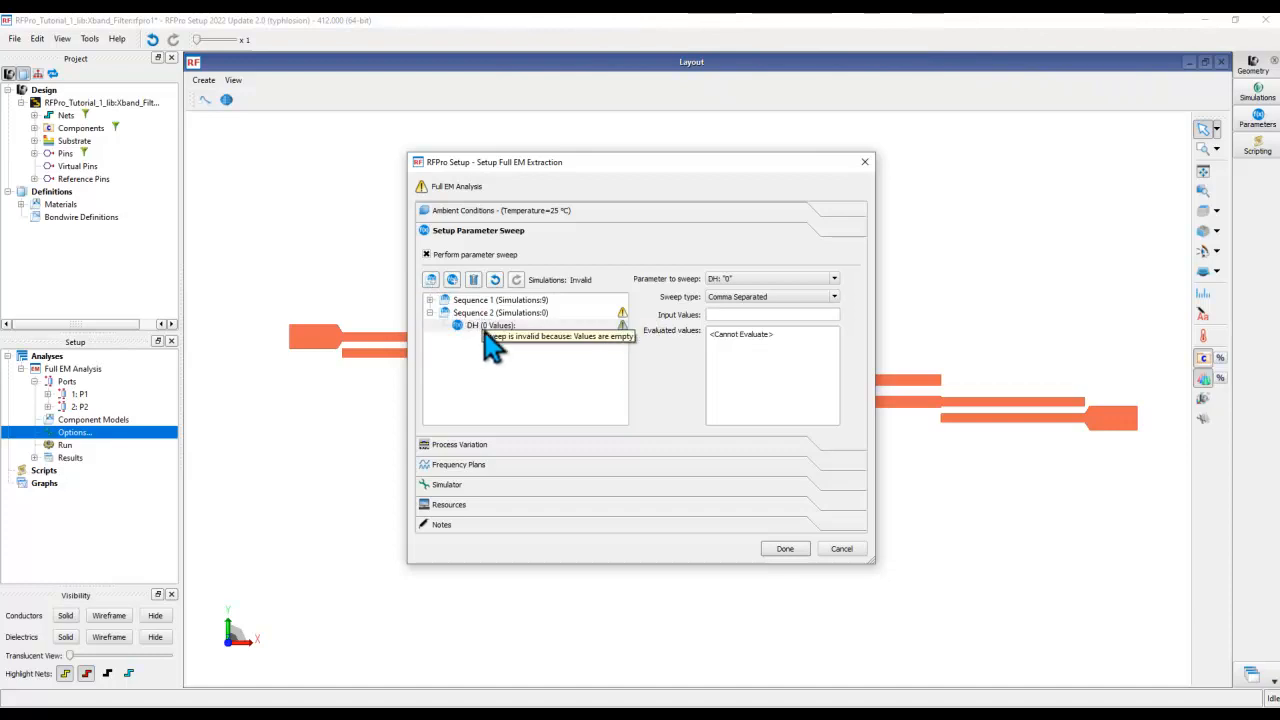
{"action": "mouse_move", "coordinate": [710, 300]}
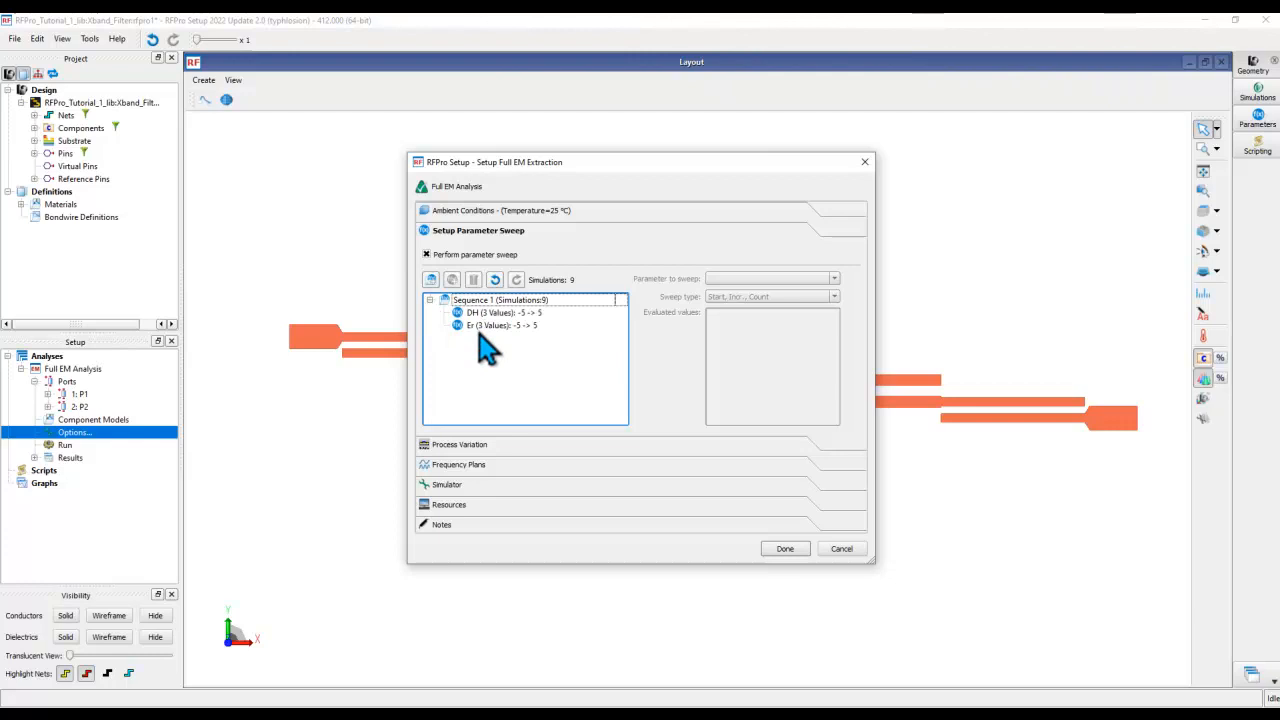
{"action": "mouse_move", "coordinate": [548, 458]}
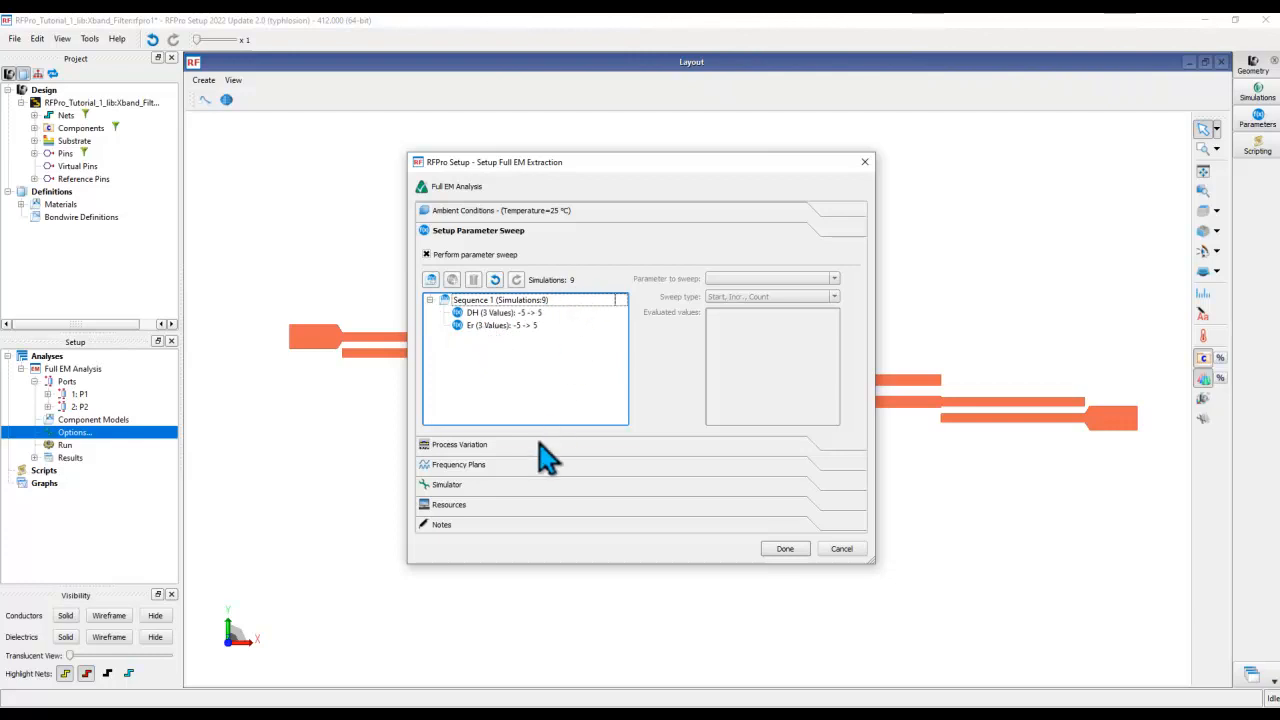
{"action": "left_click", "coordinate": [459, 464]}
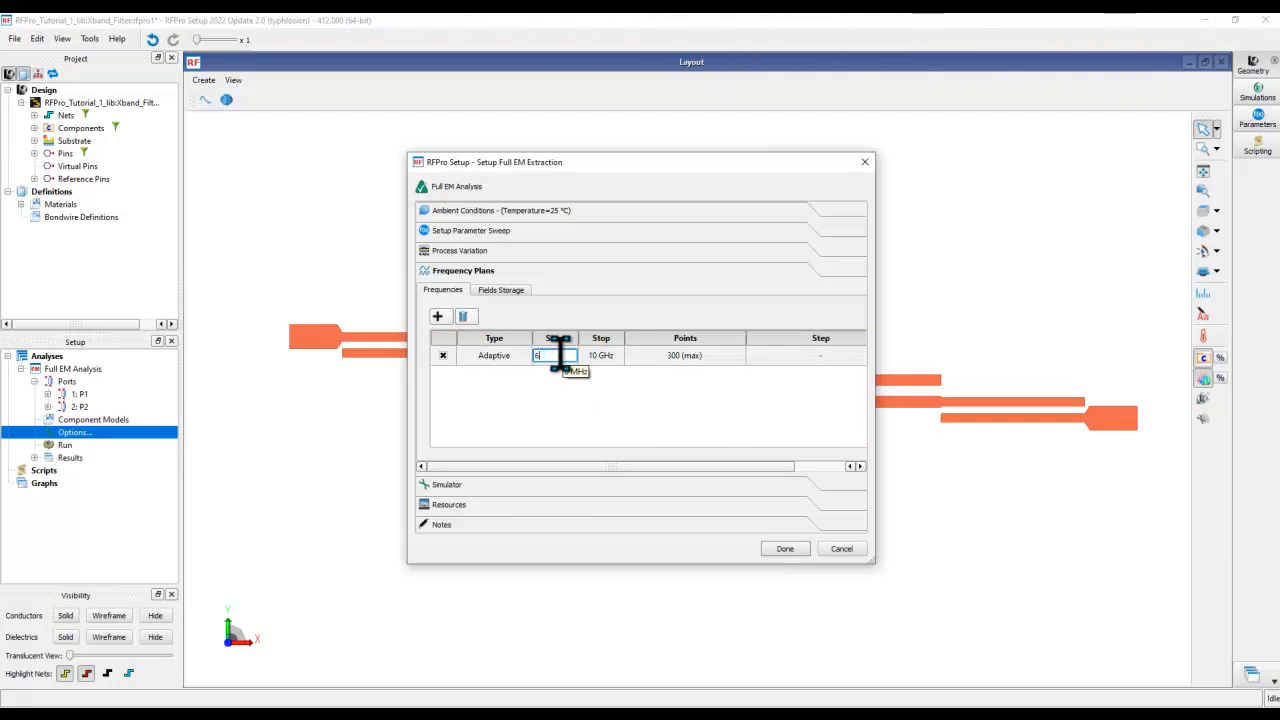
{"action": "type", "text": "6.5 GHz"}
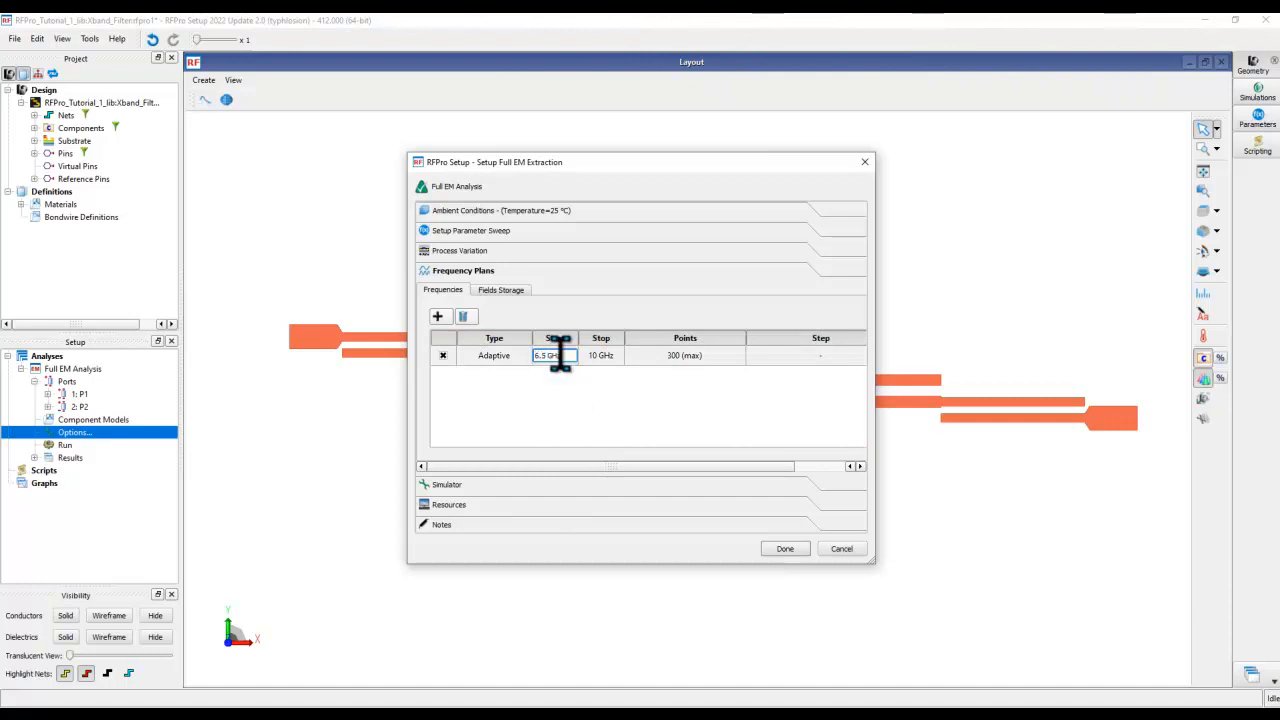
{"action": "left_click", "coordinate": [601, 355]}
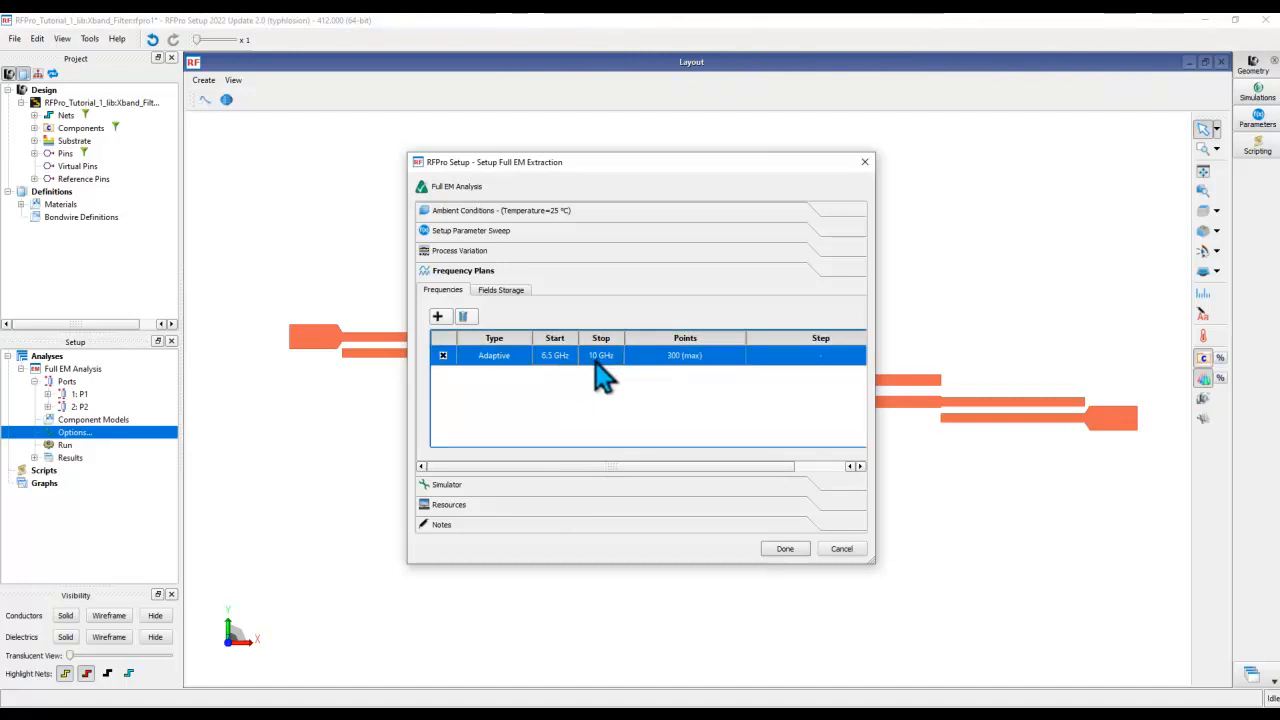
{"action": "double_click", "coordinate": [601, 355]}
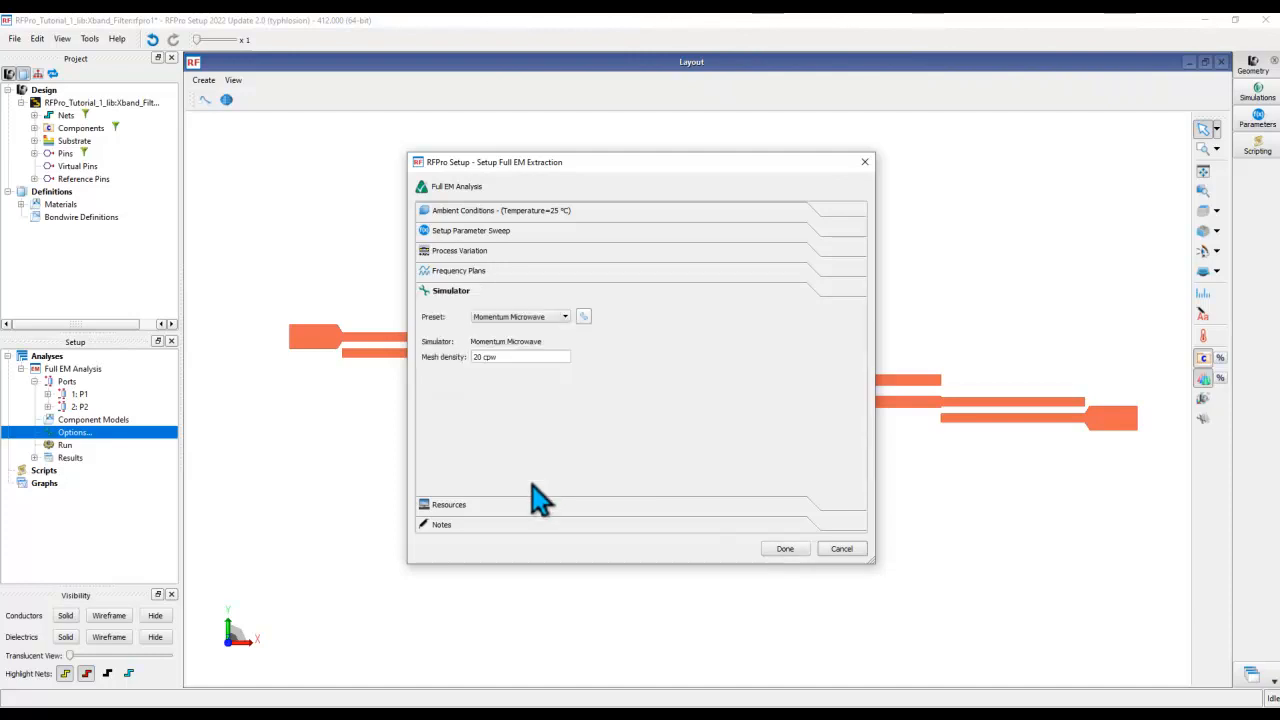
Keep the Momentum Microwave preset, set mesh generation to Generation 2, and close setup.
{"action": "left_click", "coordinate": [565, 317]}
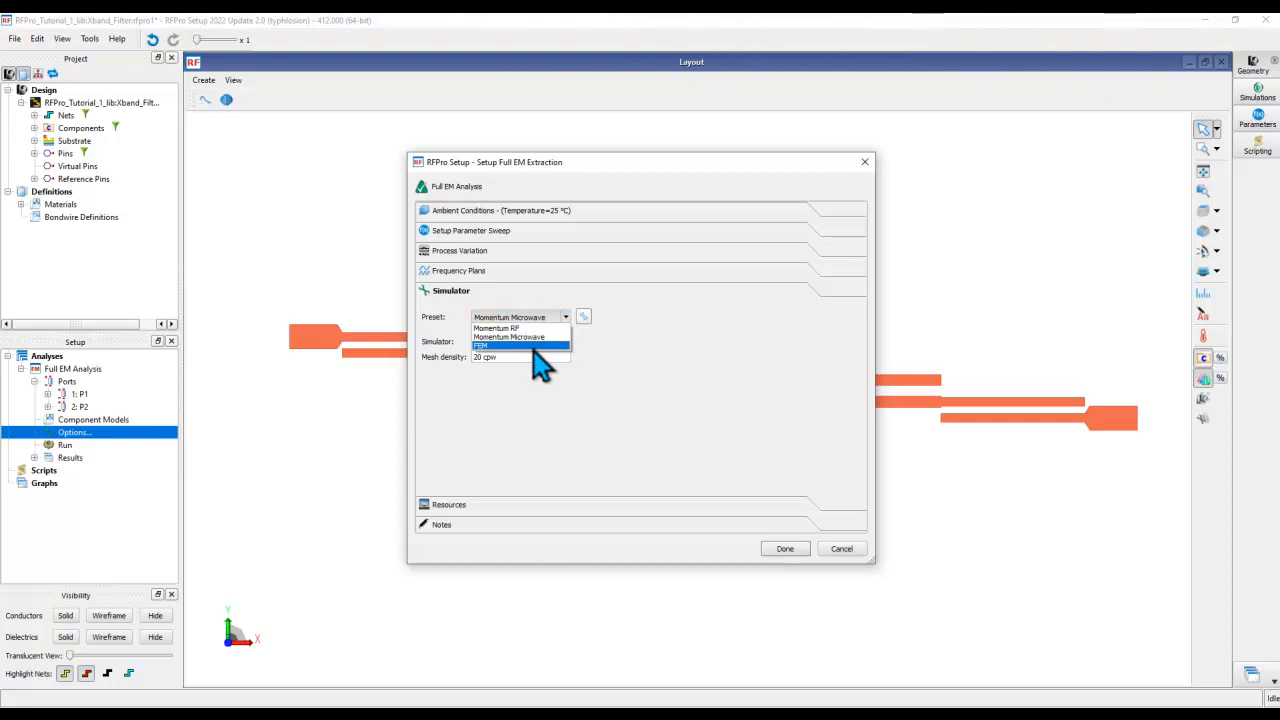
{"action": "left_click", "coordinate": [509, 337]}
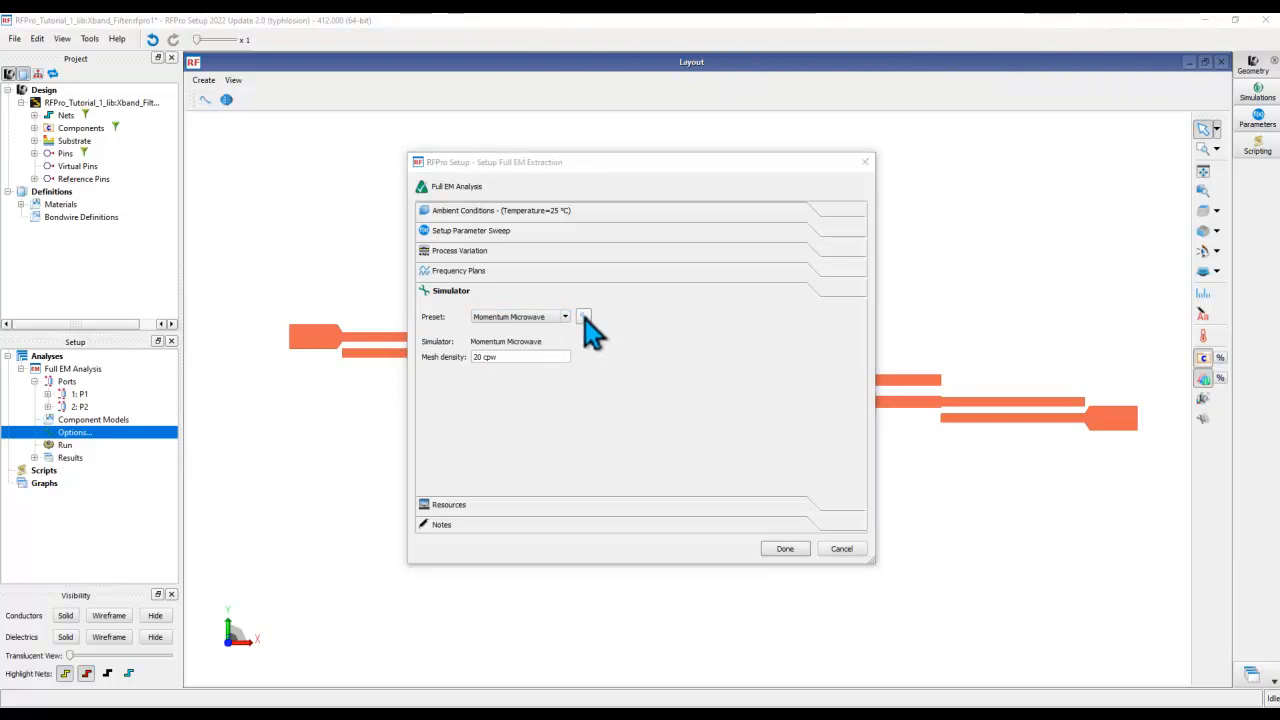
{"action": "left_click", "coordinate": [584, 316]}
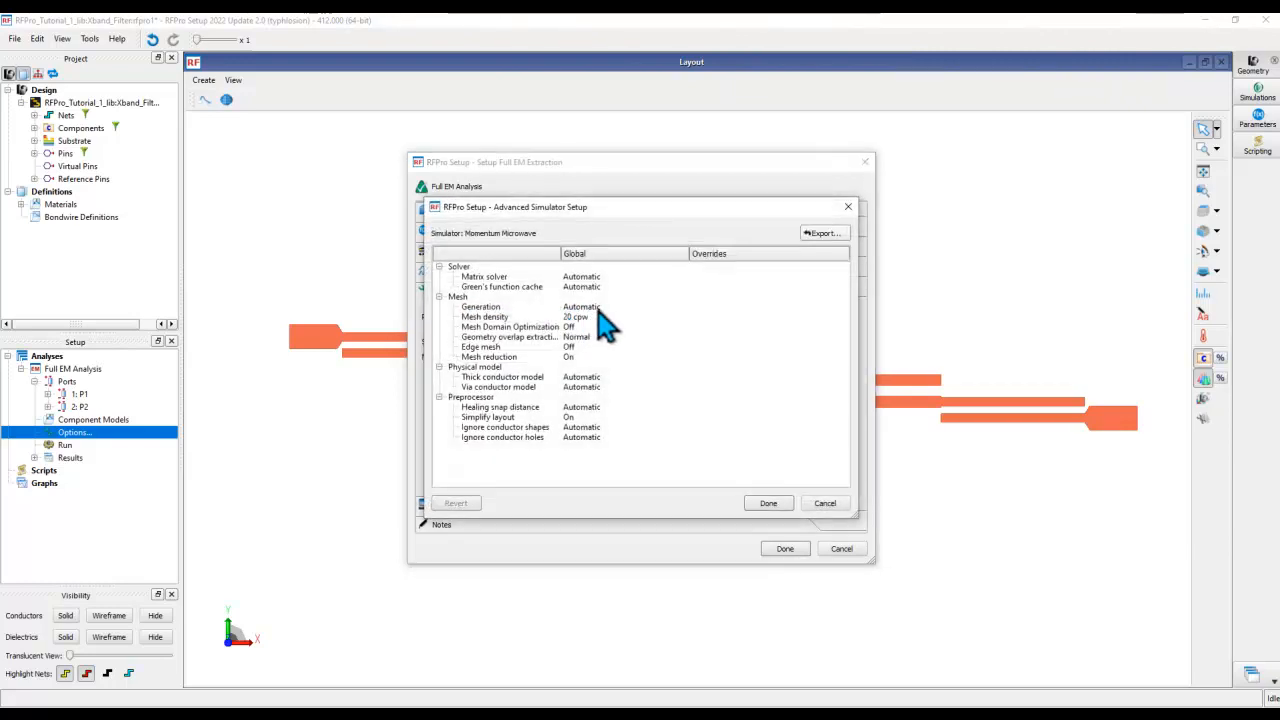
{"action": "left_click", "coordinate": [580, 307]}
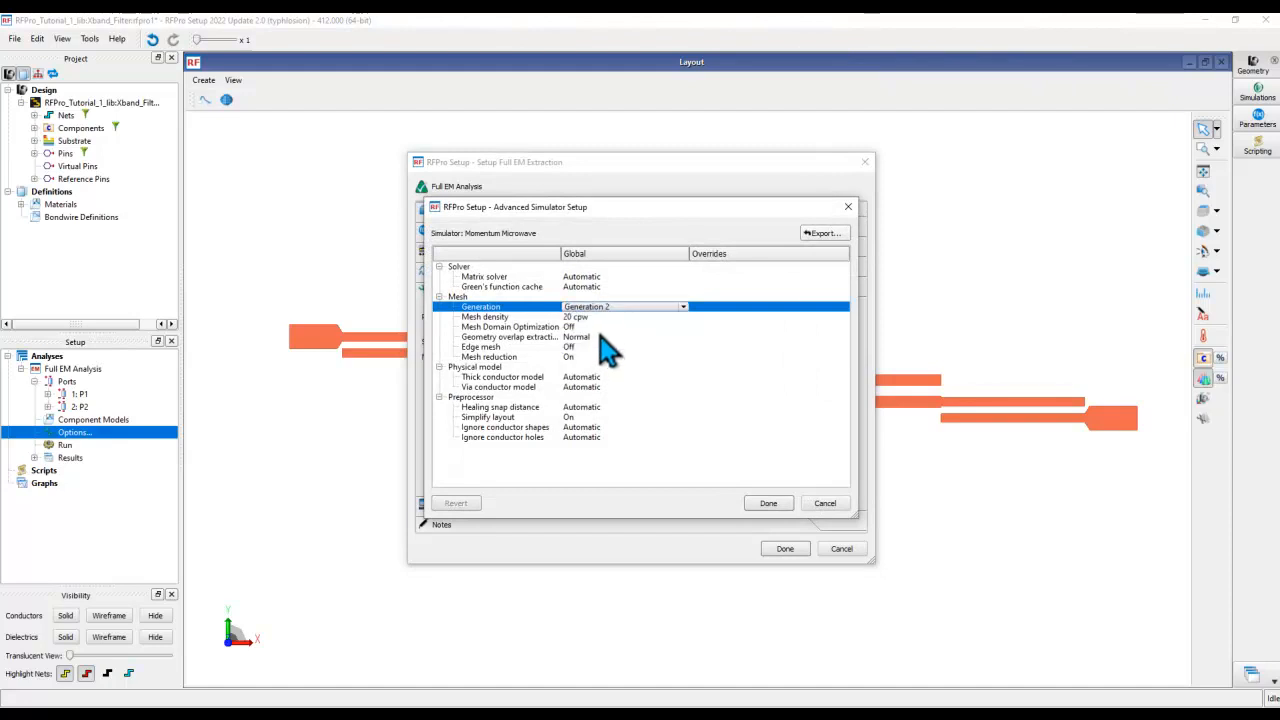
{"action": "mouse_move", "coordinate": [580, 360]}
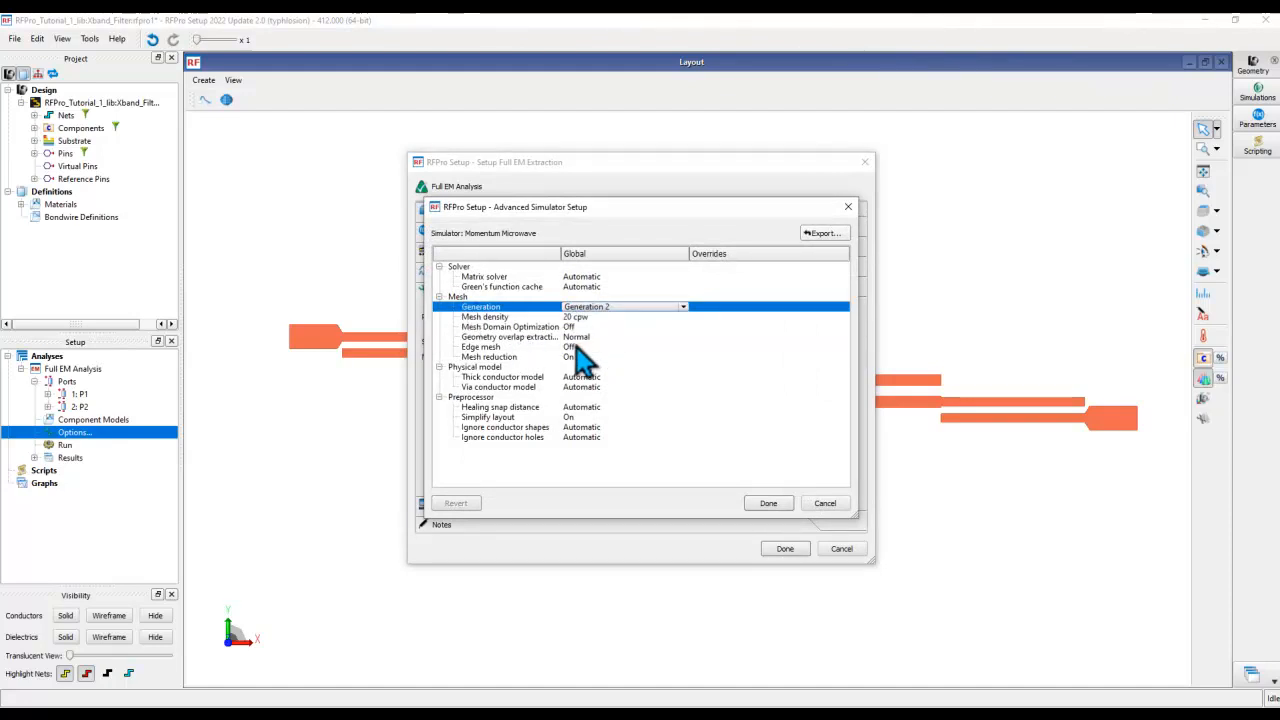
{"action": "mouse_move", "coordinate": [715, 462]}
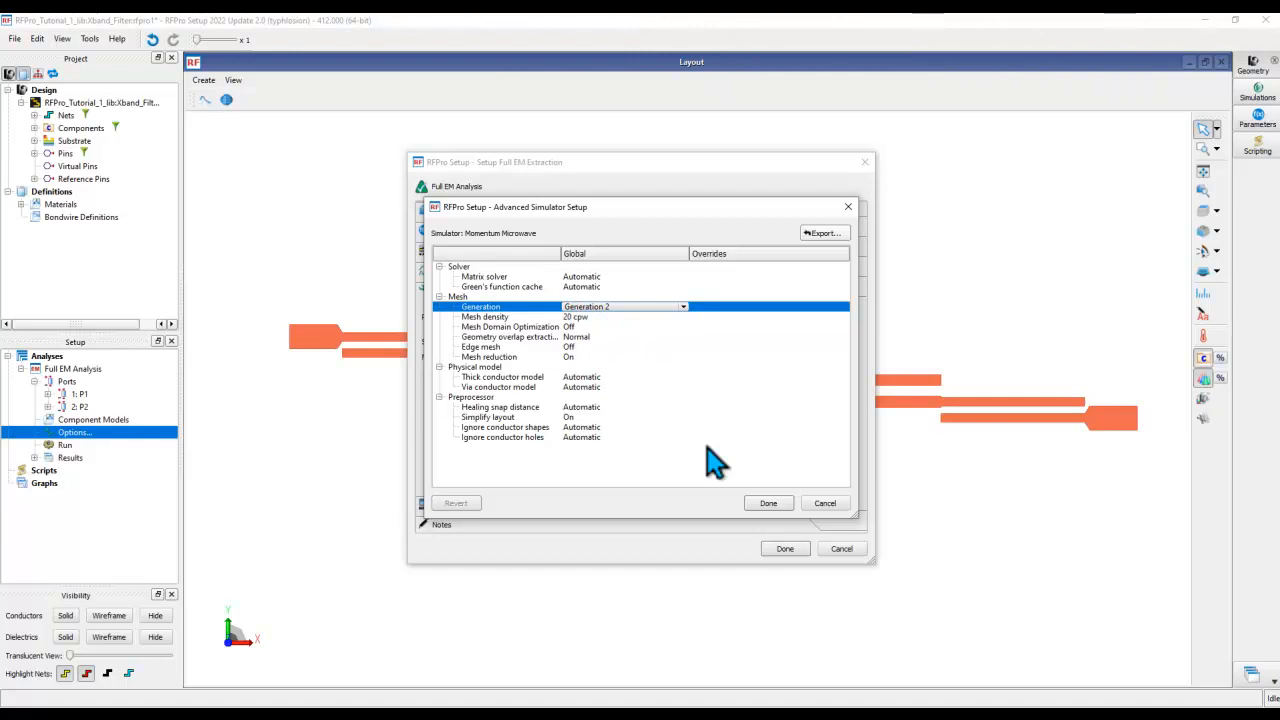
{"action": "left_click", "coordinate": [768, 503]}
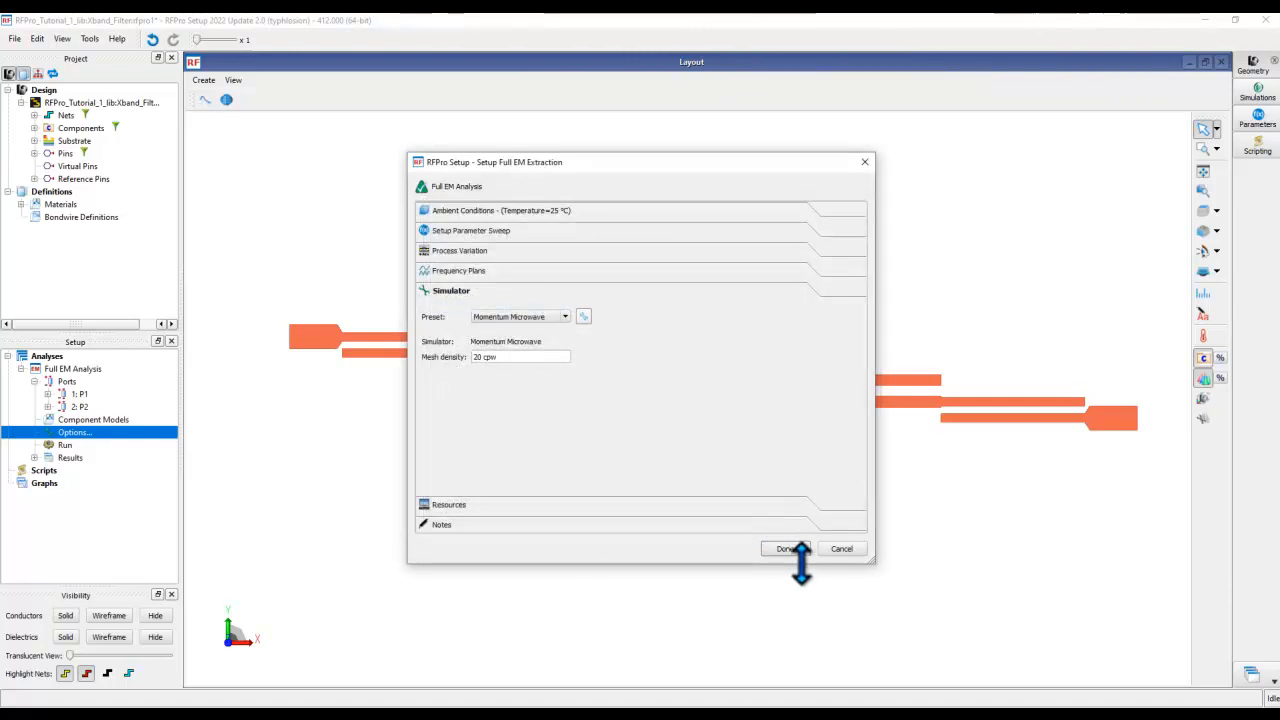
{"action": "left_click", "coordinate": [786, 548]}
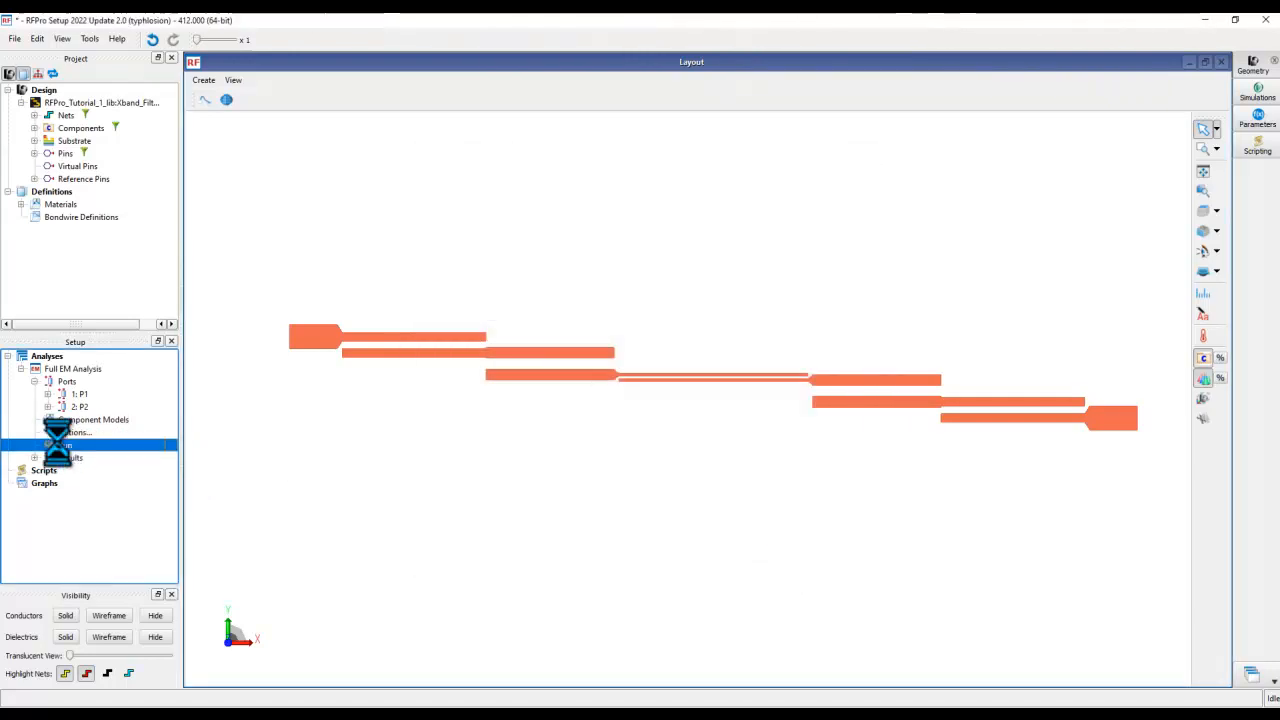
Run the nine-run DH/Er sweep and inspect the finished MoM_Sweep analysis.
{"action": "left_click", "coordinate": [65, 444]}
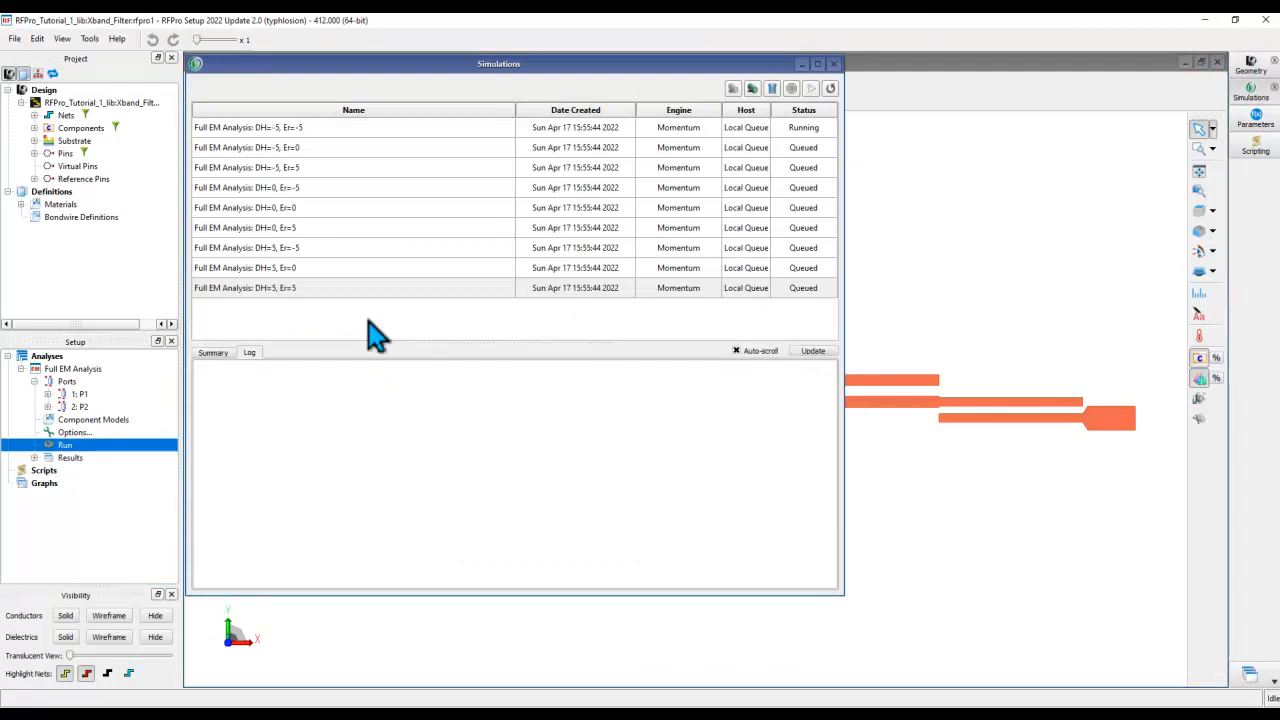
{"action": "mouse_move", "coordinate": [303, 280]}
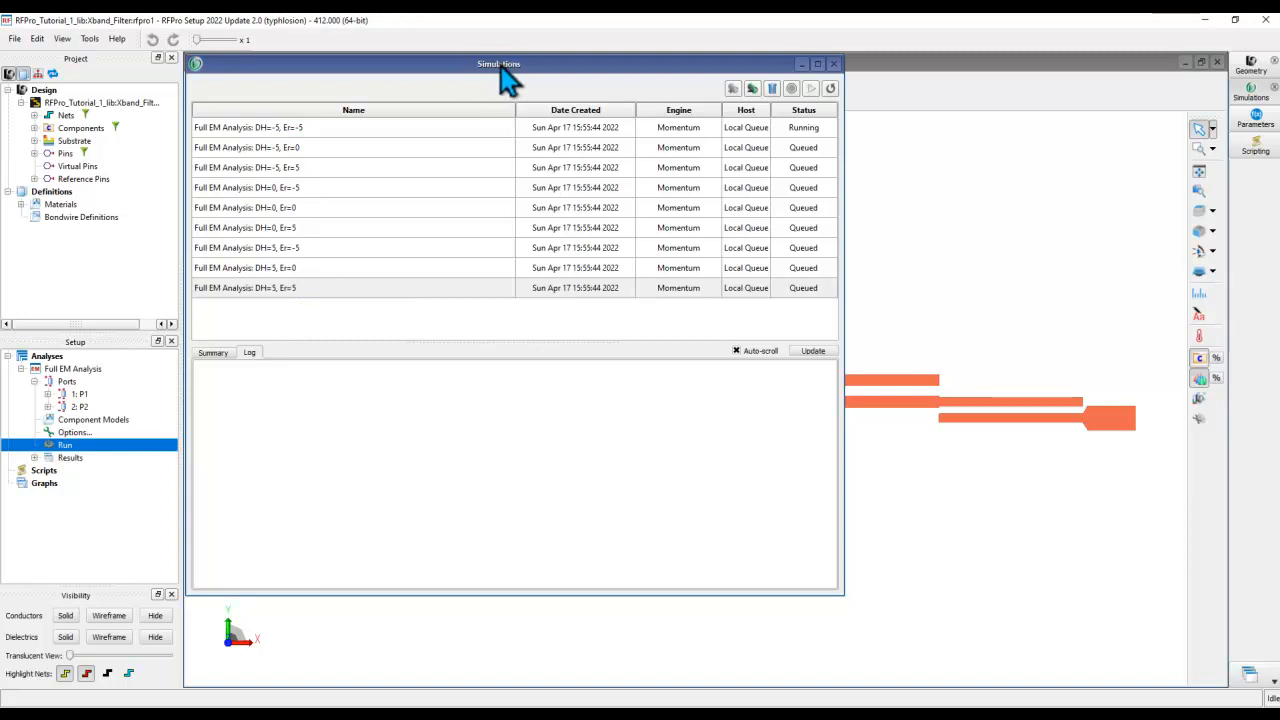
{"action": "left_click", "coordinate": [353, 127]}
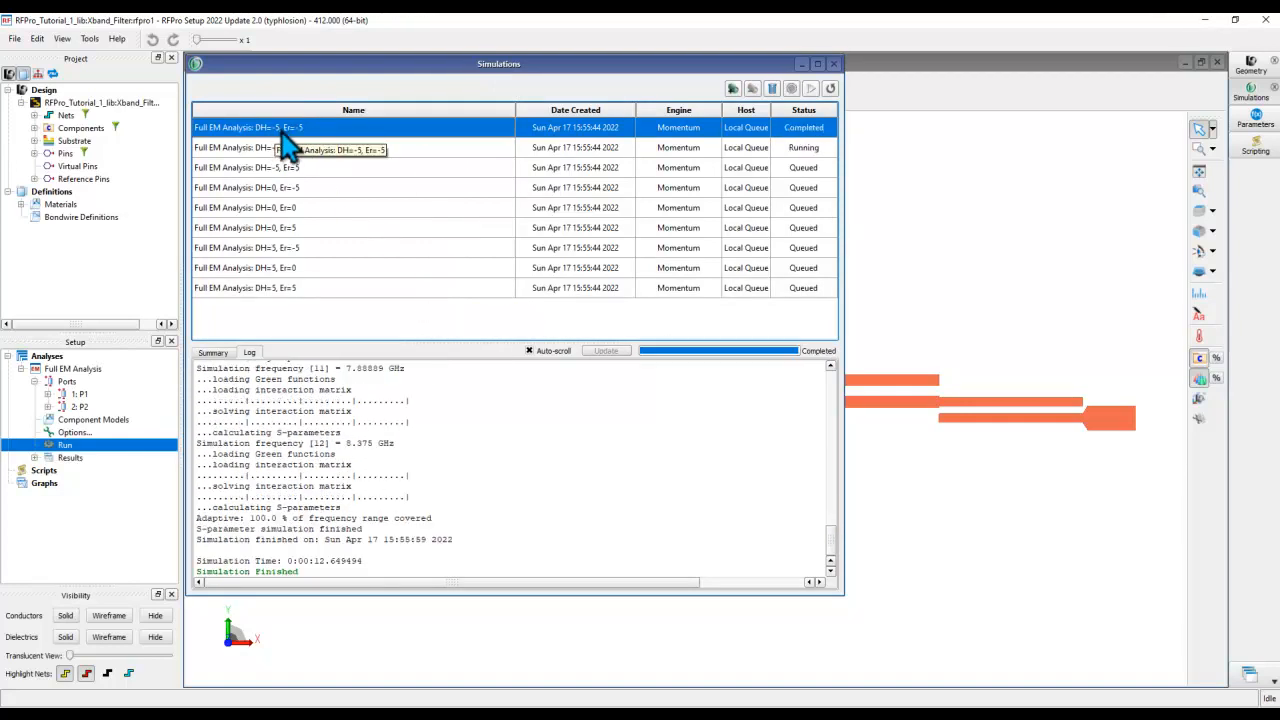
{"action": "left_click", "coordinate": [350, 147]}
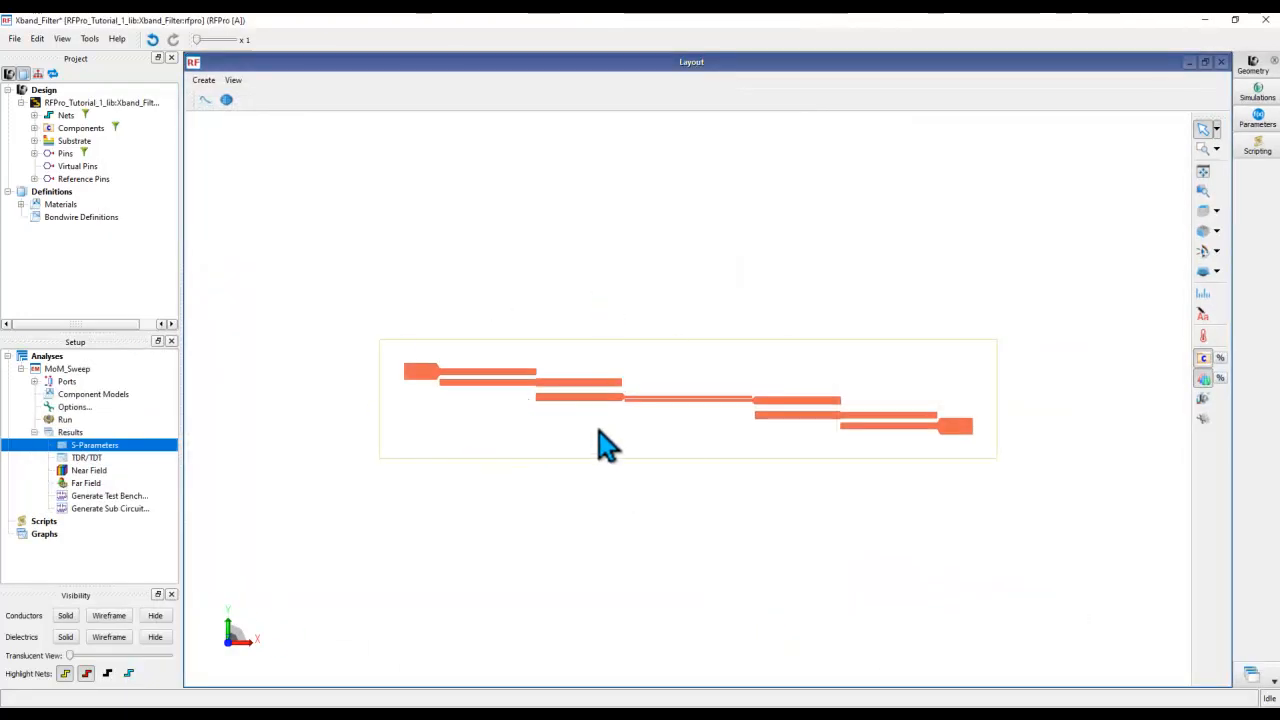
Confirm the completed sweep runs and open the MoM_Sweep |S(1,2)| results plot.
{"action": "left_click", "coordinate": [1257, 90]}
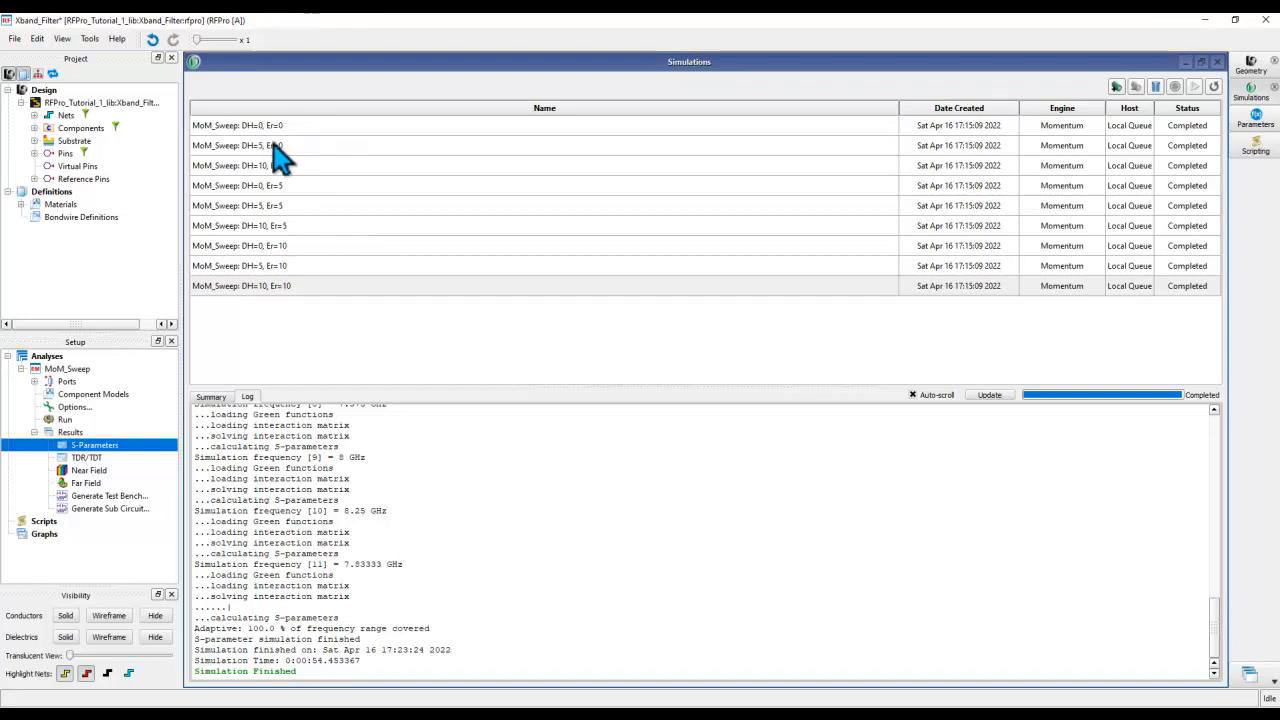
{"action": "mouse_move", "coordinate": [283, 210]}
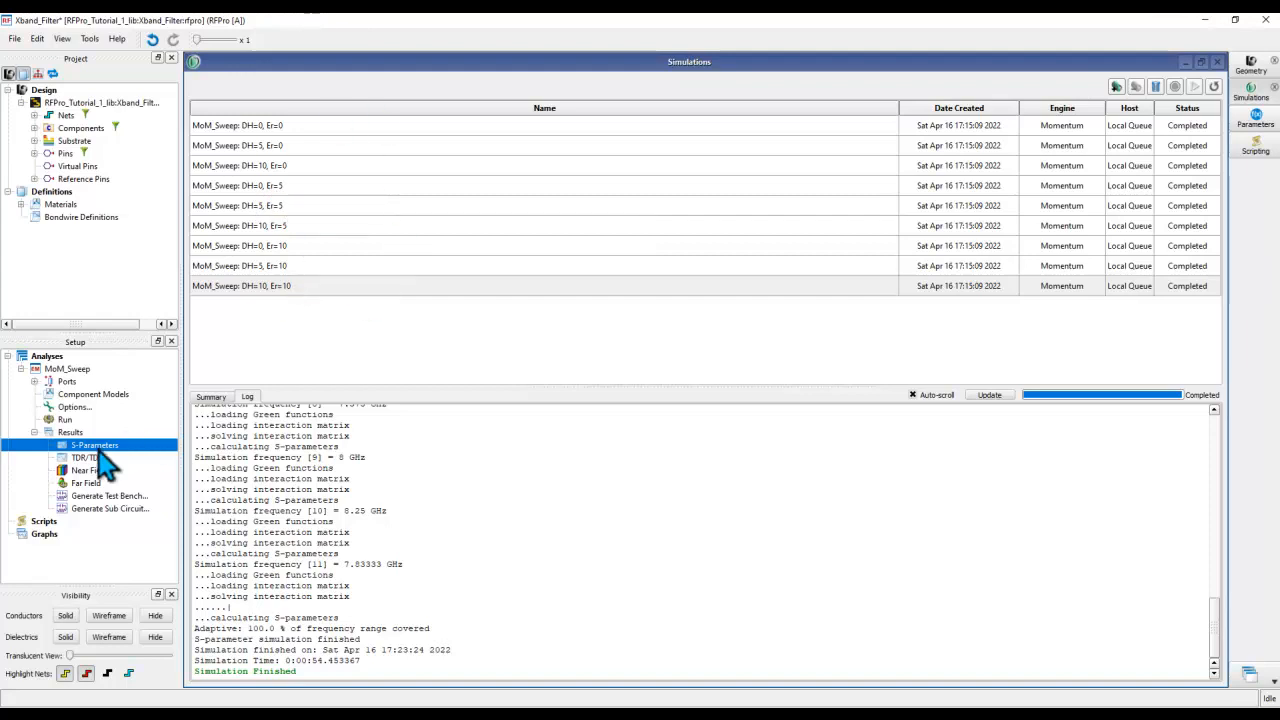
{"action": "double_click", "coordinate": [94, 445]}
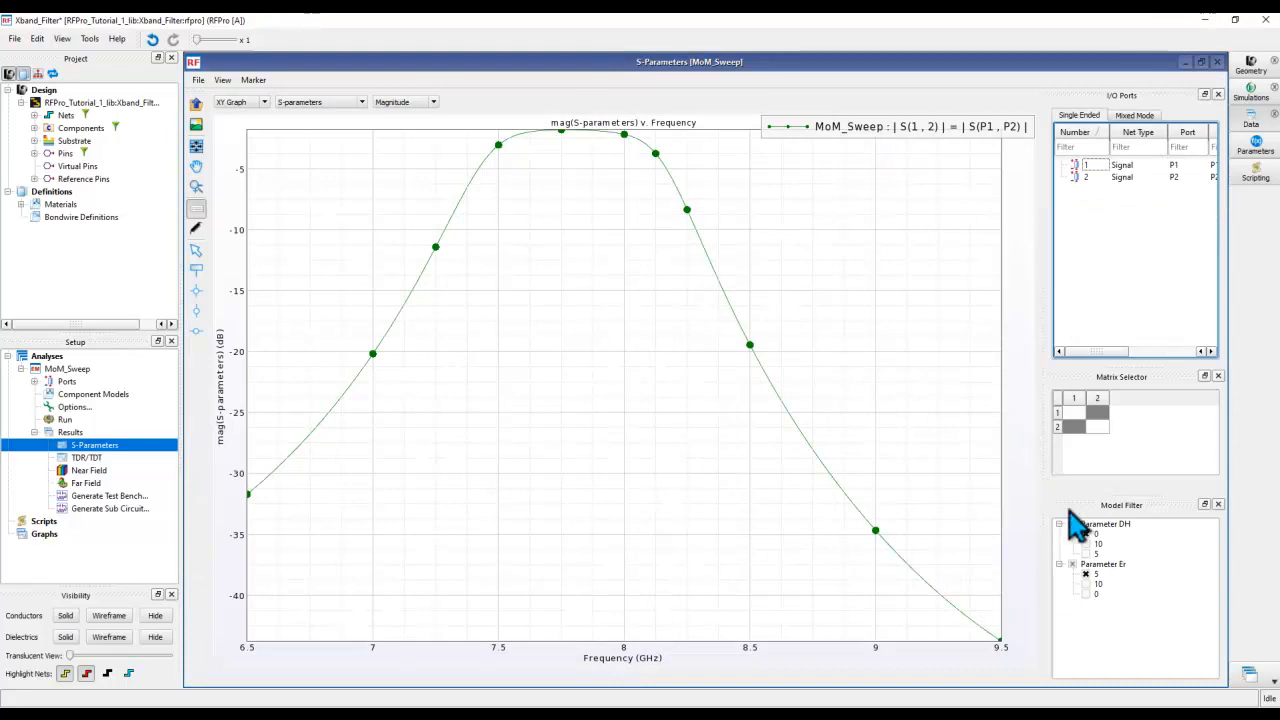
Filter the plot to DH 0 with Er 0, 5 and 10, overlaying three |S(1,2)| curves.
{"action": "left_click", "coordinate": [1097, 412]}
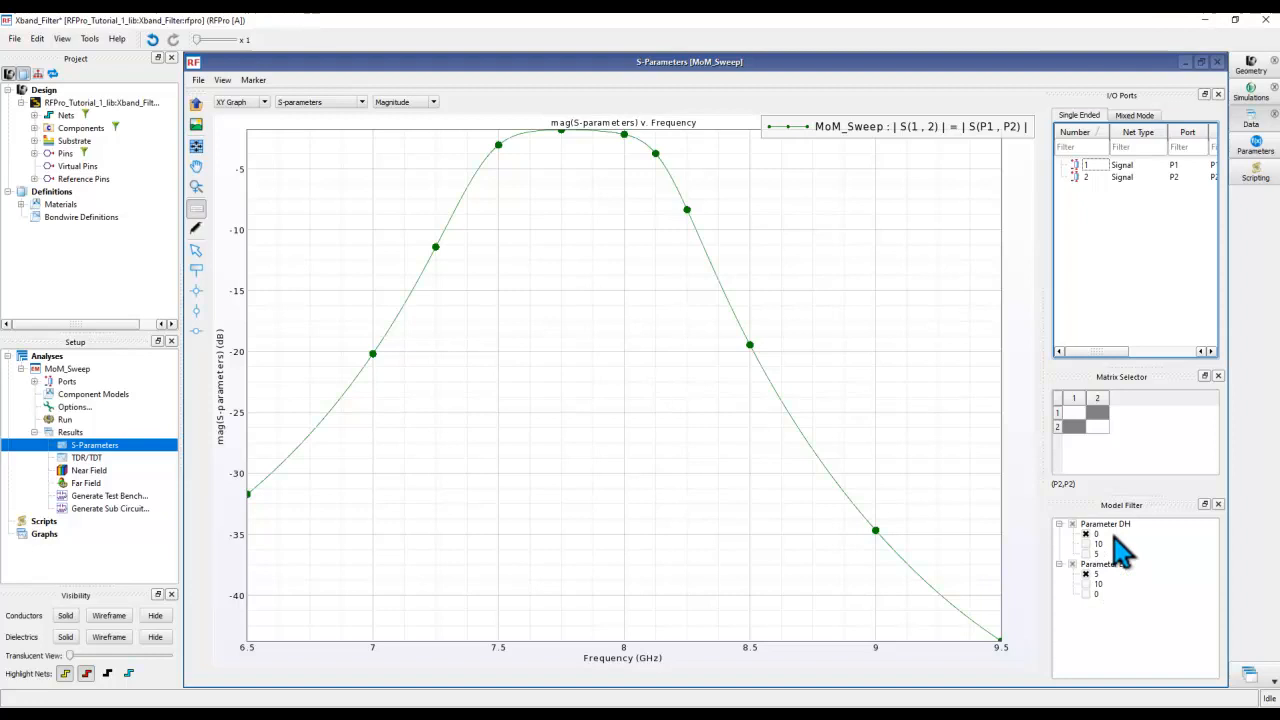
{"action": "mouse_move", "coordinate": [1115, 585]}
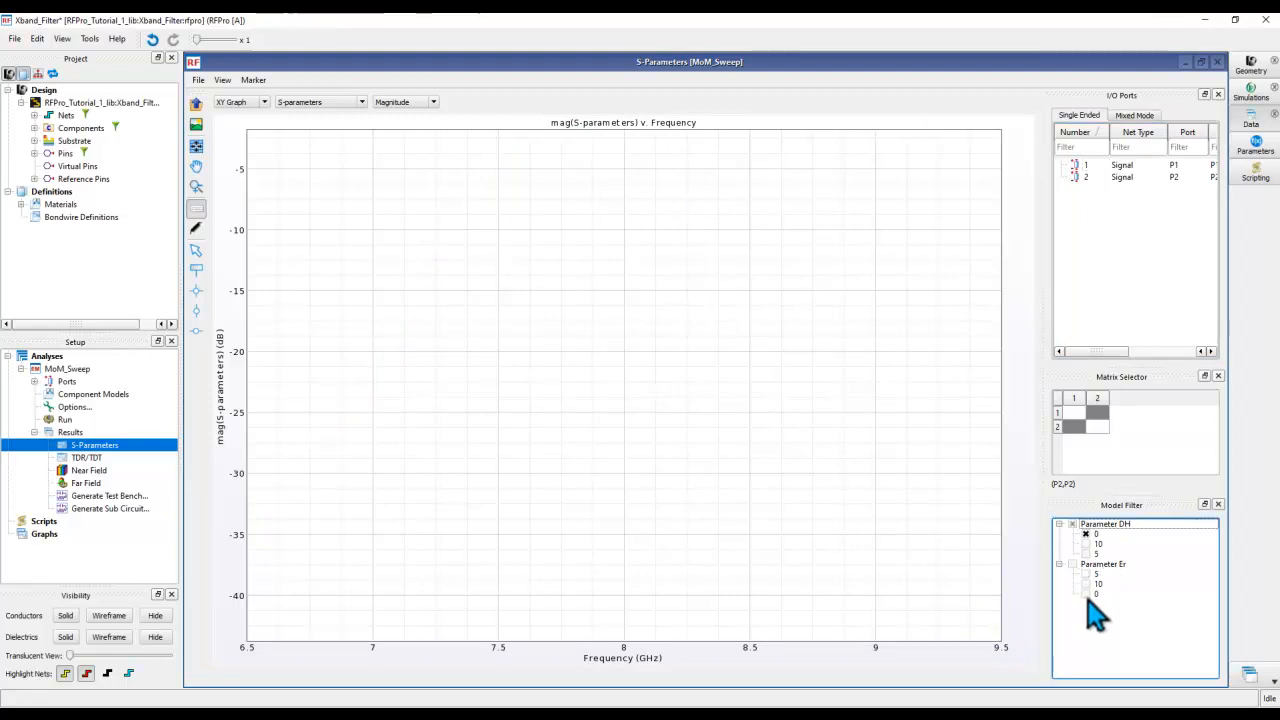
{"action": "left_click", "coordinate": [1085, 593]}
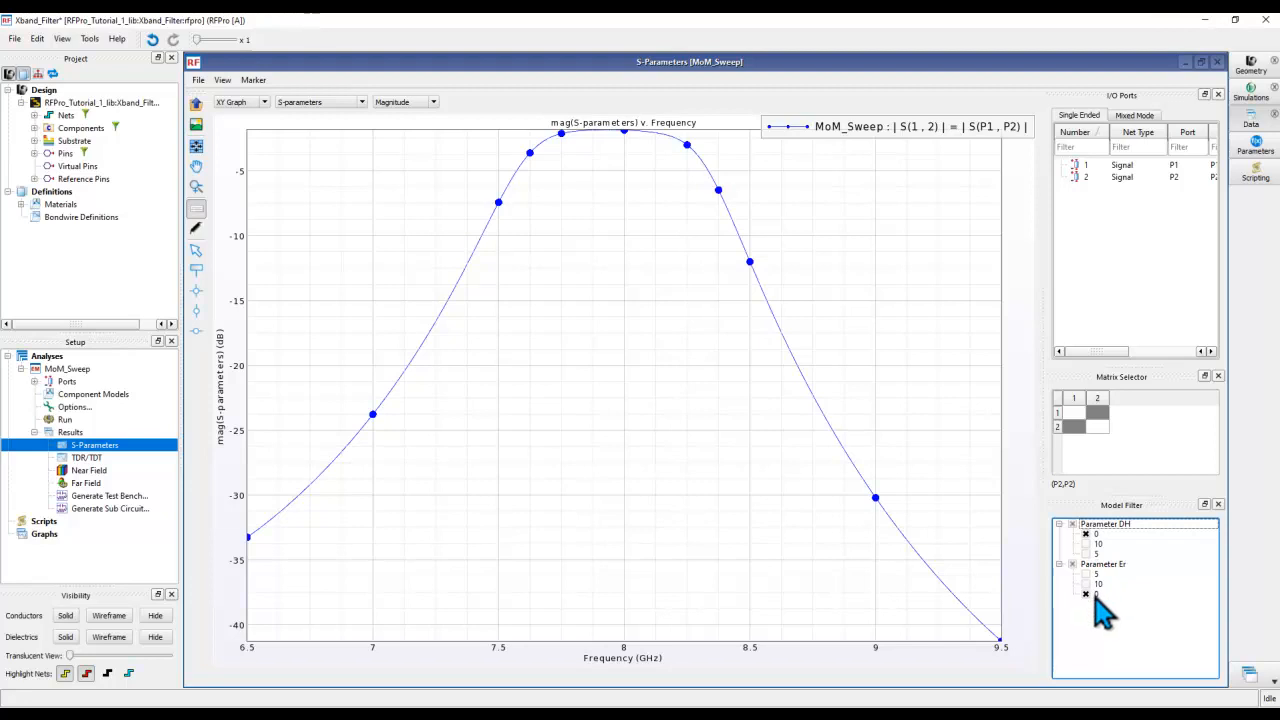
{"action": "mouse_move", "coordinate": [728, 230]}
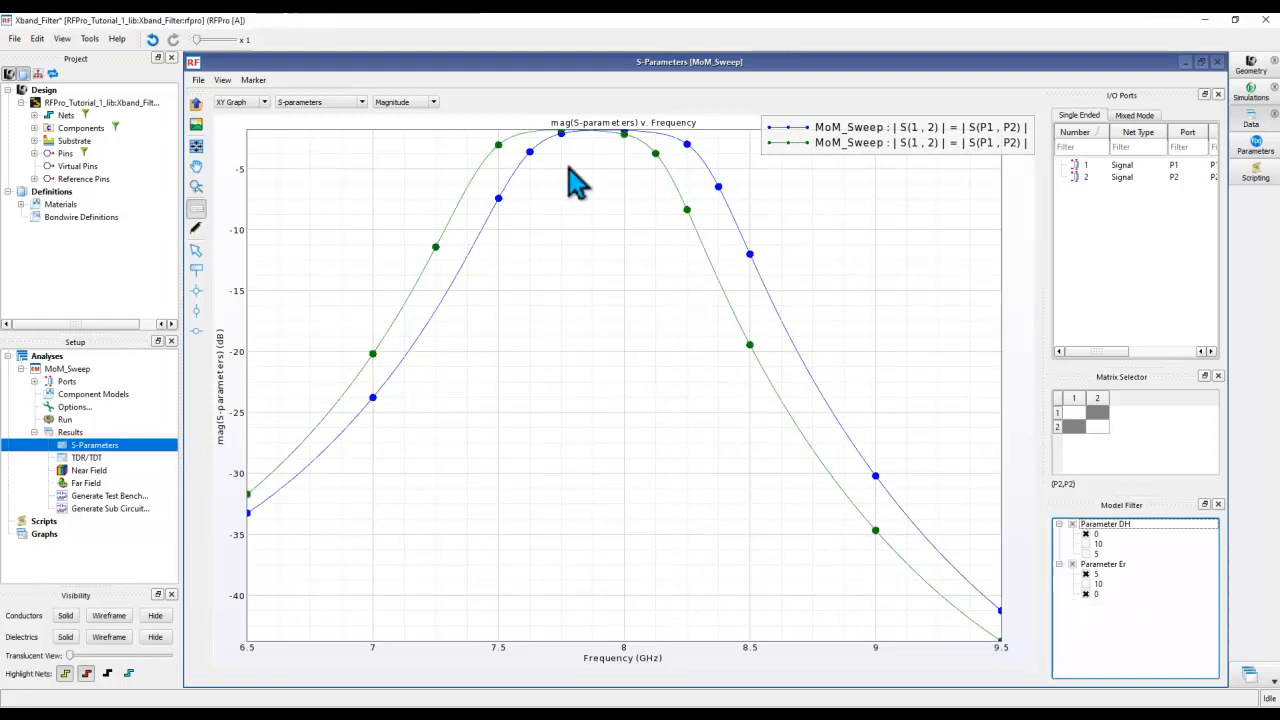
{"action": "left_click", "coordinate": [1085, 584]}
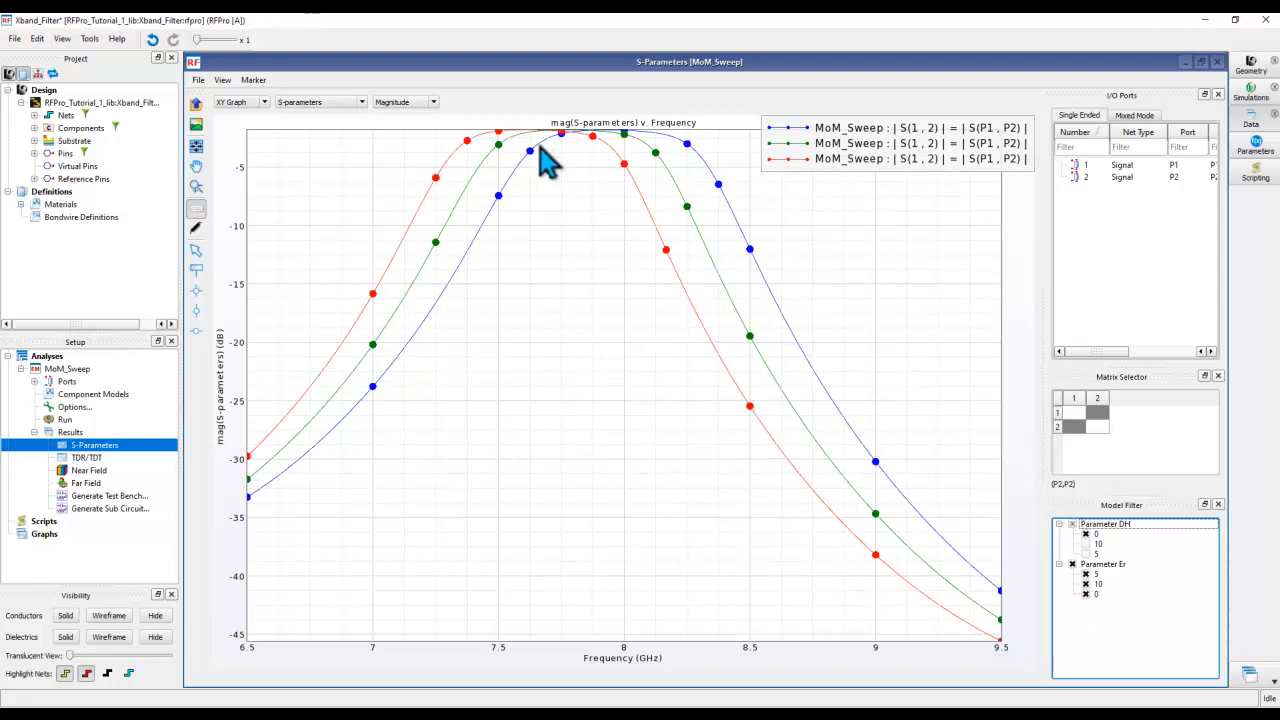
{"action": "mouse_move", "coordinate": [1065, 545]}
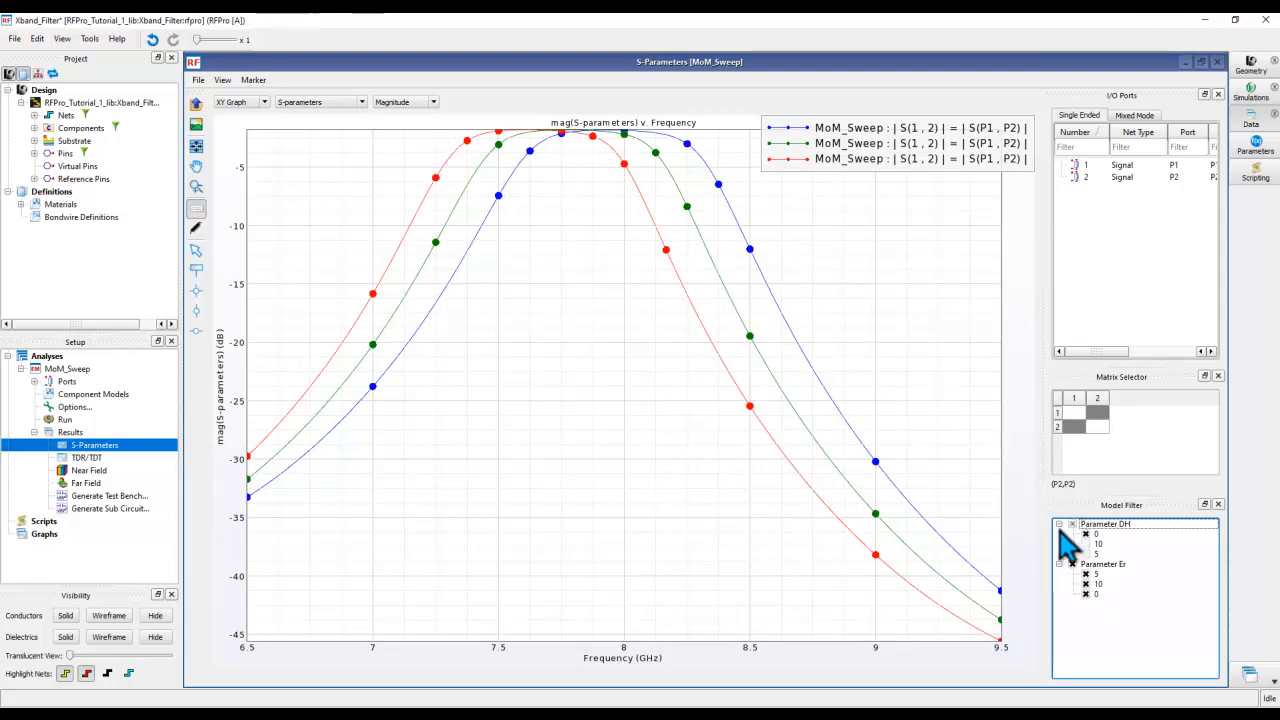
Add the DH 10 and DH 5 results so all nine |S(1,2)| curves overlay.
{"action": "left_click", "coordinate": [1085, 533]}
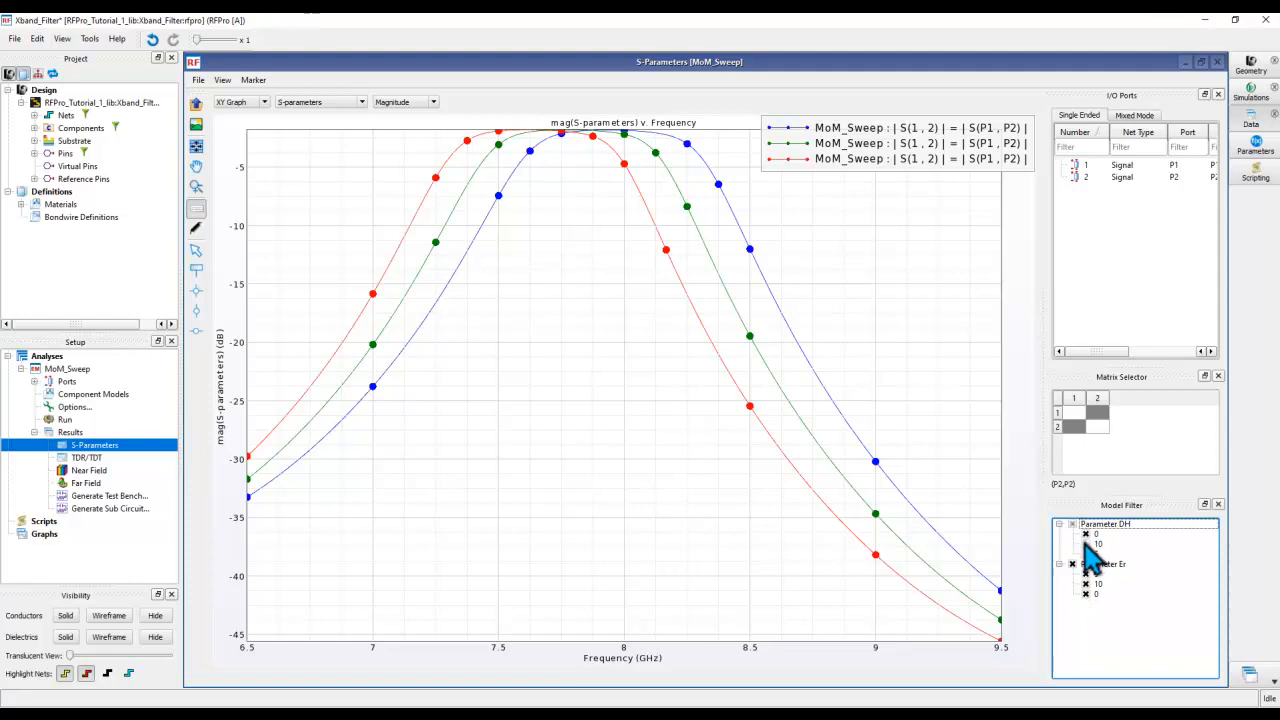
{"action": "left_click", "coordinate": [1060, 524]}
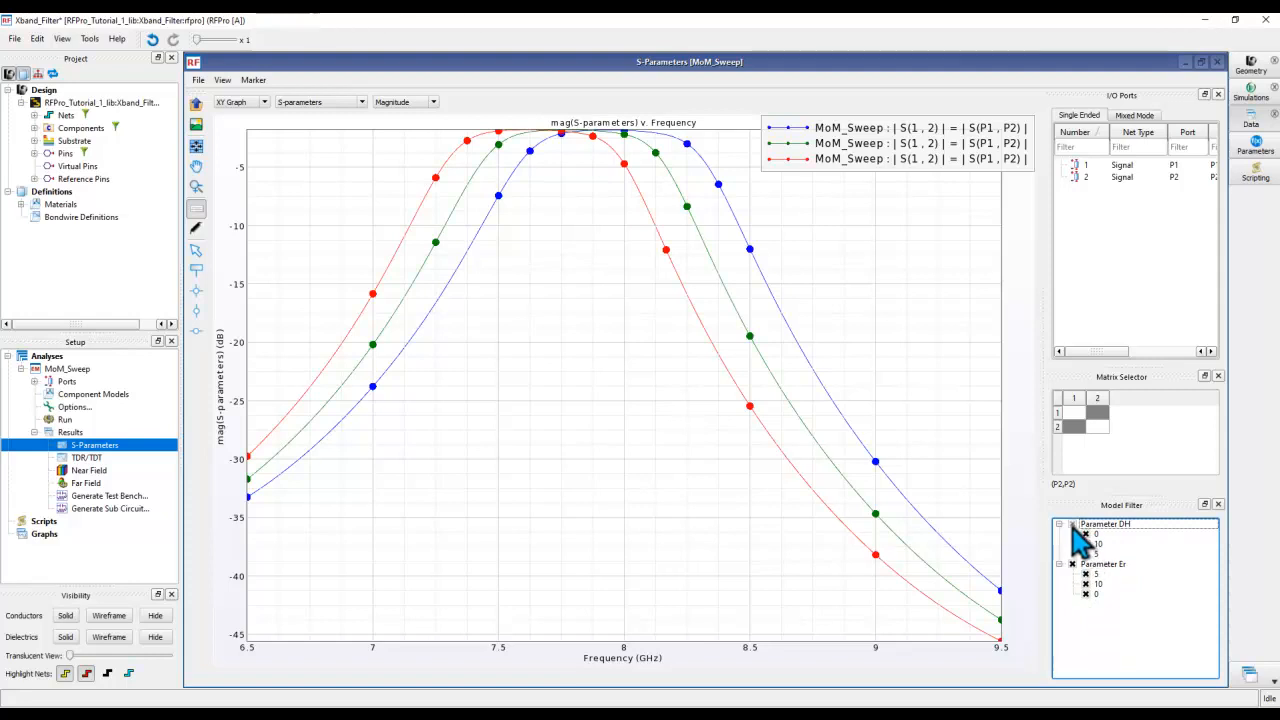
{"action": "left_click", "coordinate": [1073, 524]}
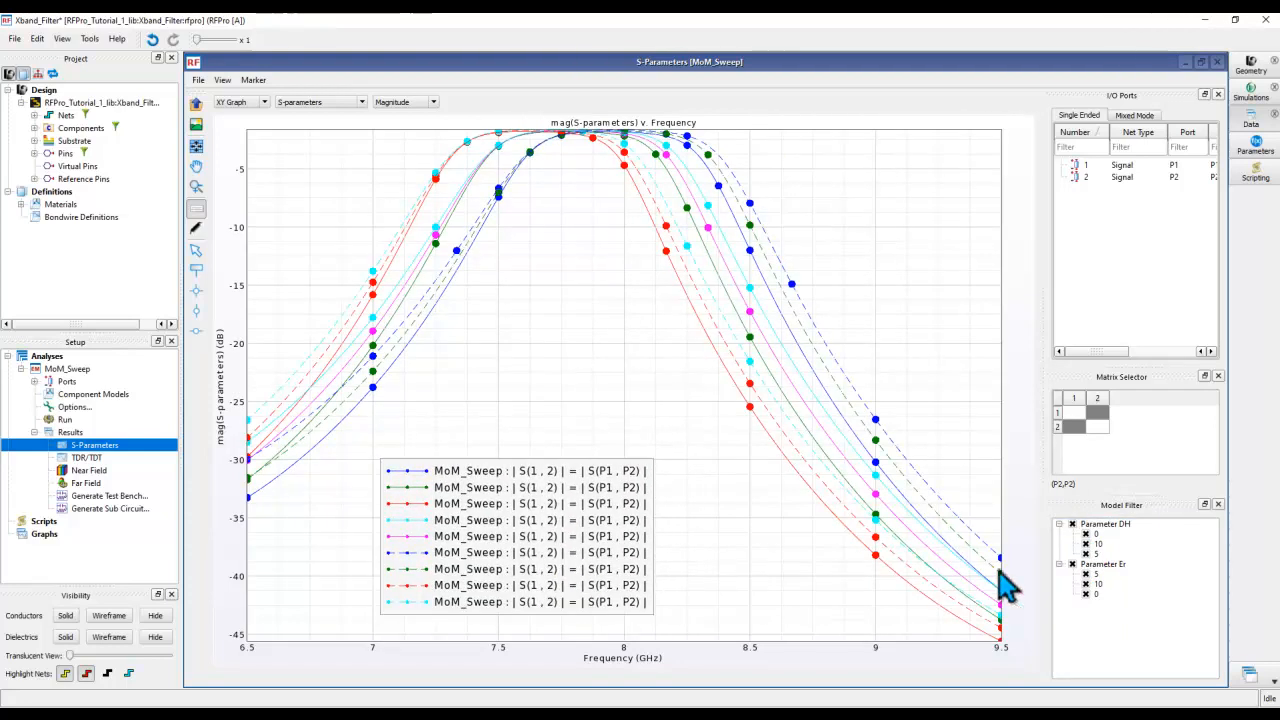
{"action": "mouse_move", "coordinate": [600, 270]}
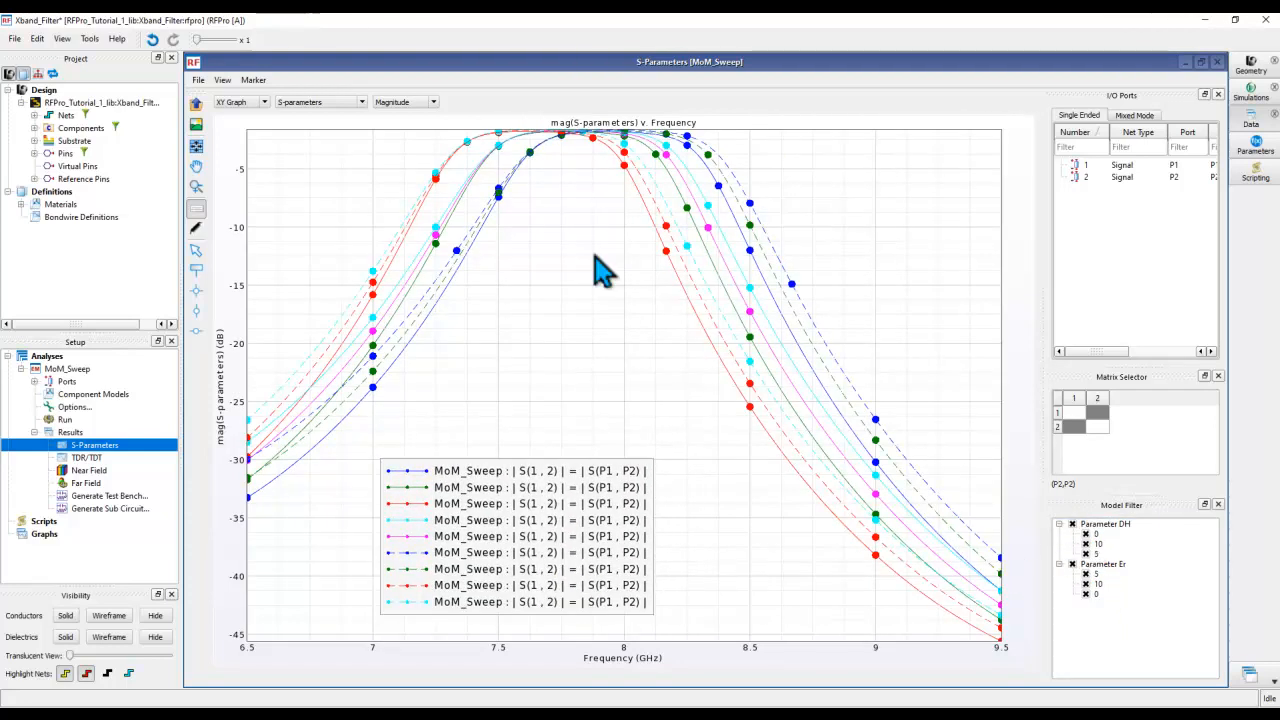
{"action": "mouse_move", "coordinate": [443, 198]}
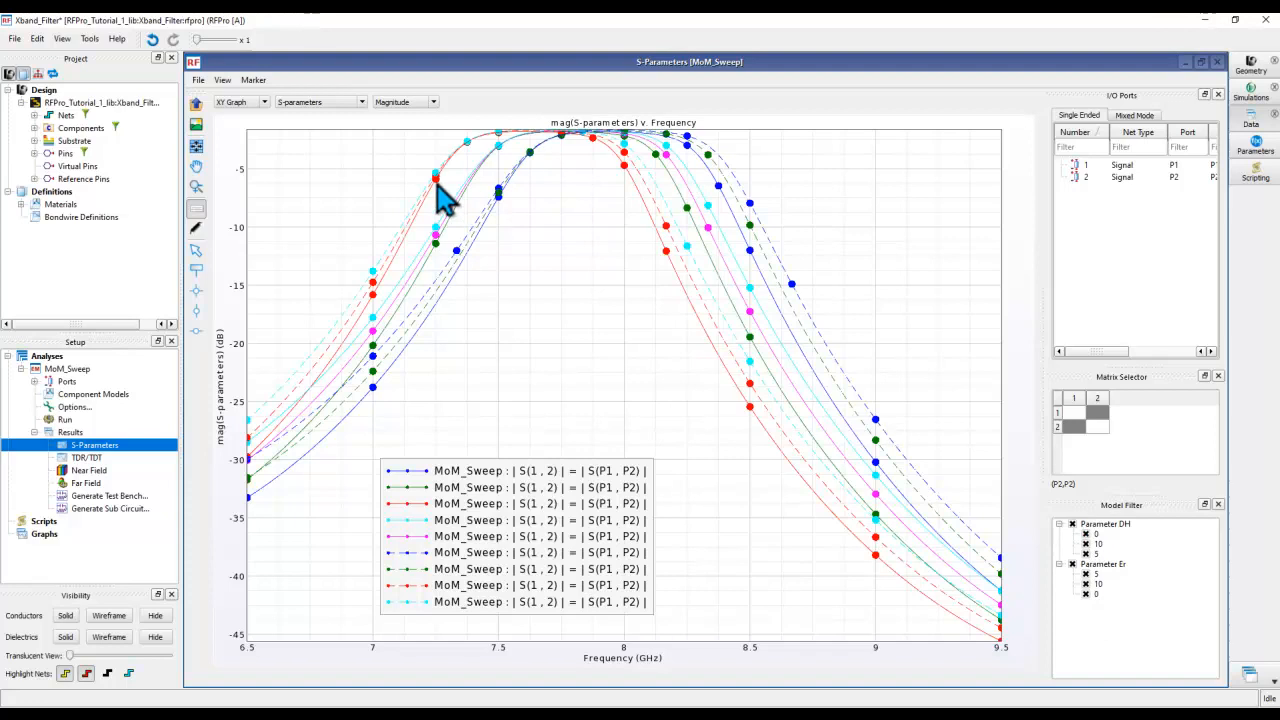
{"action": "mouse_move", "coordinate": [693, 180]}
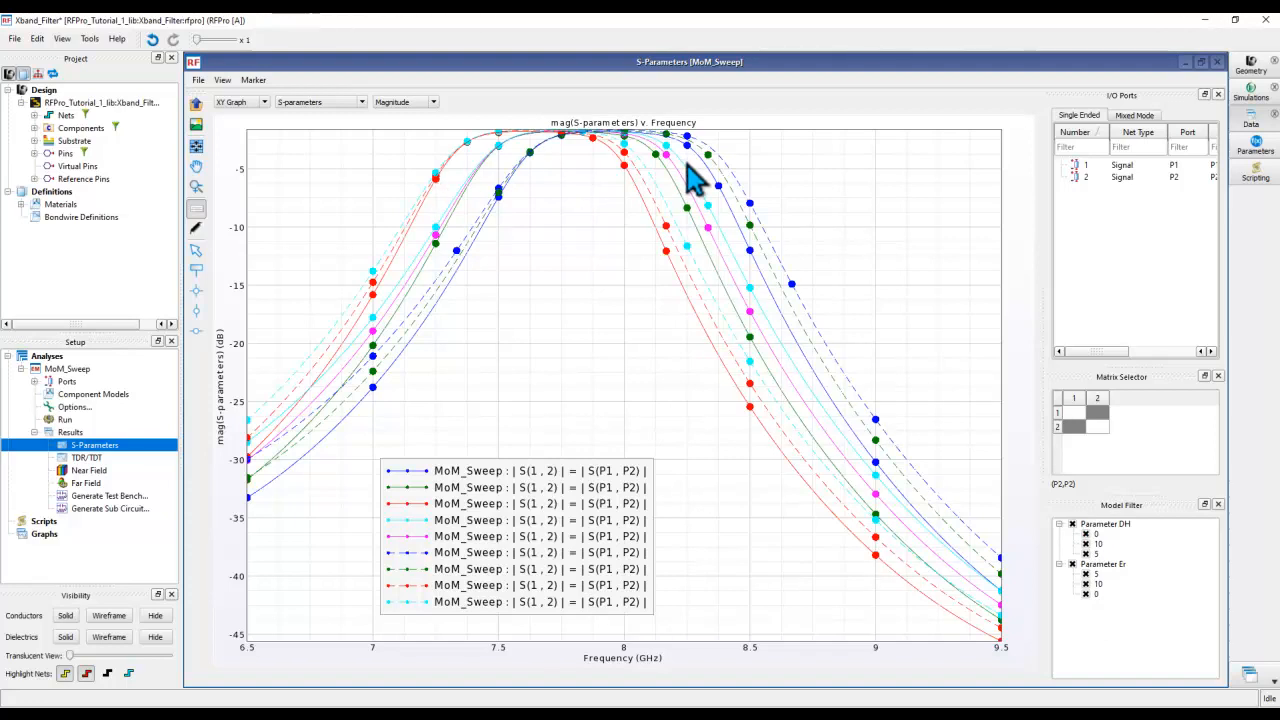
{"action": "mouse_move", "coordinate": [640, 528]}
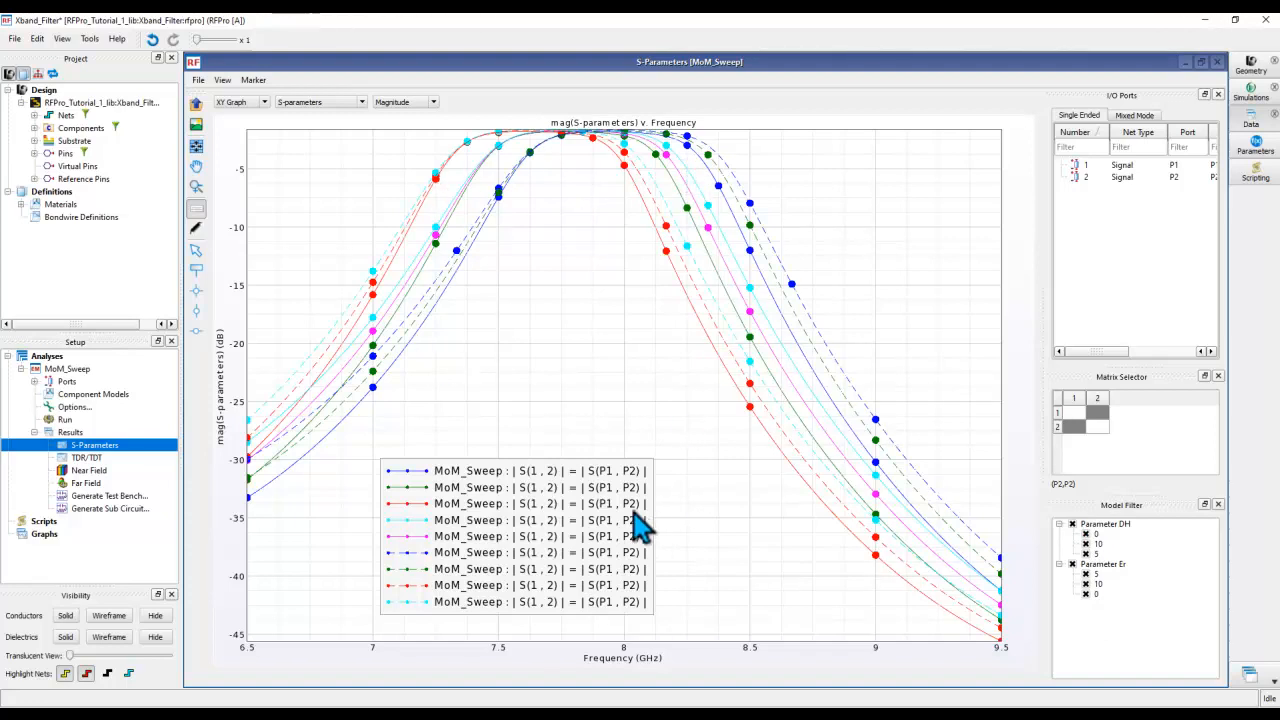
{"action": "mouse_move", "coordinate": [600, 540]}
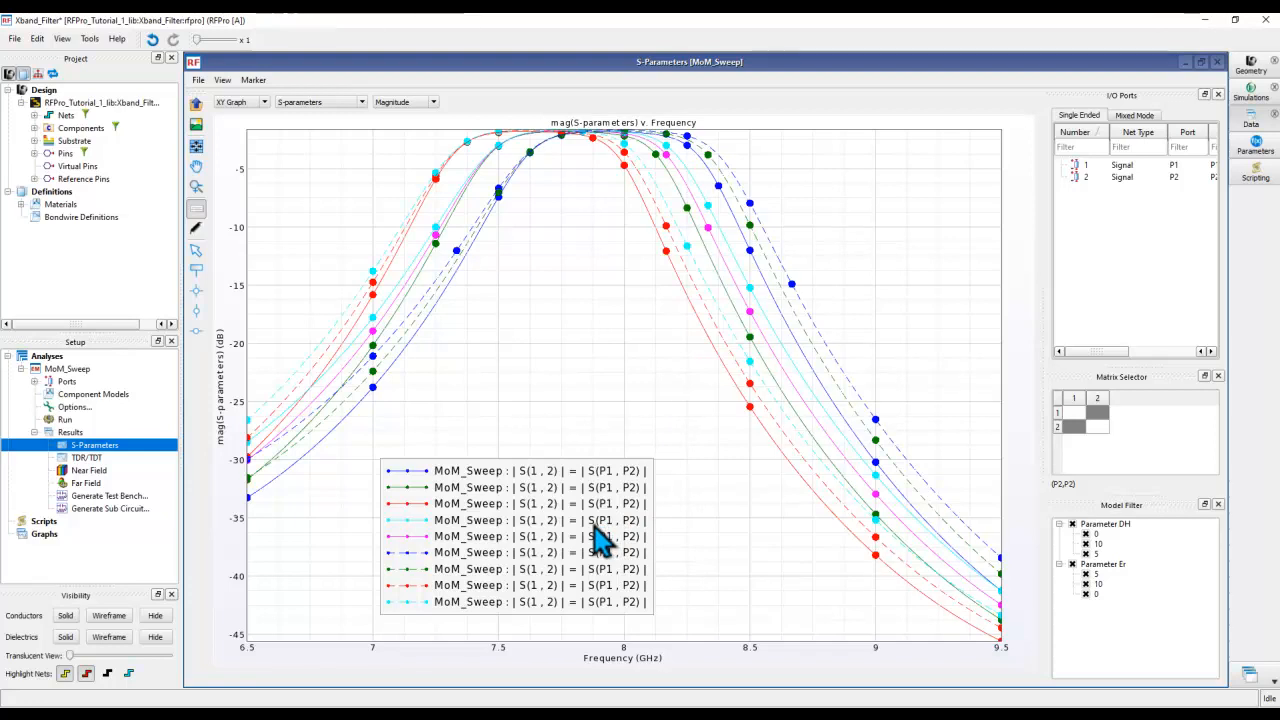